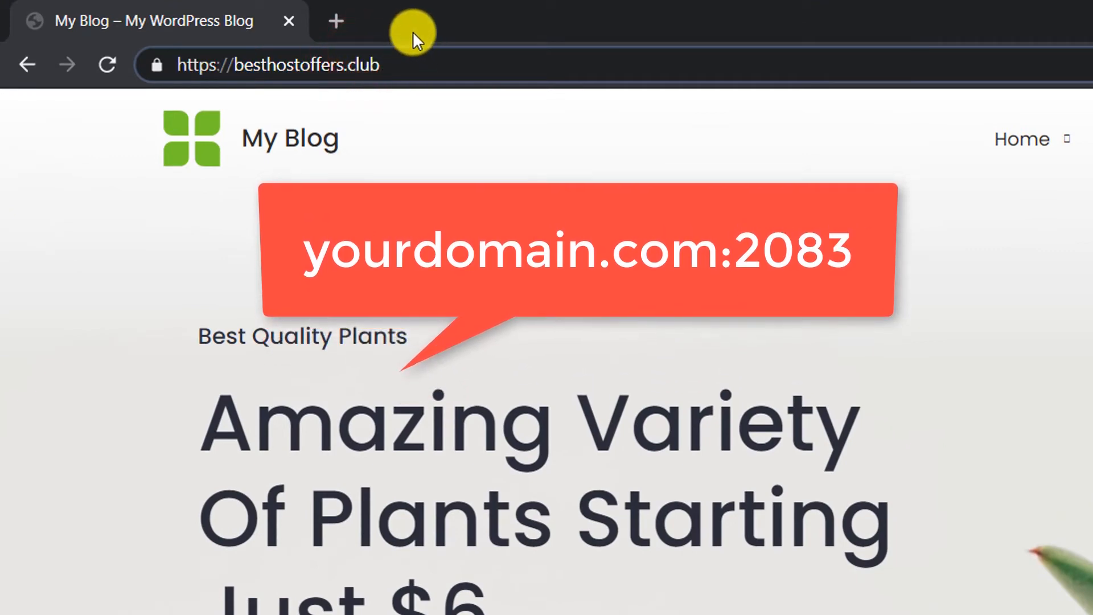
Load the cPanel login page by adding port :2083 to the site's domain.
type(":208")
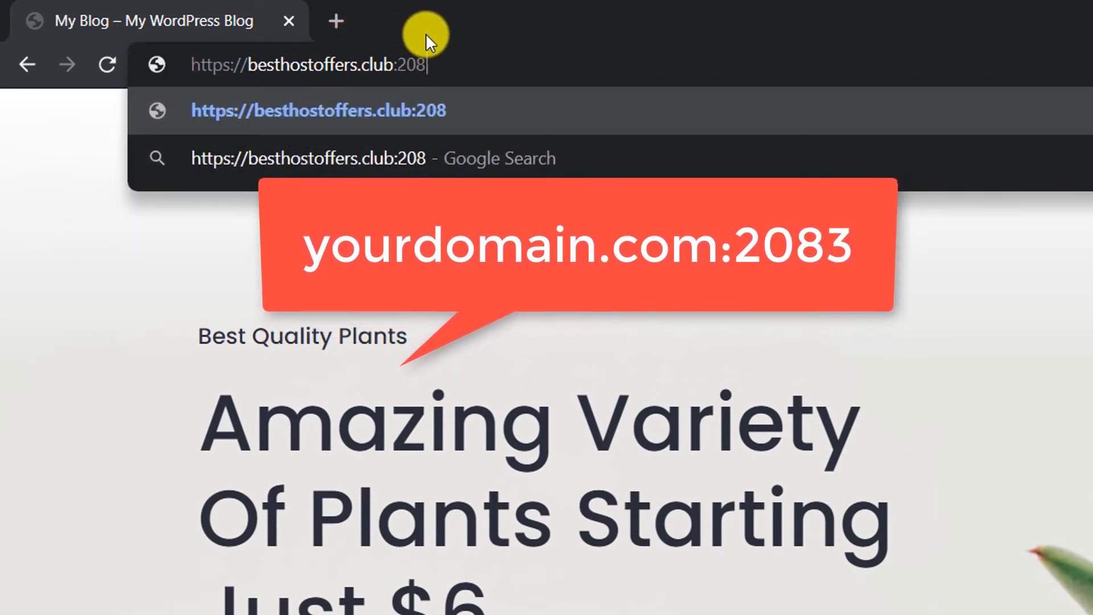
type("3")
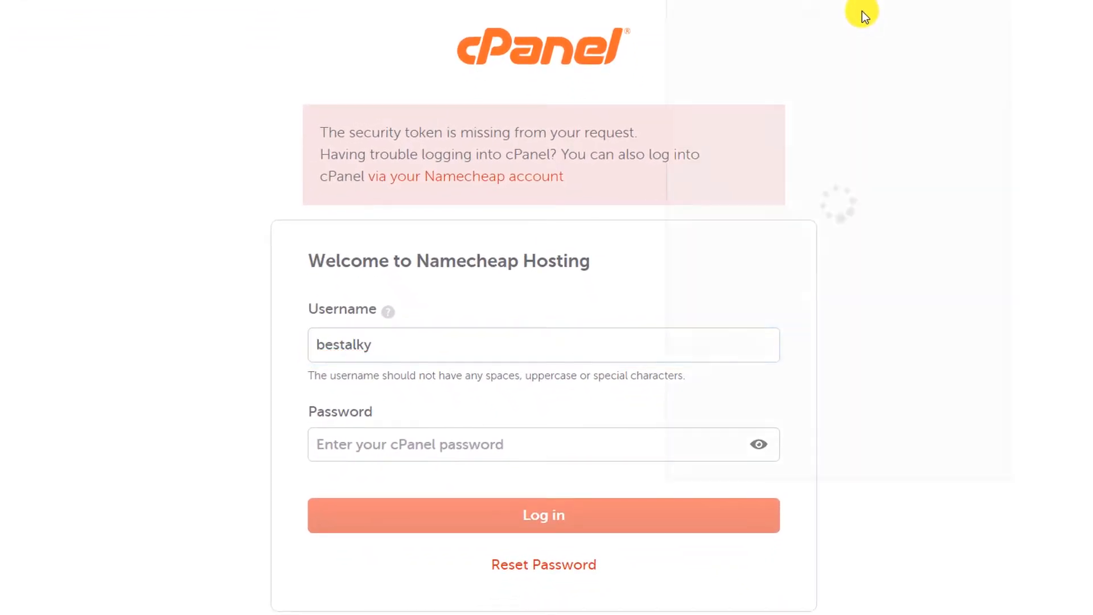
Submit the filled-in cPanel credentials to enter the account dashboard.
left_click(543, 514)
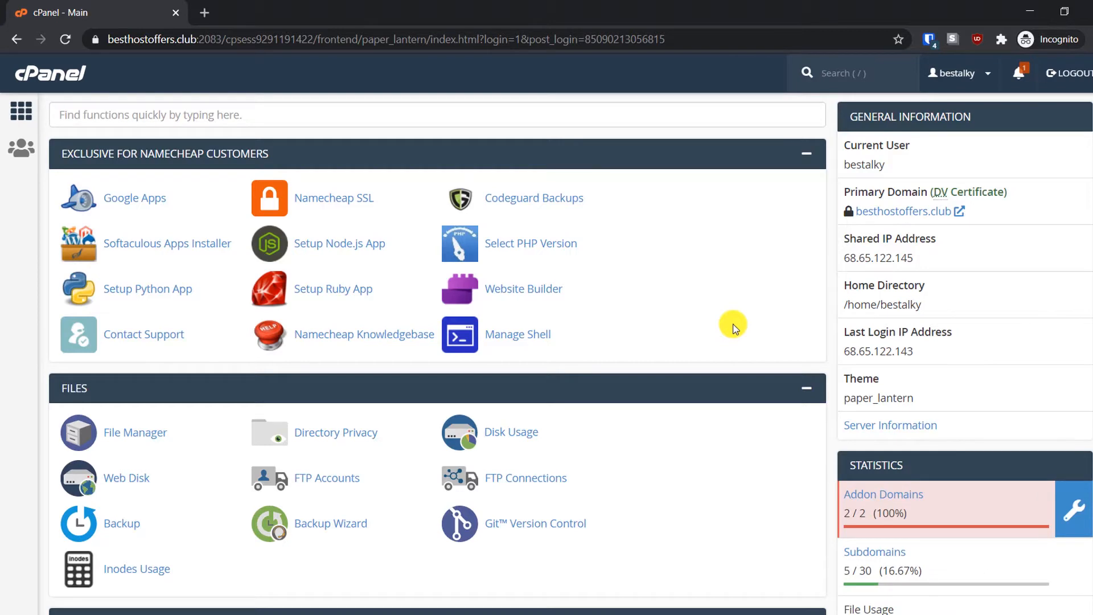
mouse_move(687, 293)
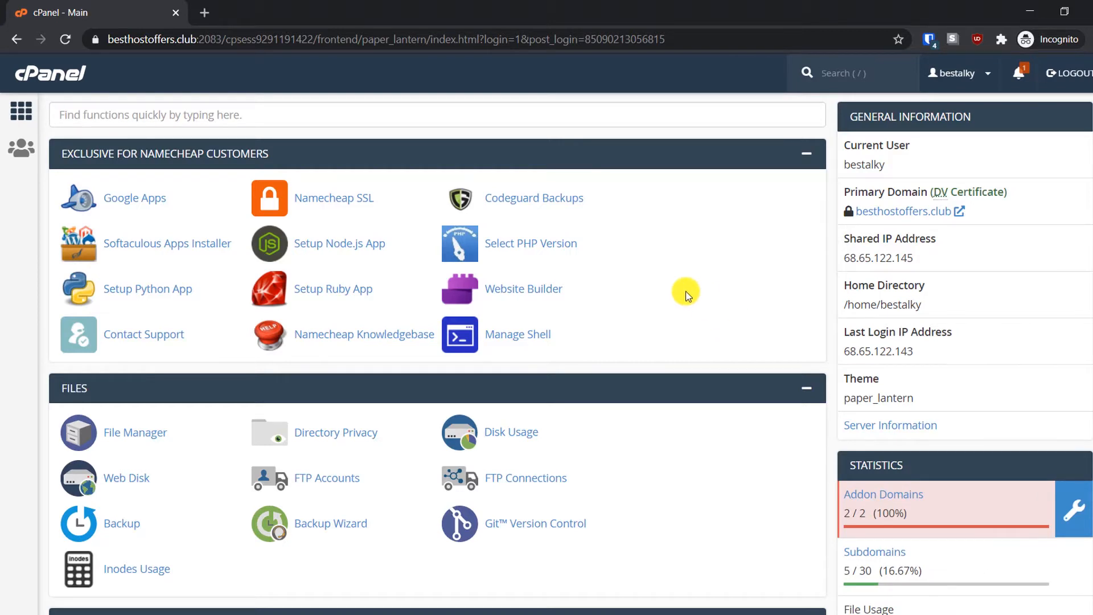
Open File Manager and MySQL Databases each in a separate browser tab.
scroll("down", 3)
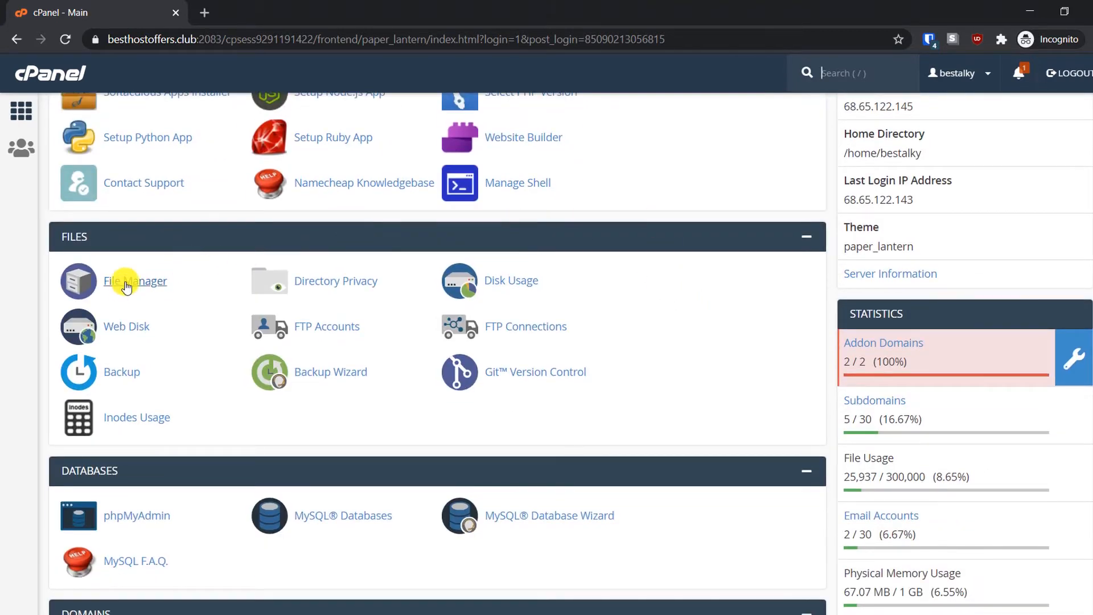
right_click(134, 280)
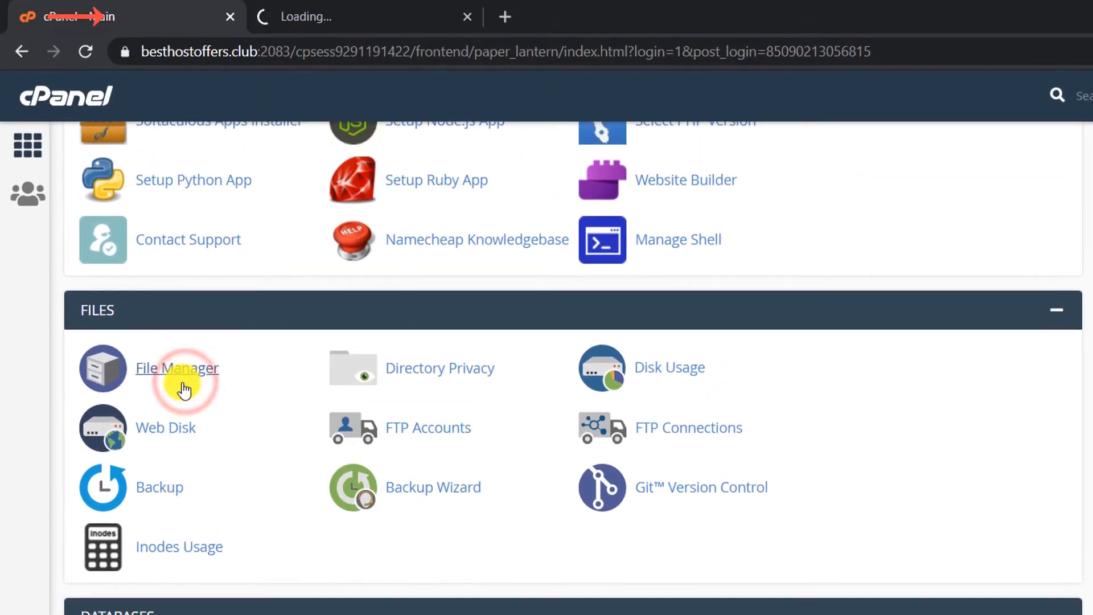
left_click(177, 368)
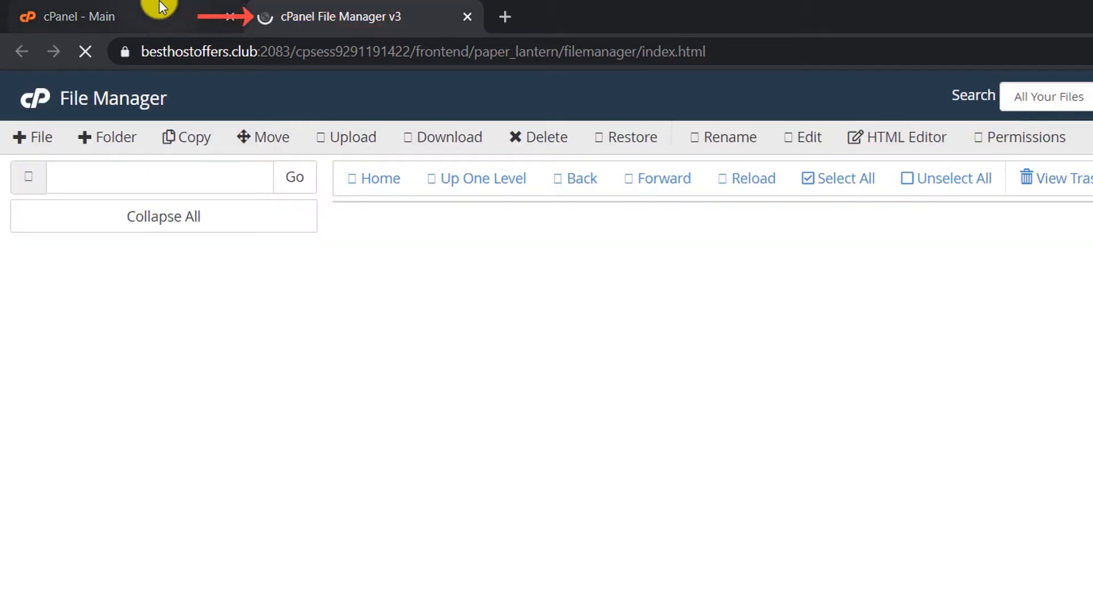
left_click(84, 16)
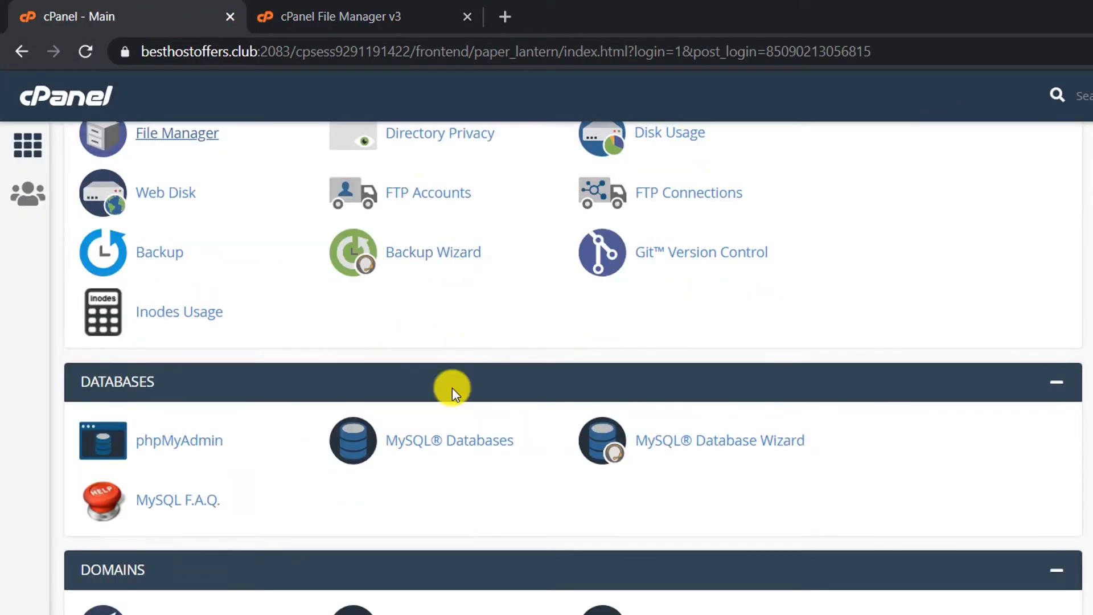
scroll("down", 3)
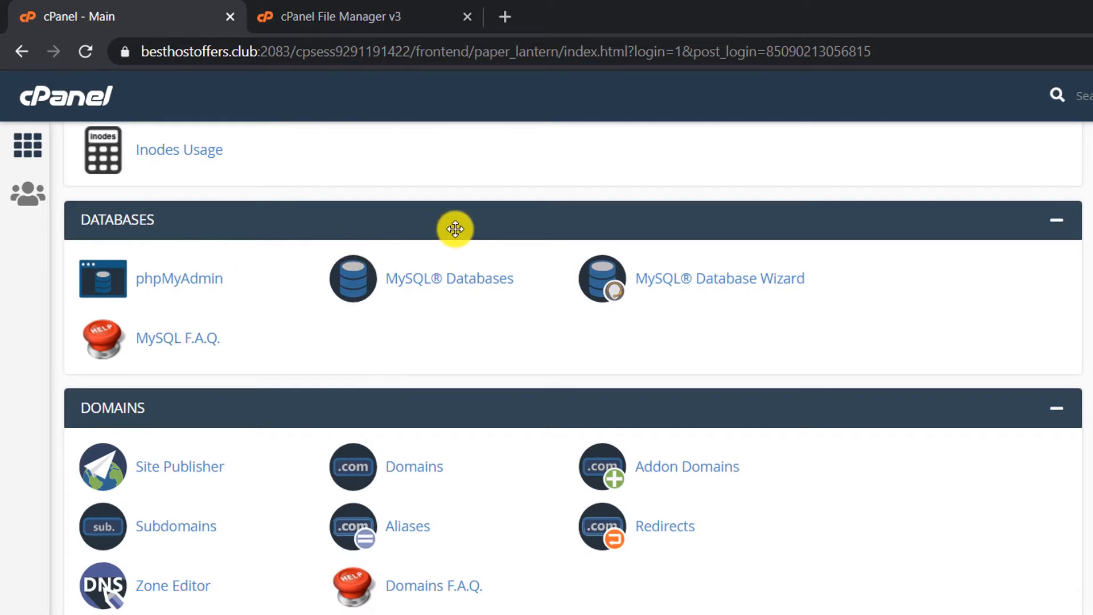
mouse_move(450, 286)
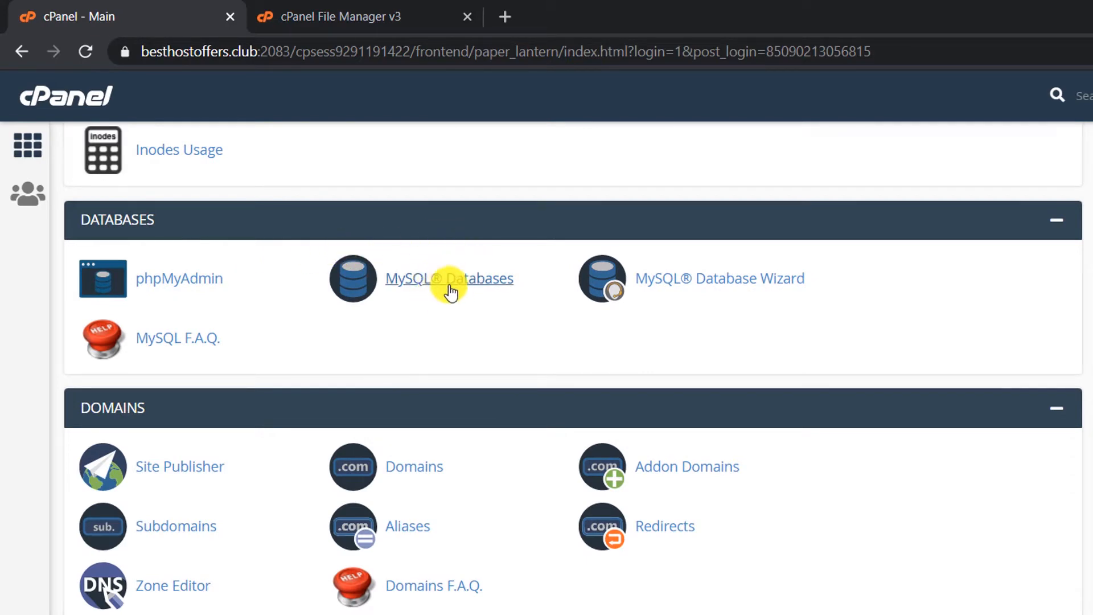
left_click(449, 279)
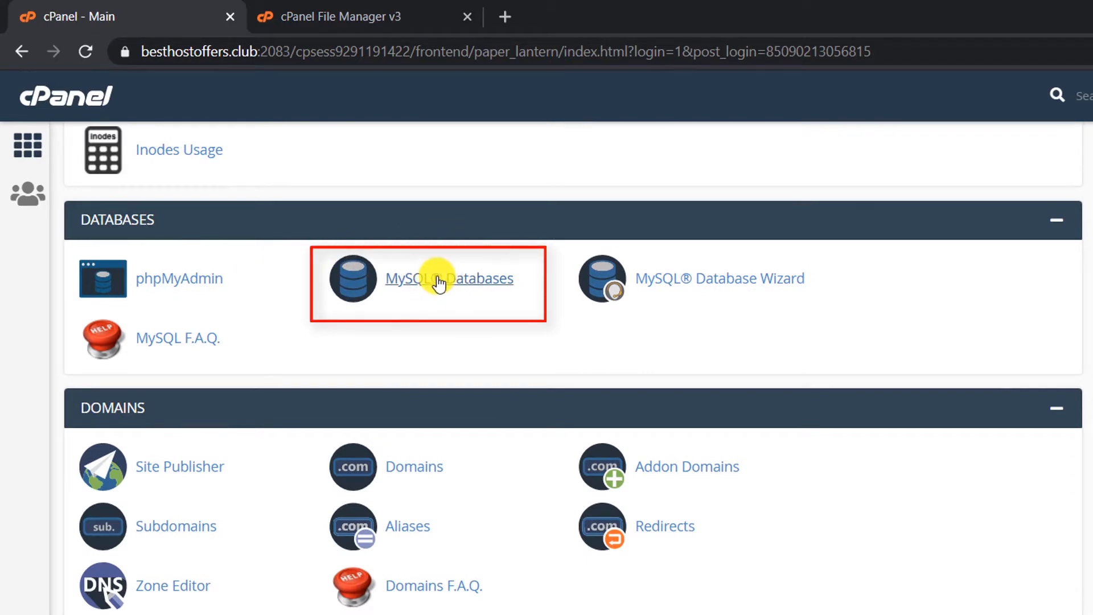
left_click(450, 278)
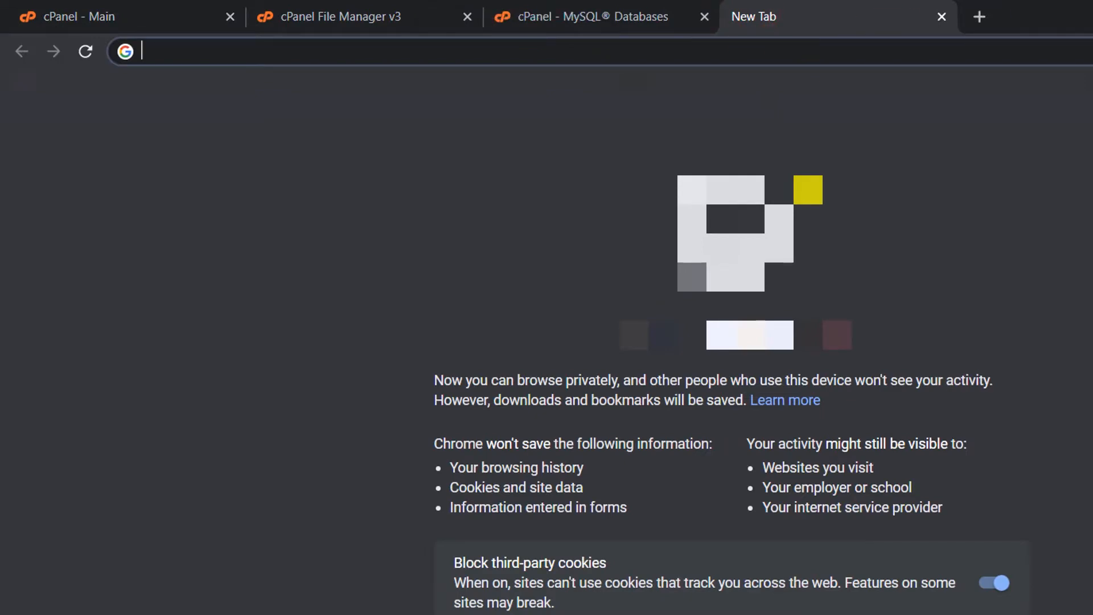
Download the WordPress 5.6 zip from wordpress.org's Get WordPress page.
type("wordpress.org")
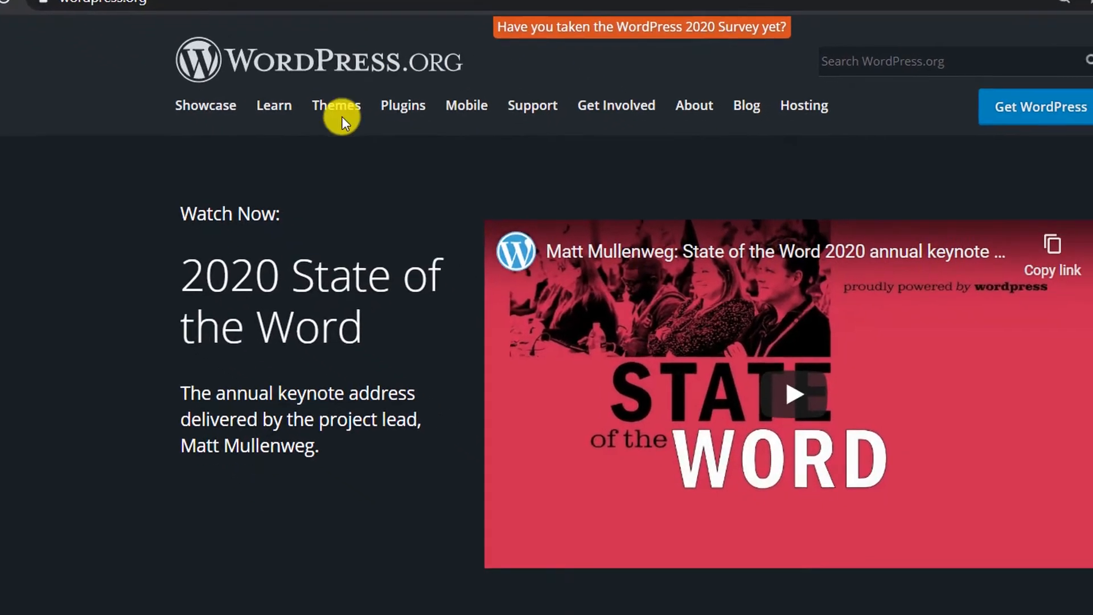
scroll("down", 3)
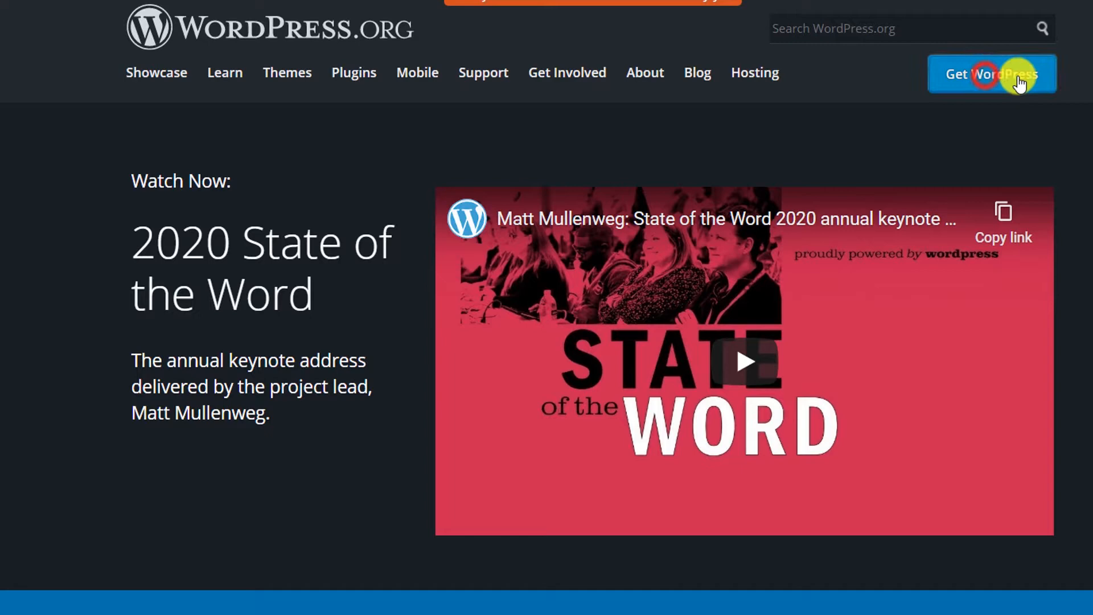
left_click(991, 73)
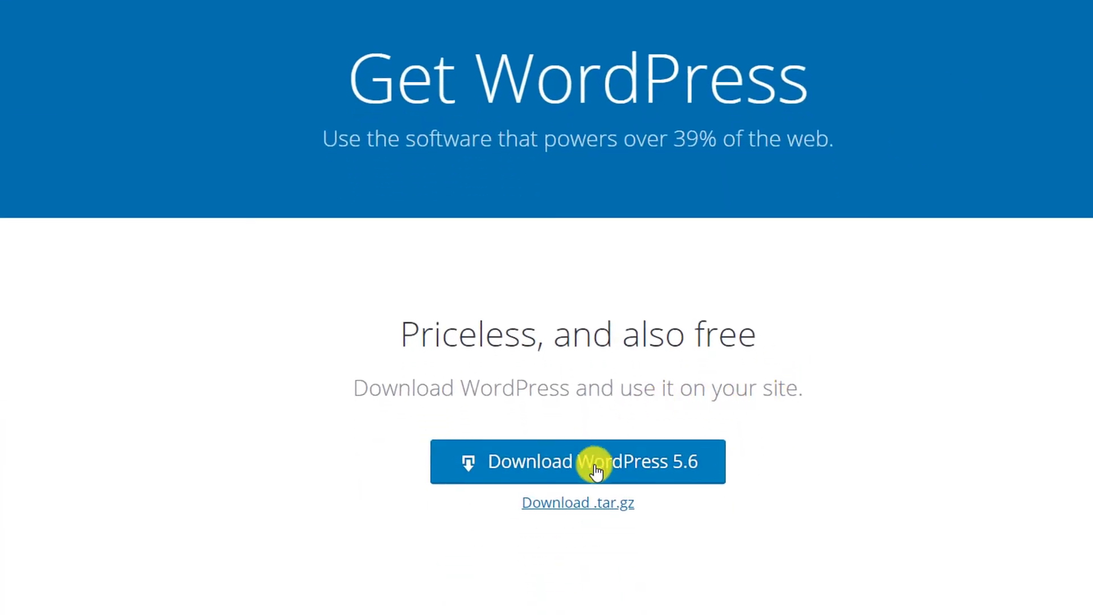
left_click(577, 460)
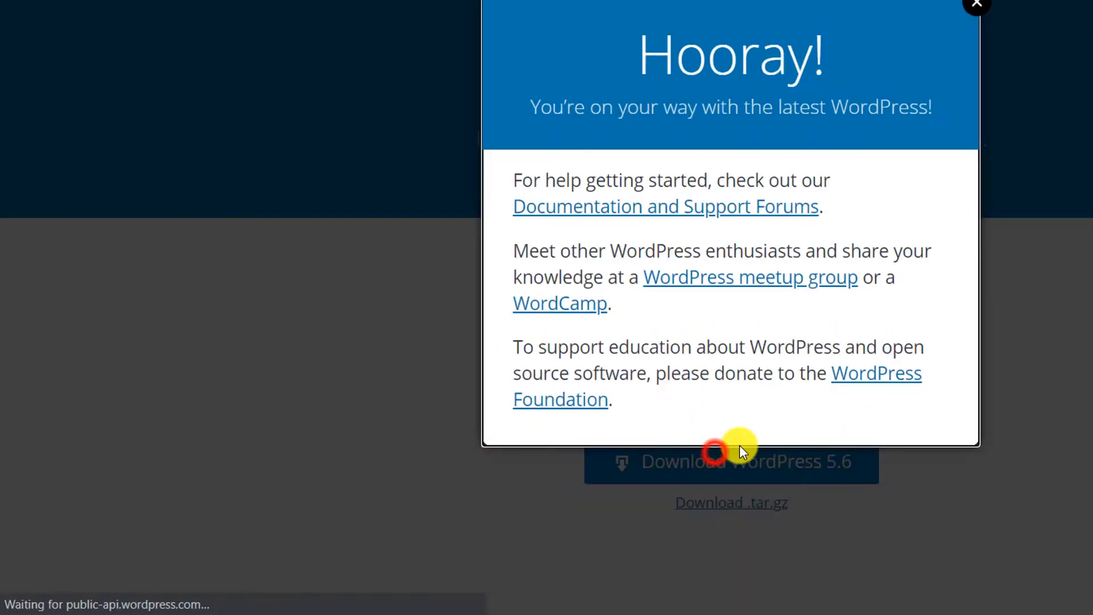
left_click(731, 461)
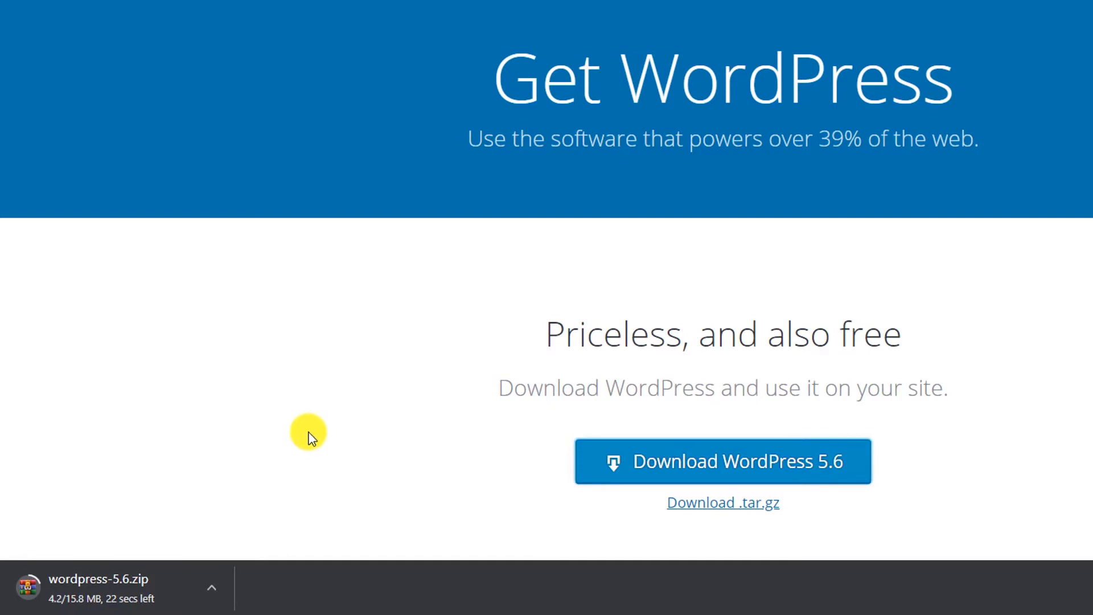
mouse_move(86, 382)
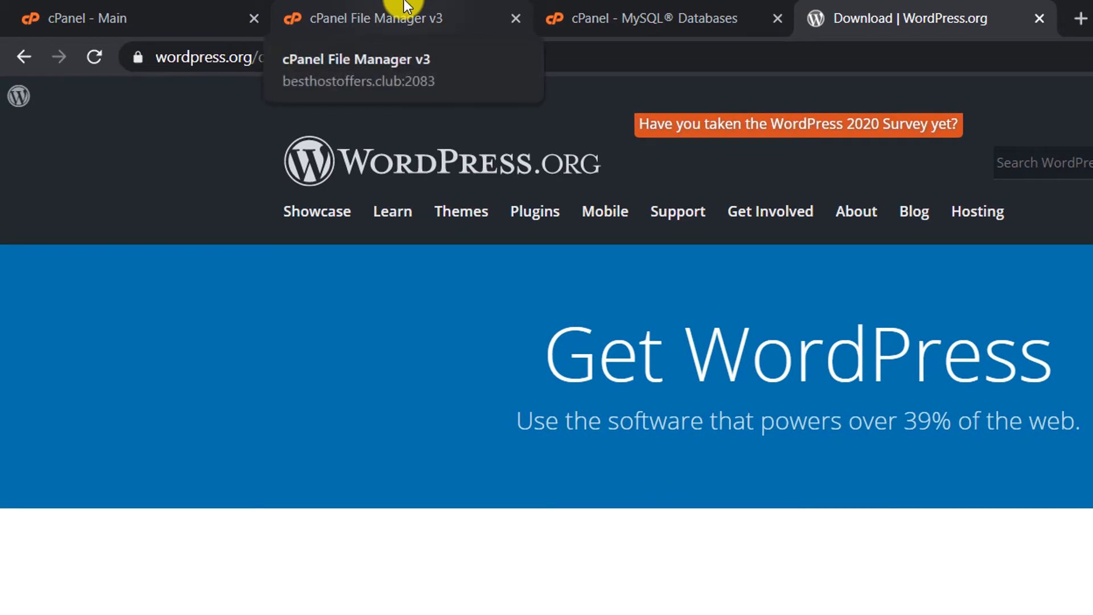
Browse public_html, then open the demo.besthostoffers.club folder in File Manager.
left_click(363, 19)
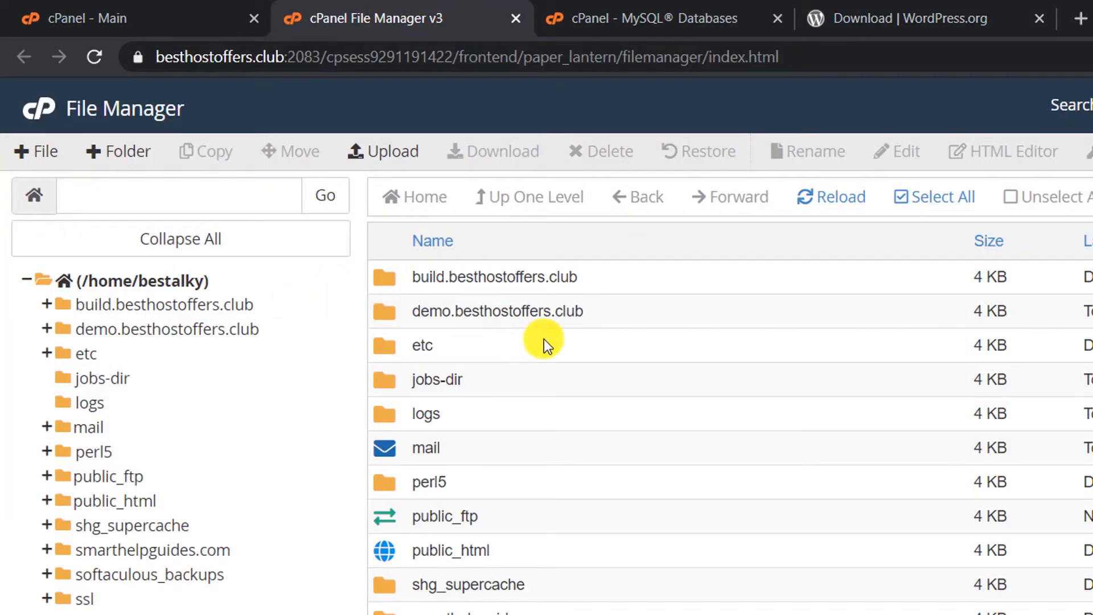
mouse_move(537, 432)
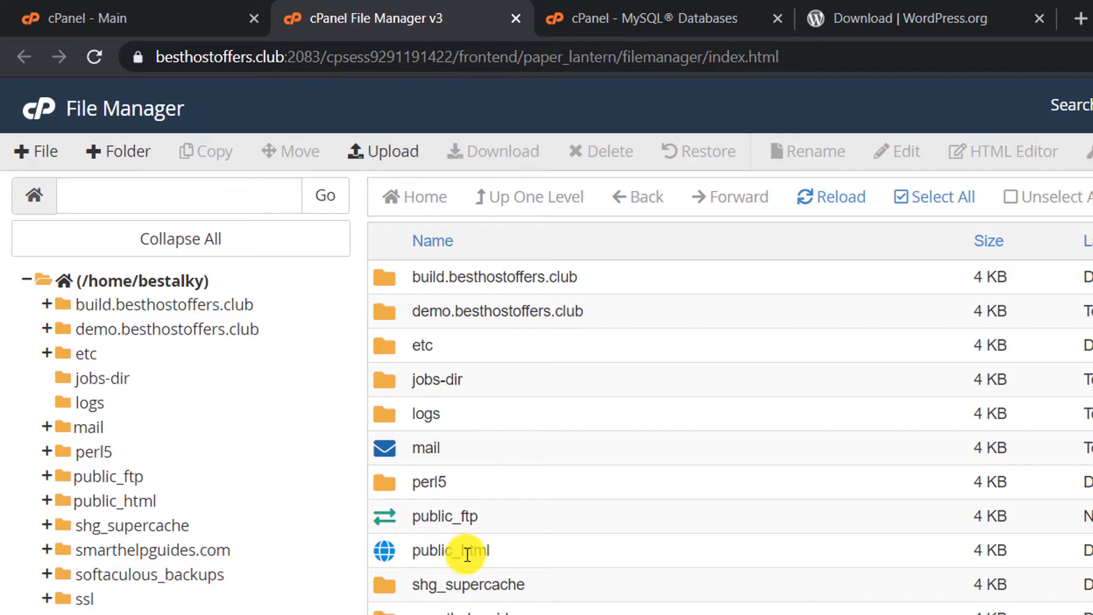
left_click(451, 550)
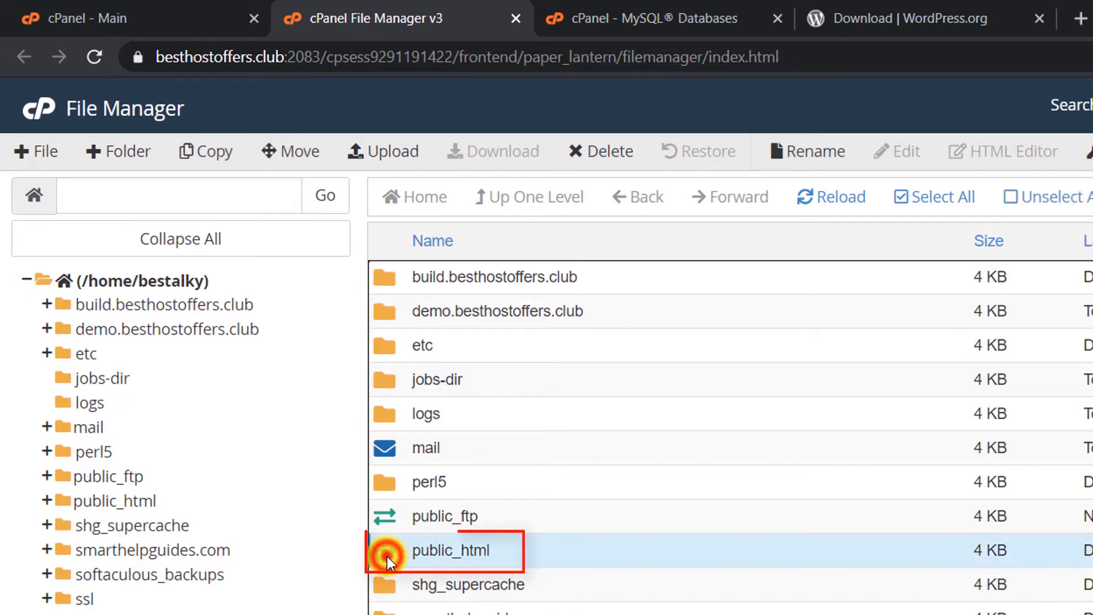
double_click(452, 549)
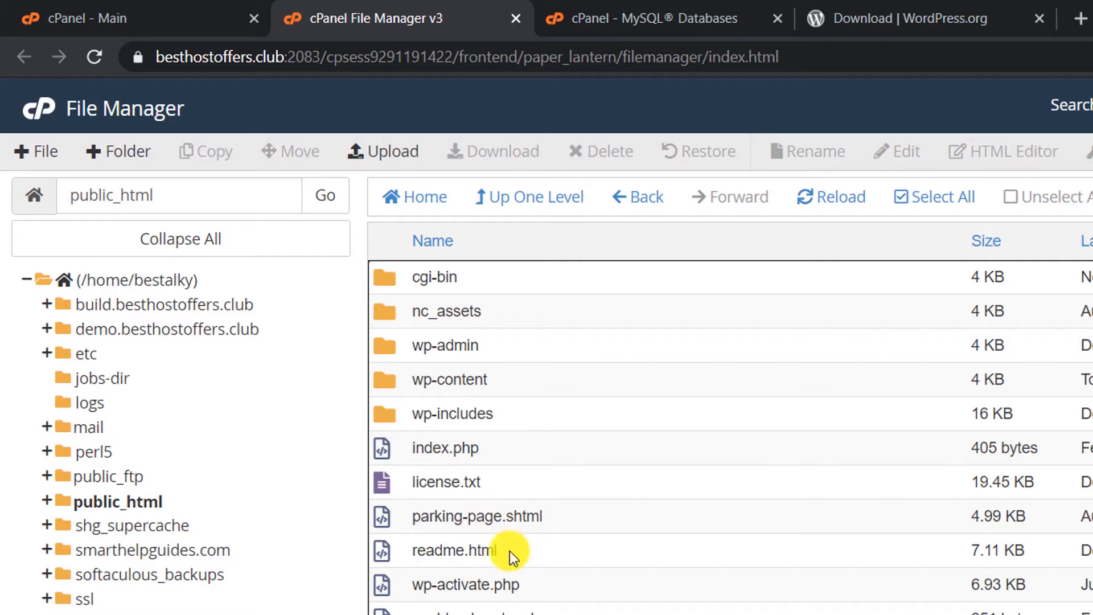
mouse_move(542, 571)
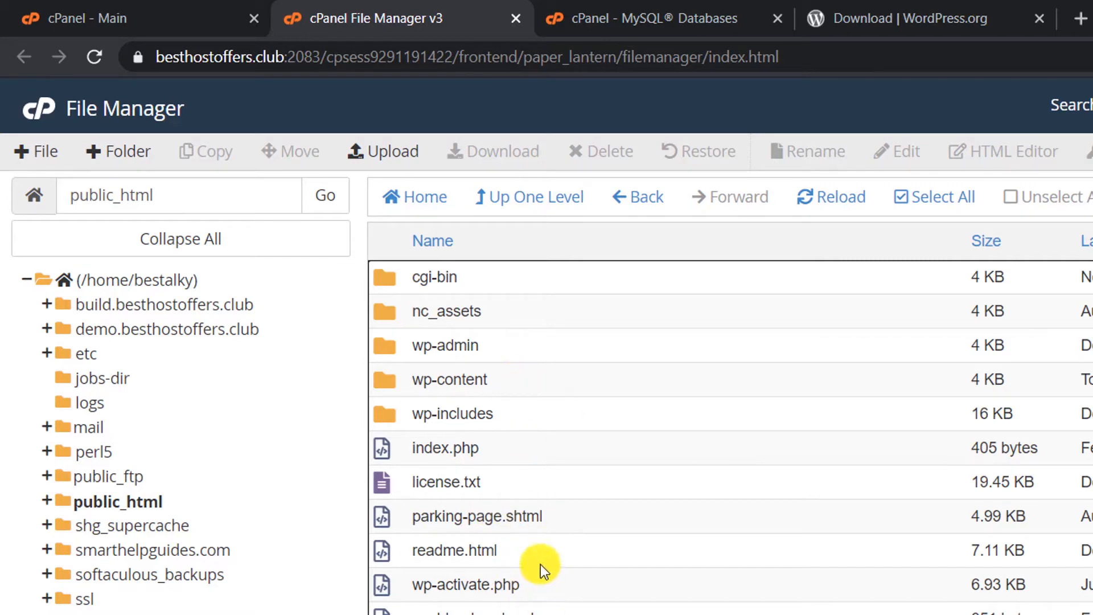
scroll("down", 3)
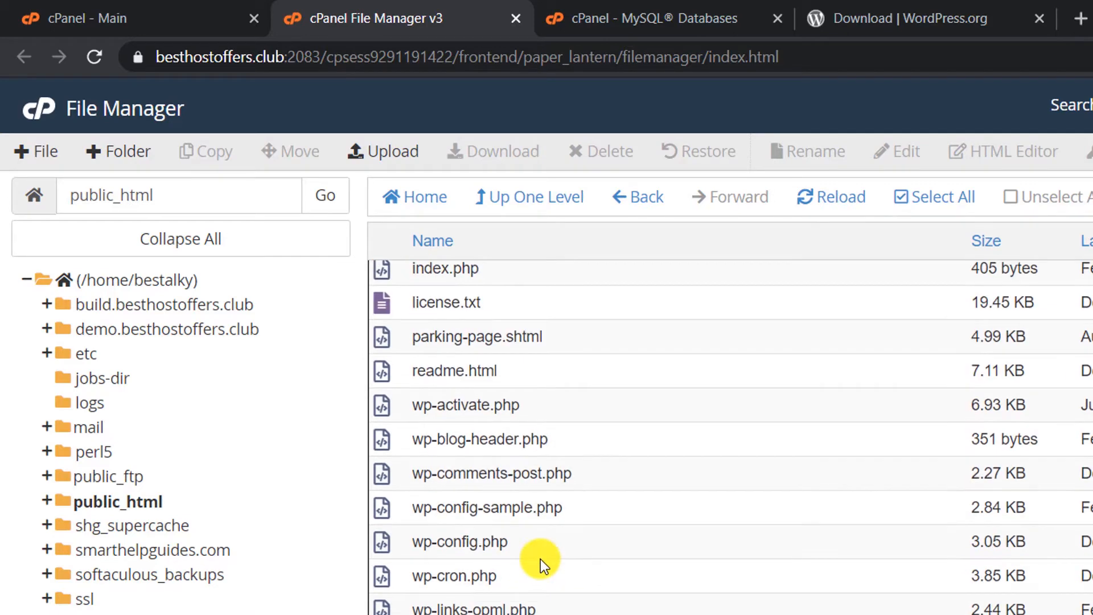
mouse_move(558, 505)
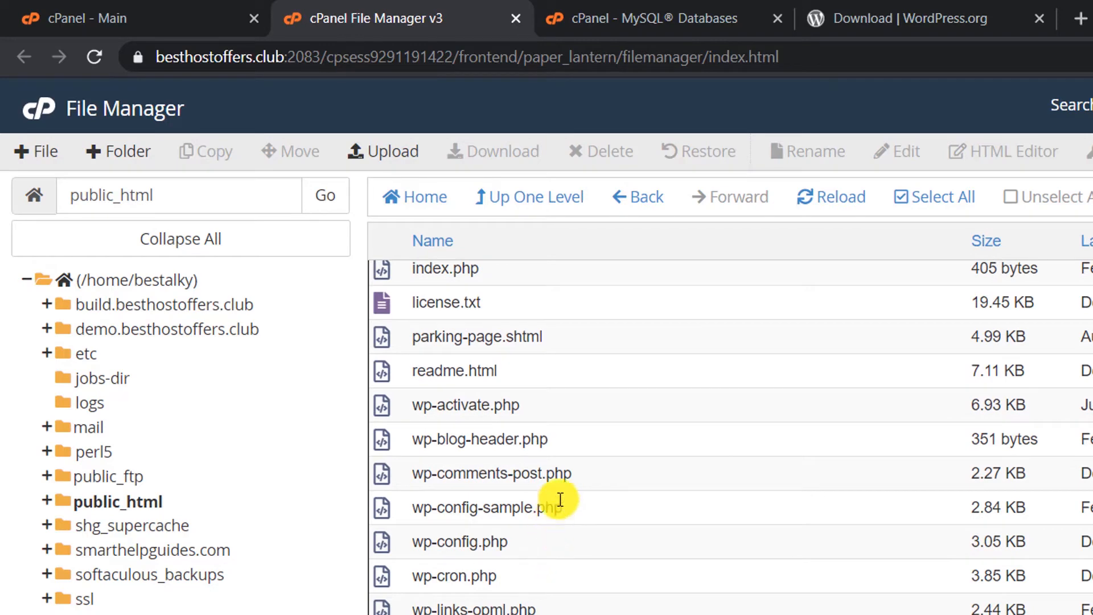
mouse_move(284, 347)
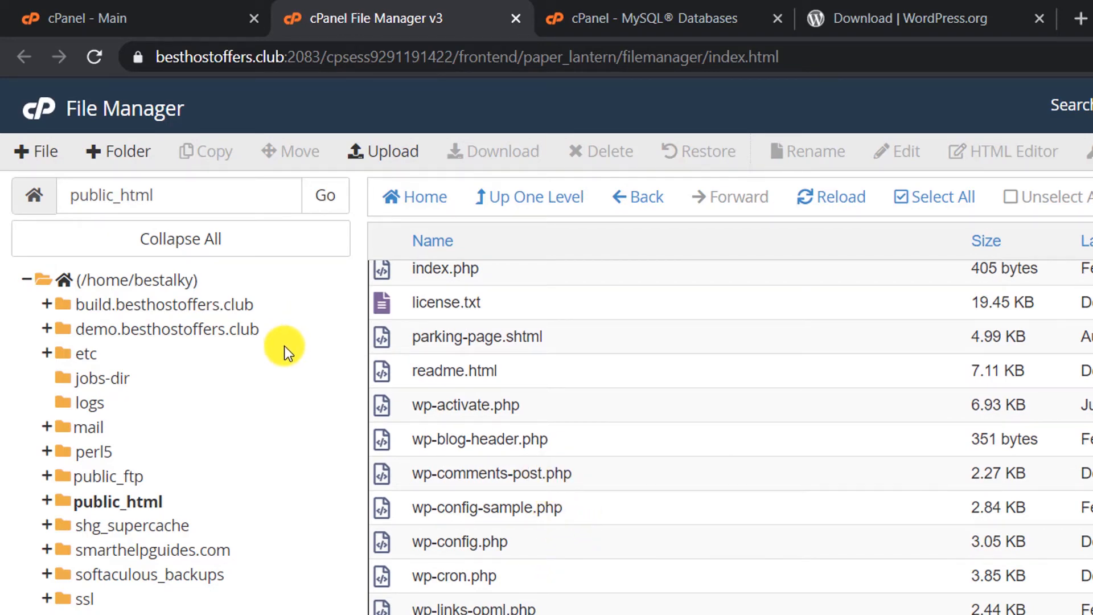
mouse_move(125, 330)
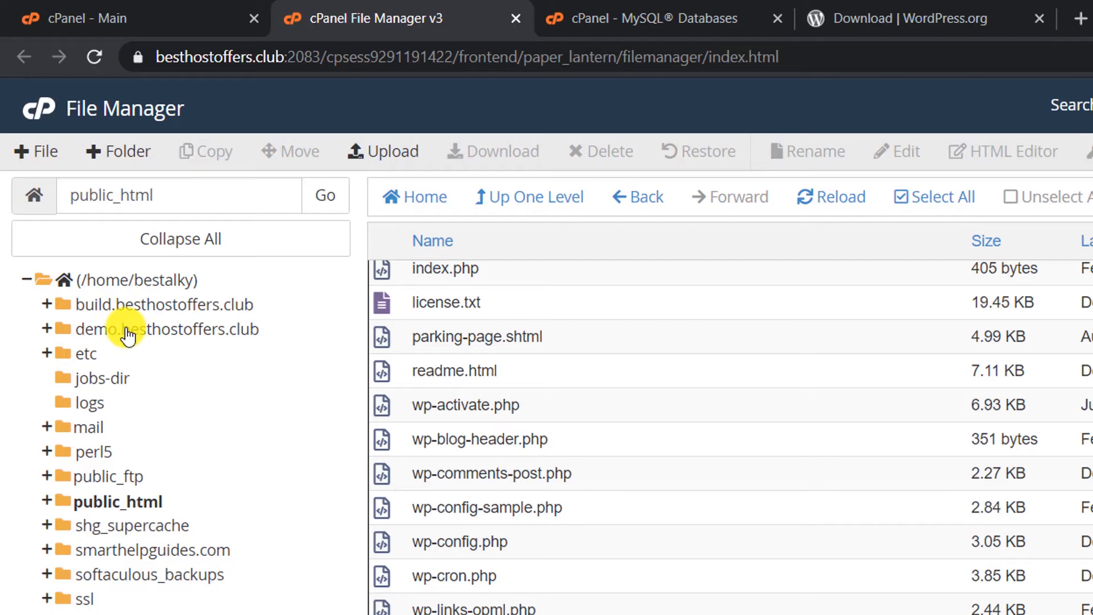
left_click(170, 329)
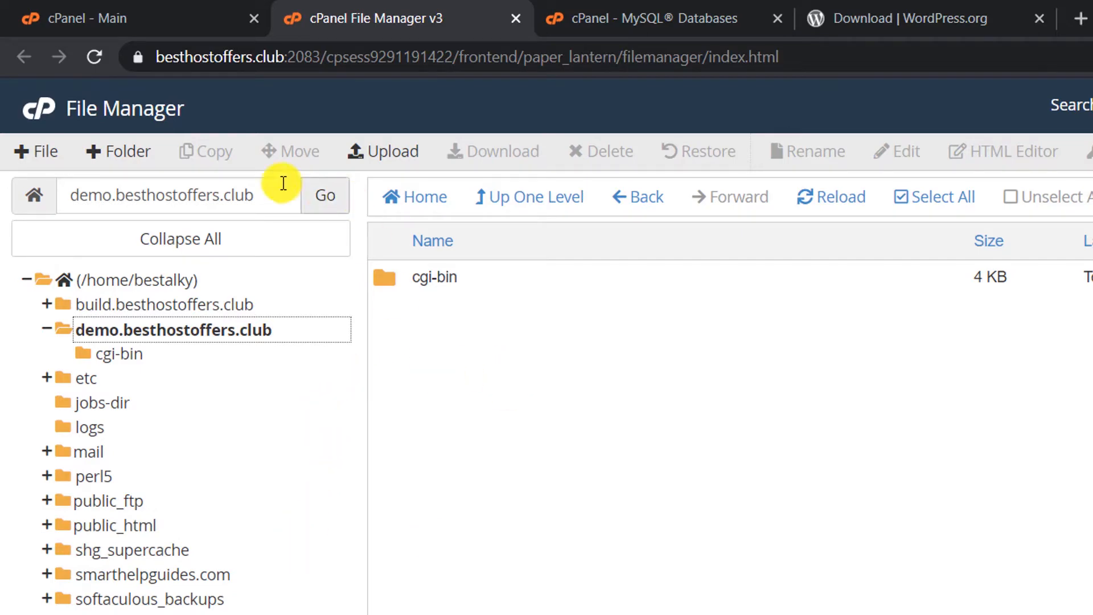
Upload wordpress-5.6.zip into demo.besthostoffers.club and go back to that folder.
left_click(383, 151)
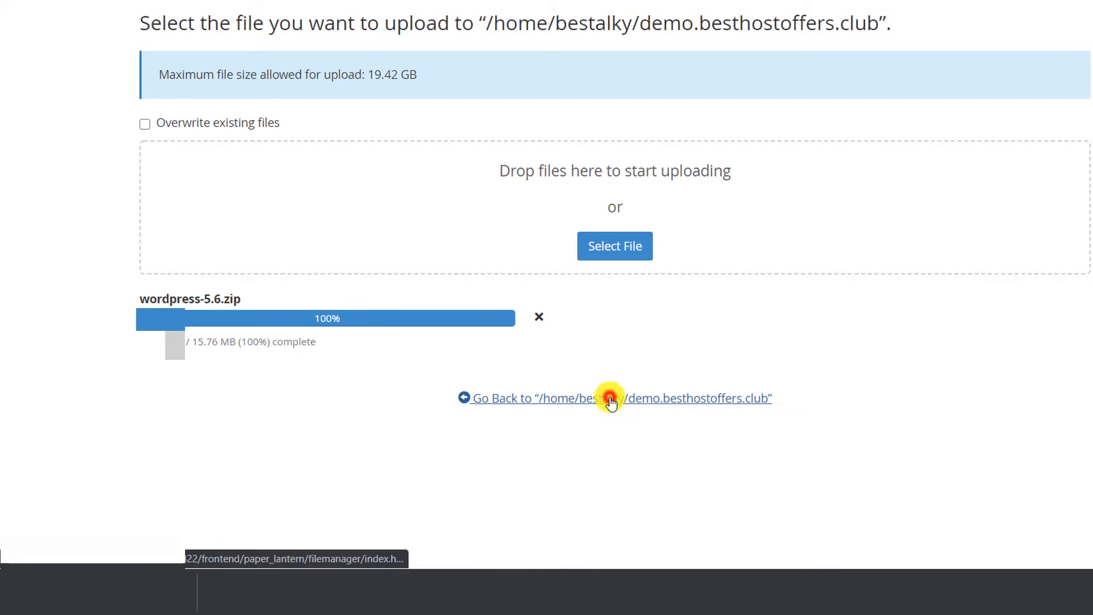
left_click(614, 398)
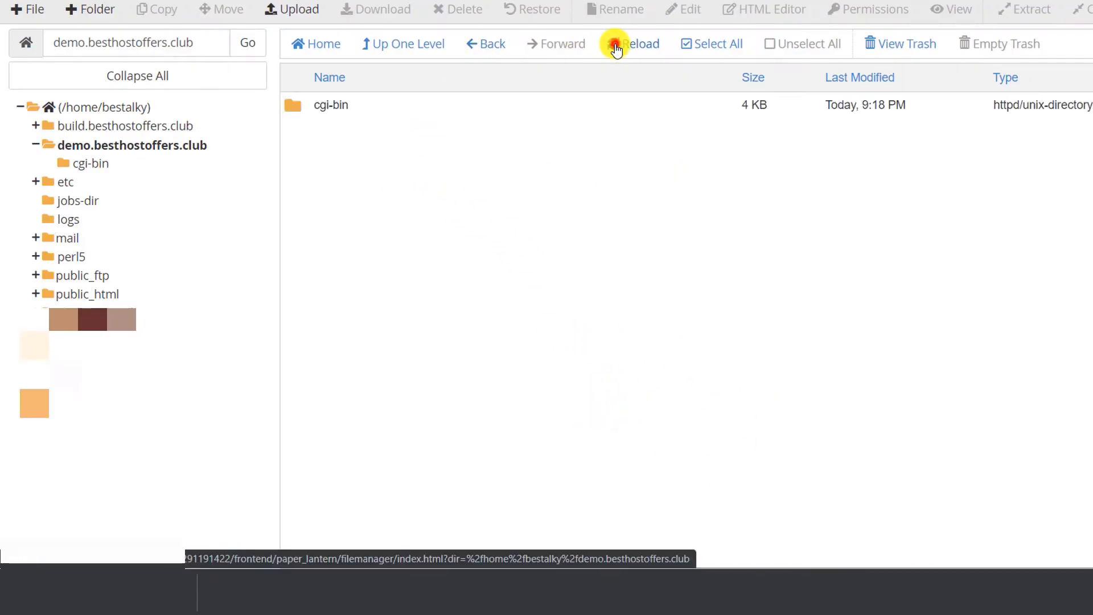
Extract wordpress-5.6.zip into a wordpress folder inside demo.besthostoffers.club.
left_click(639, 43)
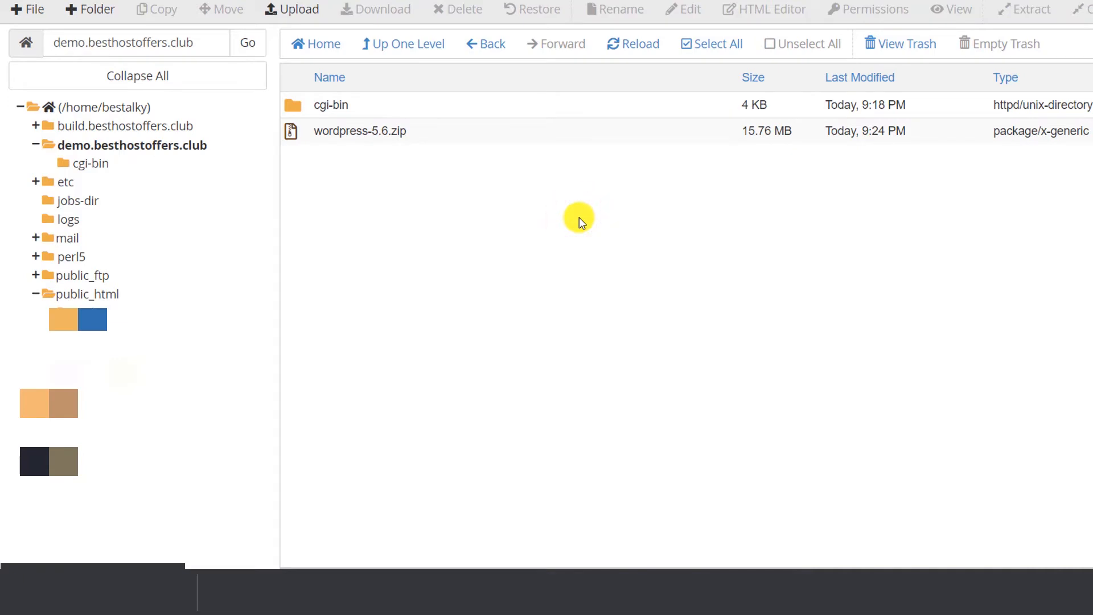
mouse_move(623, 183)
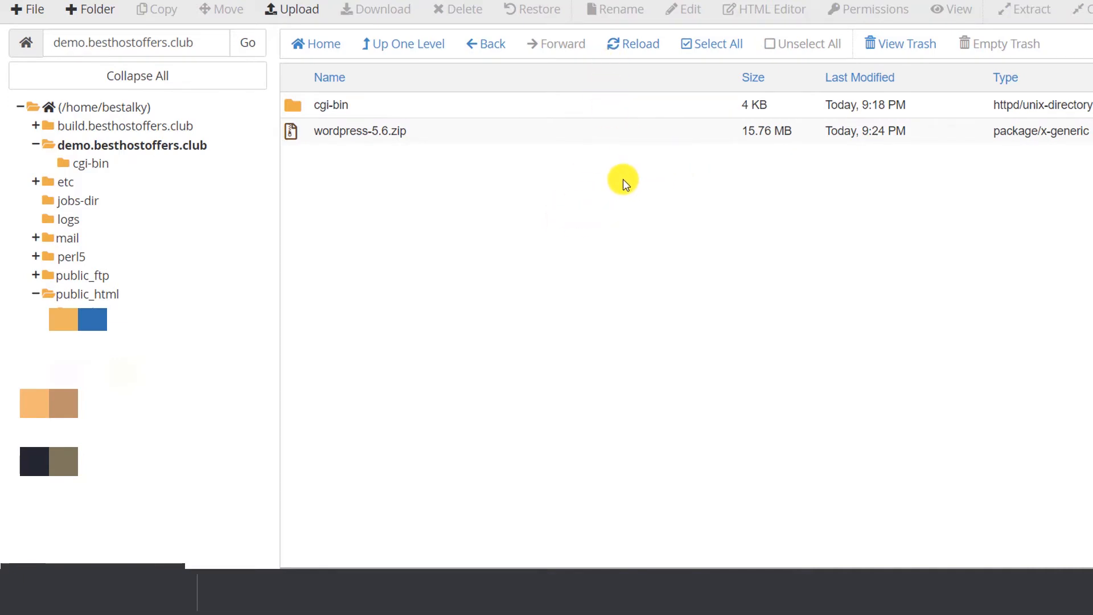
mouse_move(307, 131)
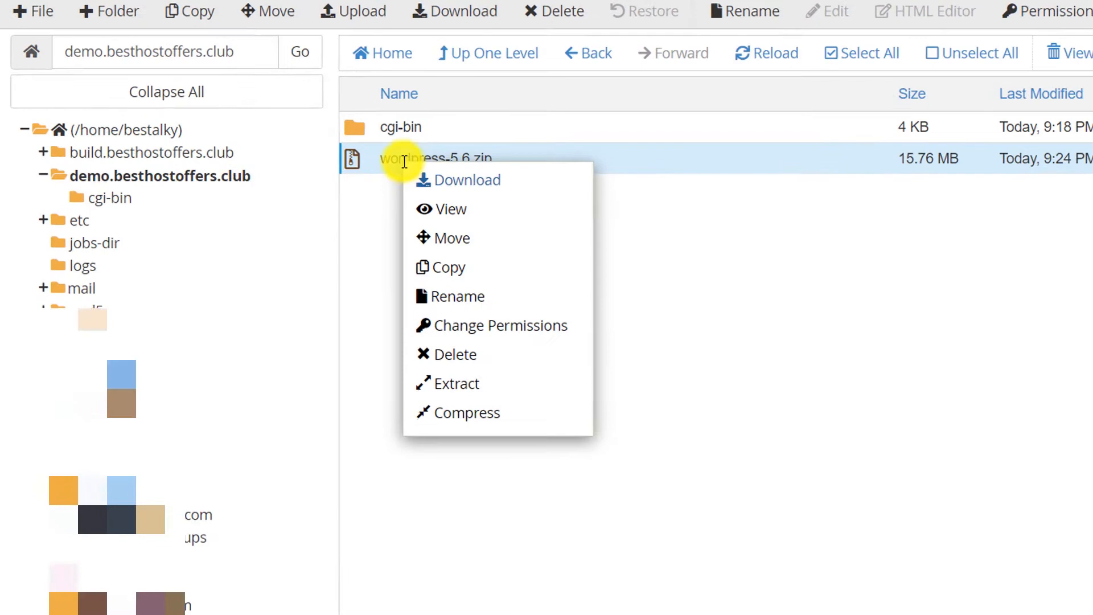
mouse_move(470, 394)
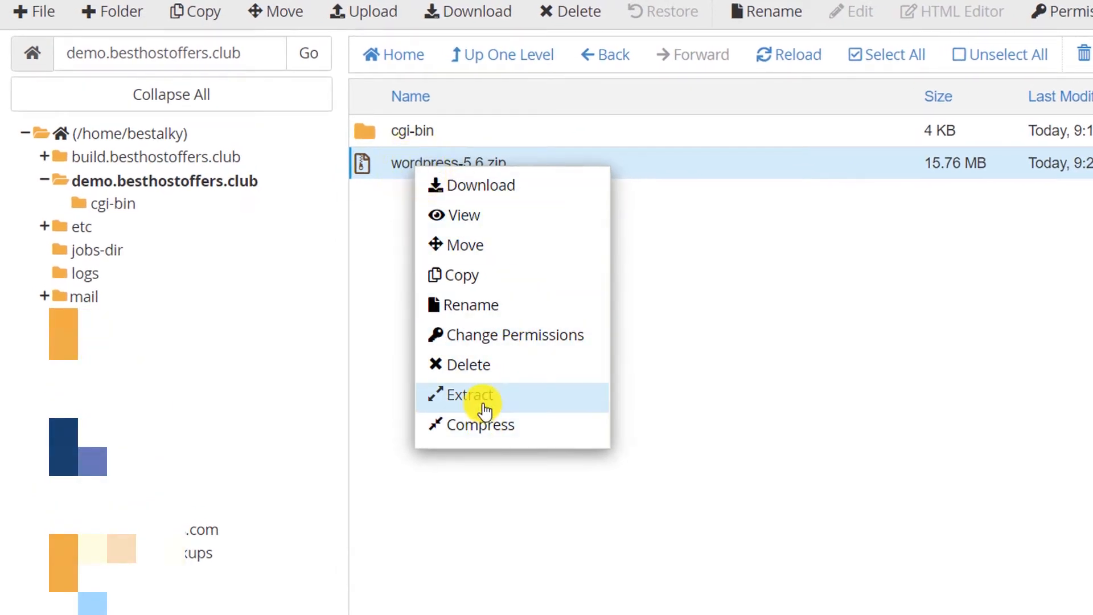
left_click(470, 394)
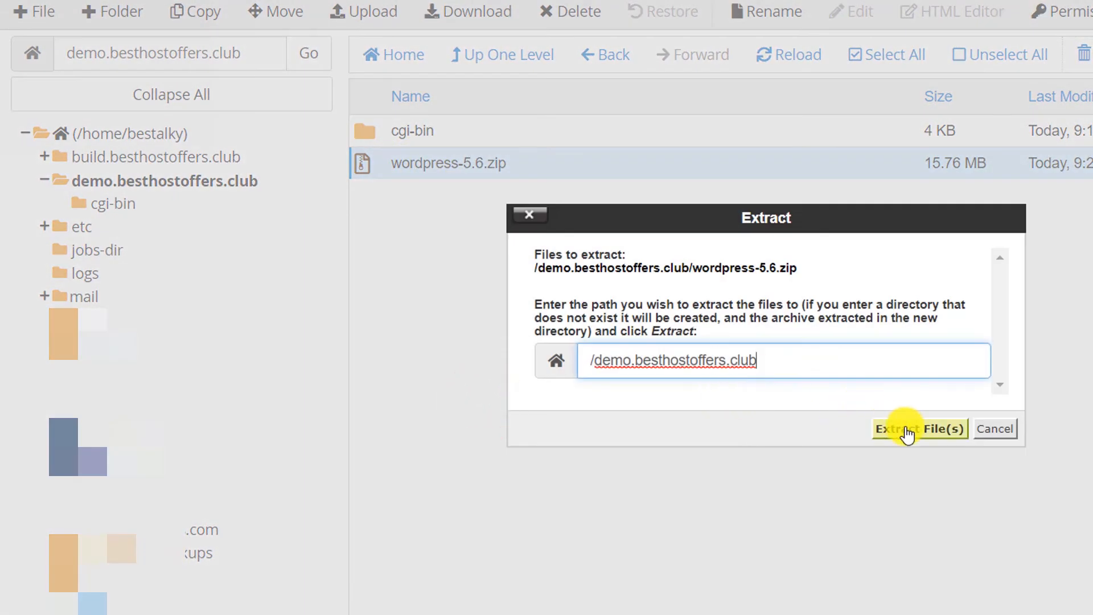
left_click(917, 429)
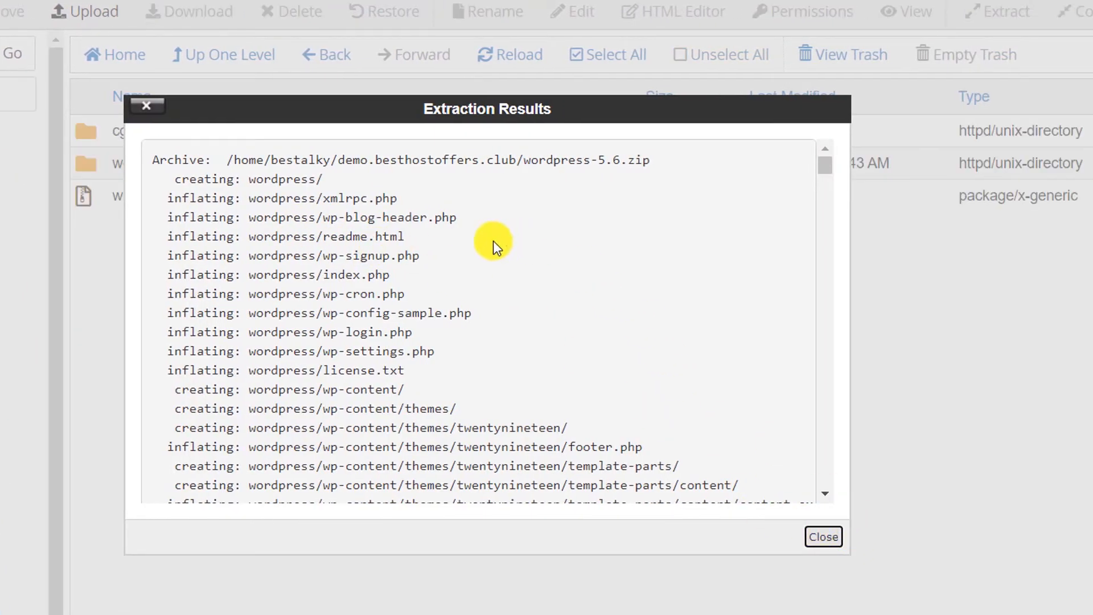
scroll("down", 3)
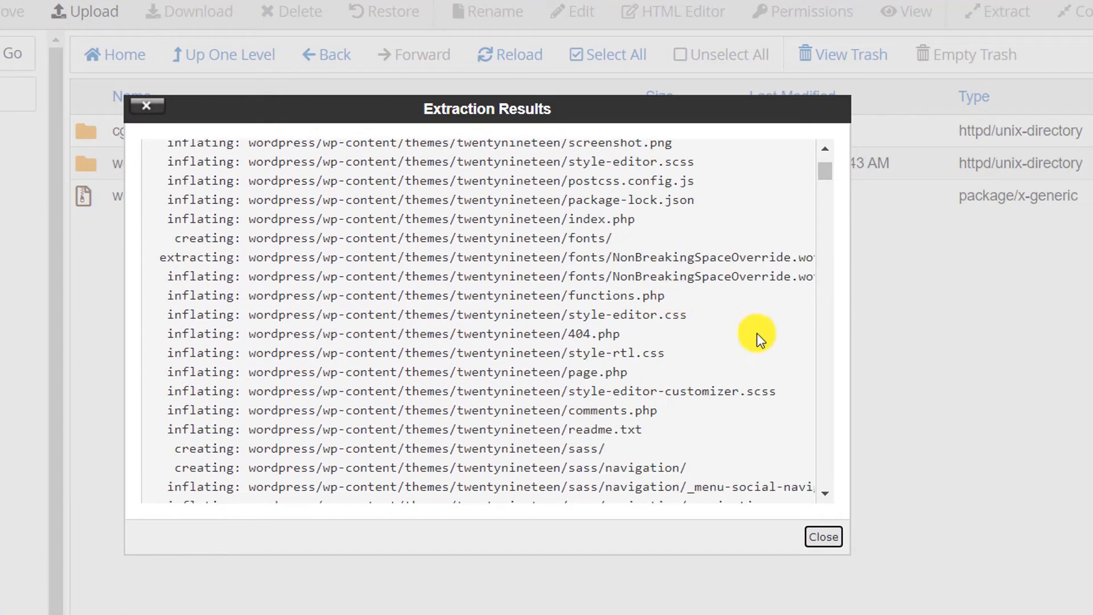
left_click(824, 537)
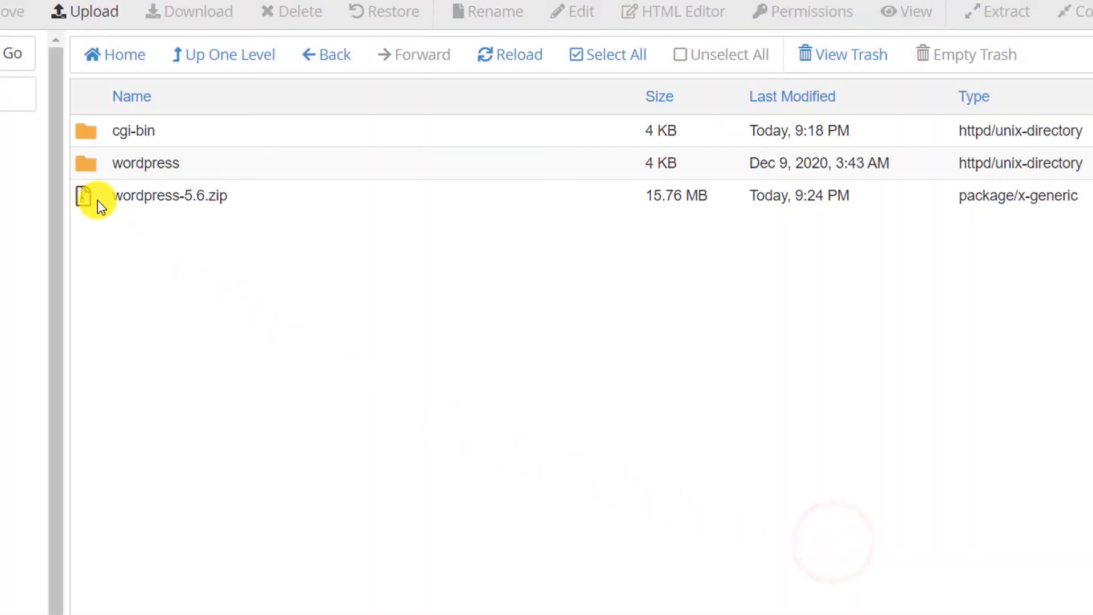
Move the leftover wordpress-5.6.zip archive to the trash.
left_click(170, 195)
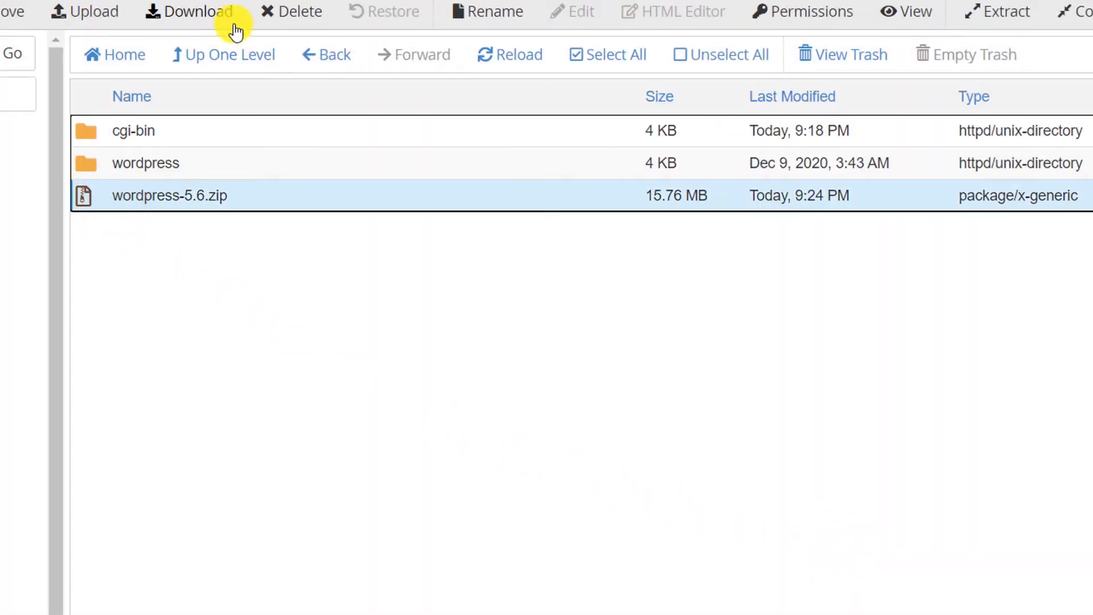
left_click(291, 12)
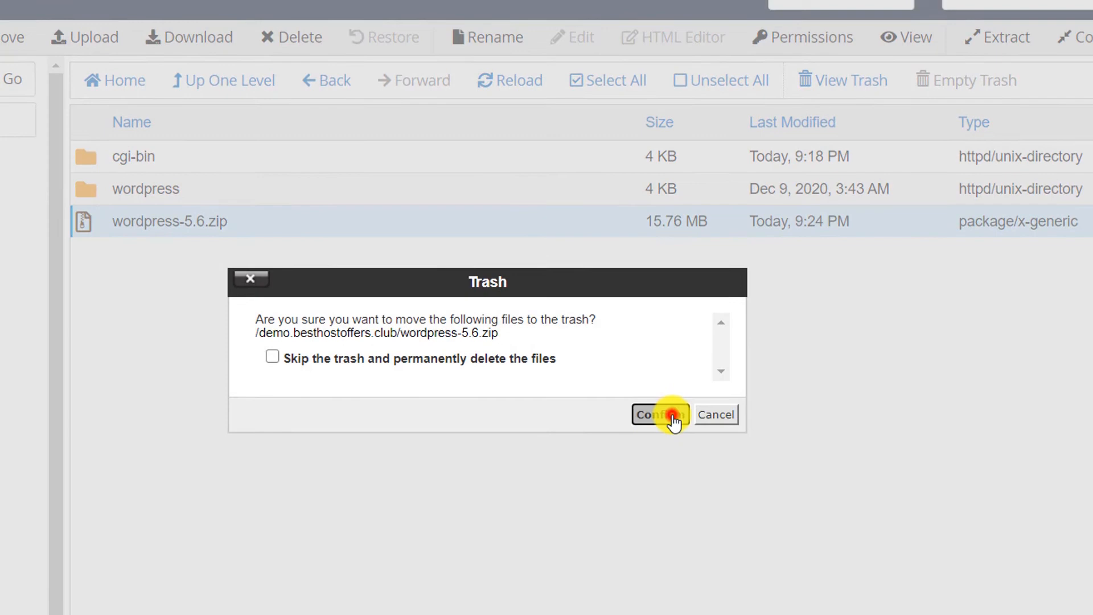
left_click(659, 414)
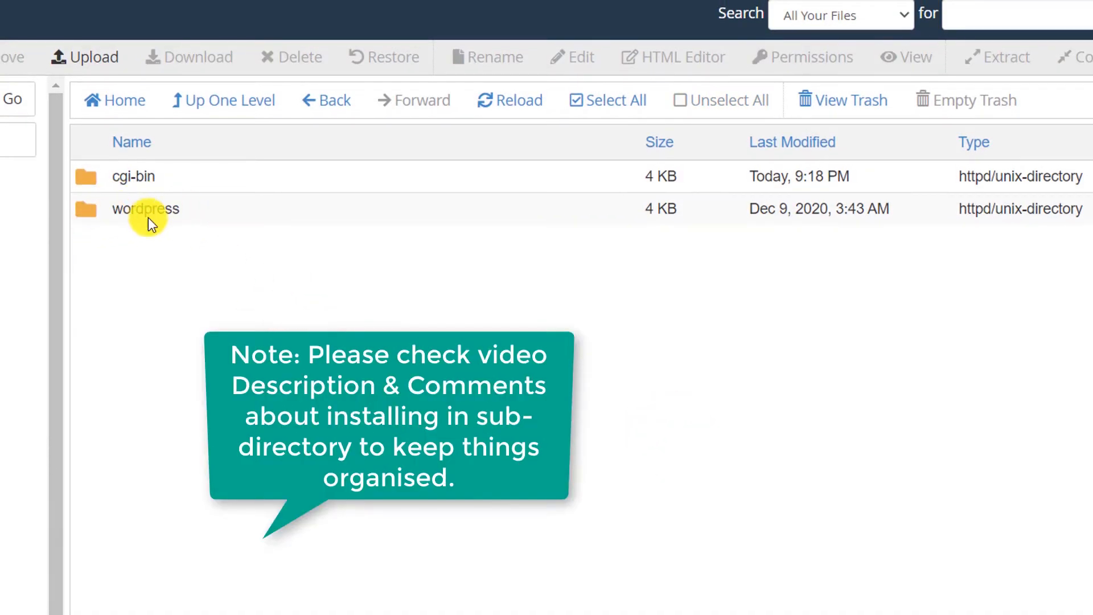
Open the extracted wordpress folder and select its path text for copying.
left_click(146, 208)
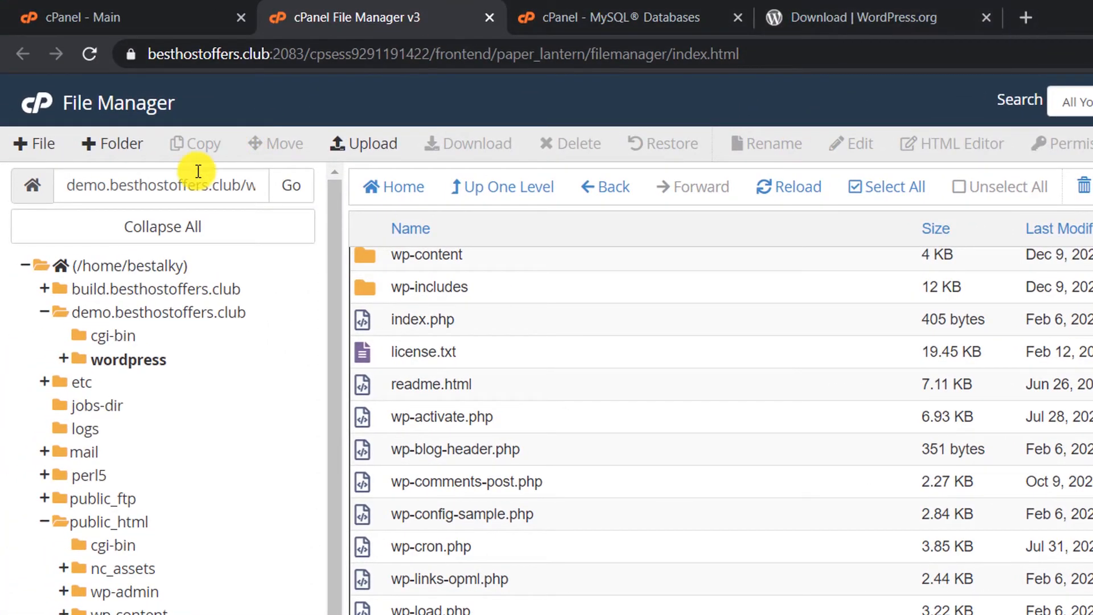
triple_click(160, 186)
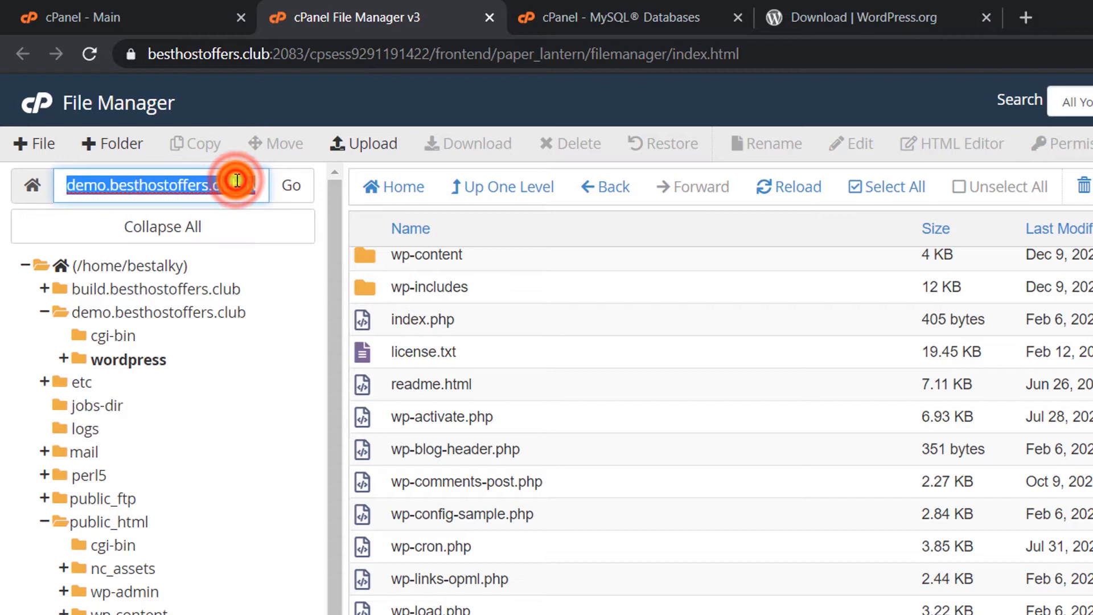
type("/w")
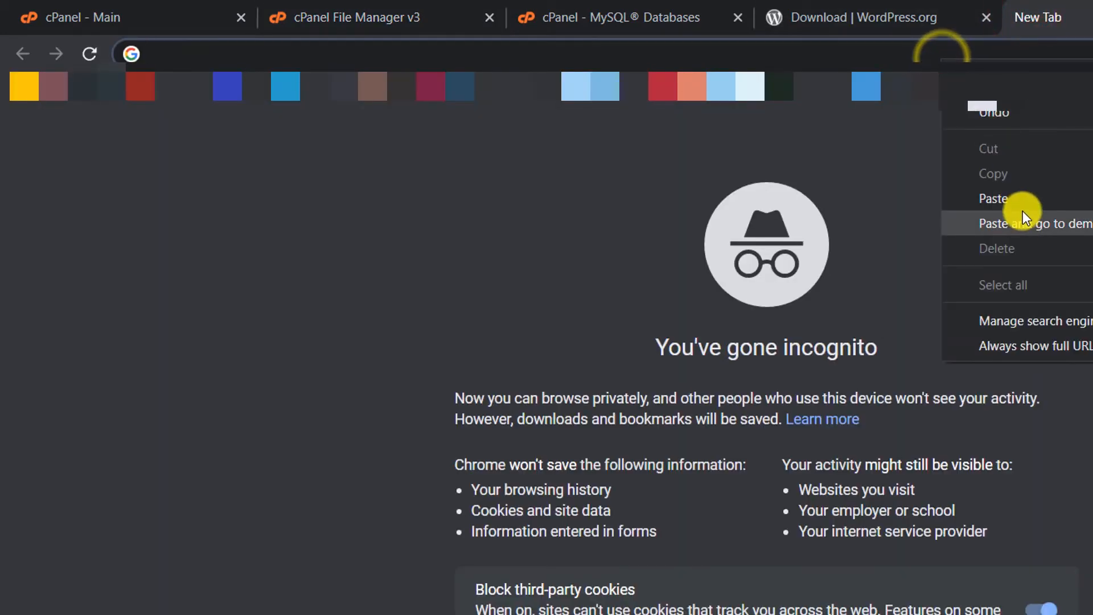
Load the subdomain, choose English, reach the database form, and return to MySQL Databases.
left_click(1018, 224)
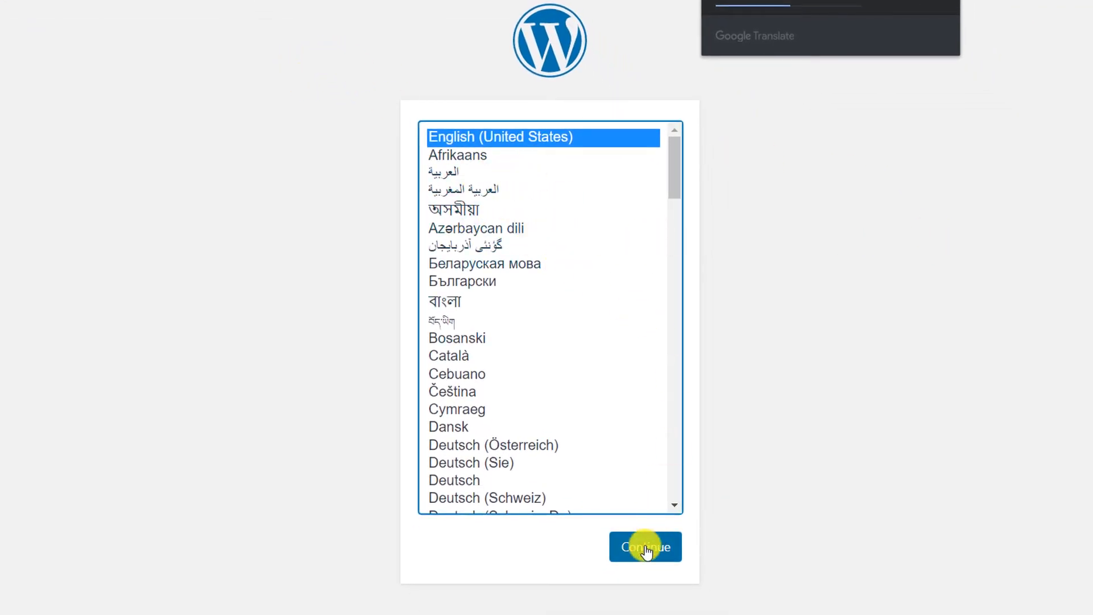
left_click(644, 546)
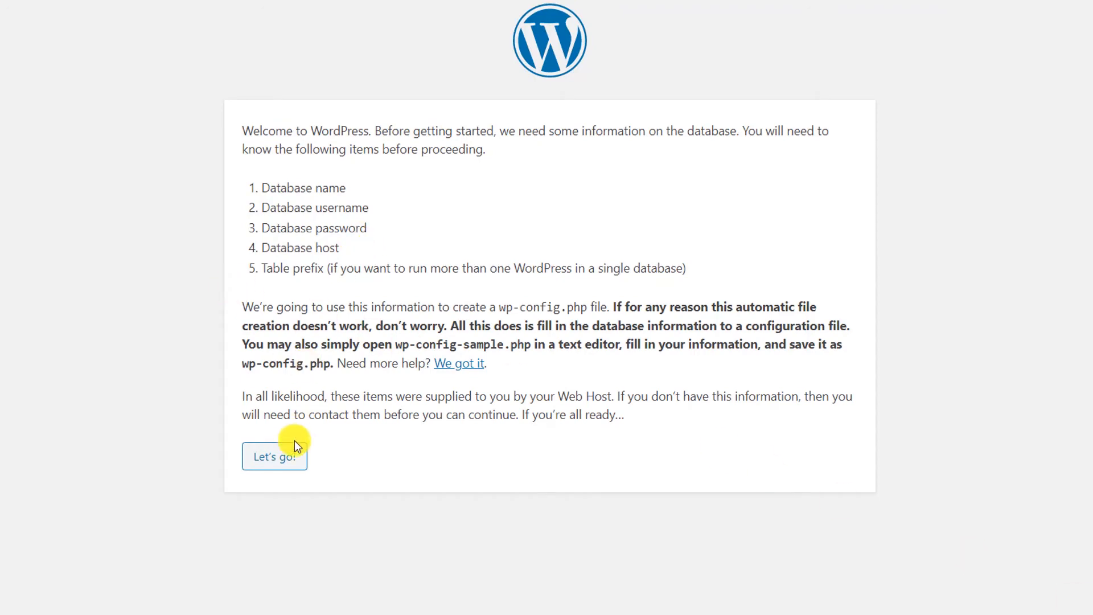
left_click(274, 456)
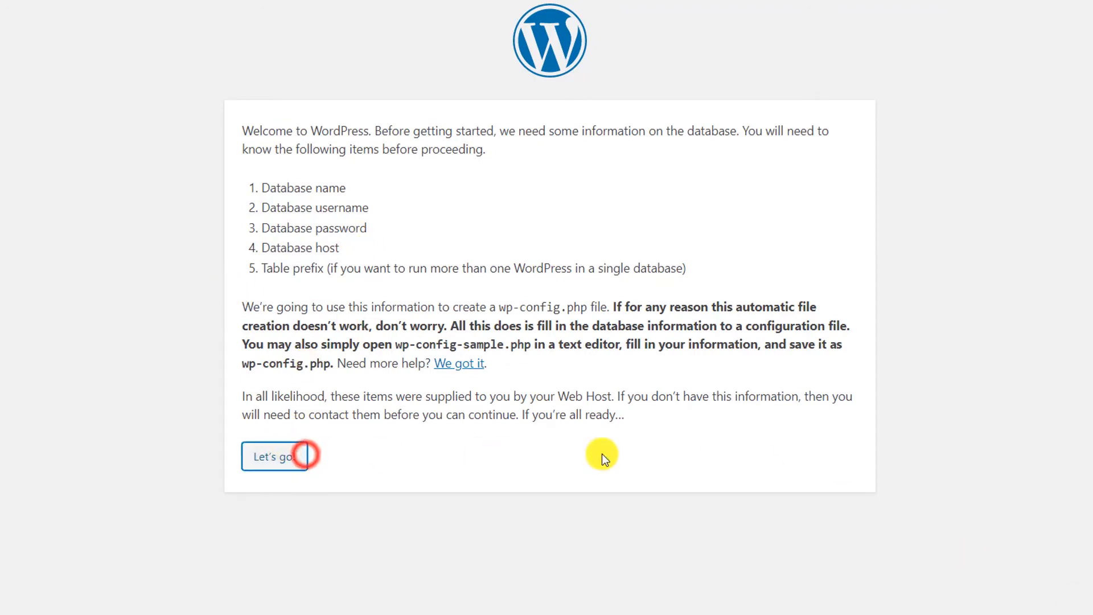
left_click(274, 456)
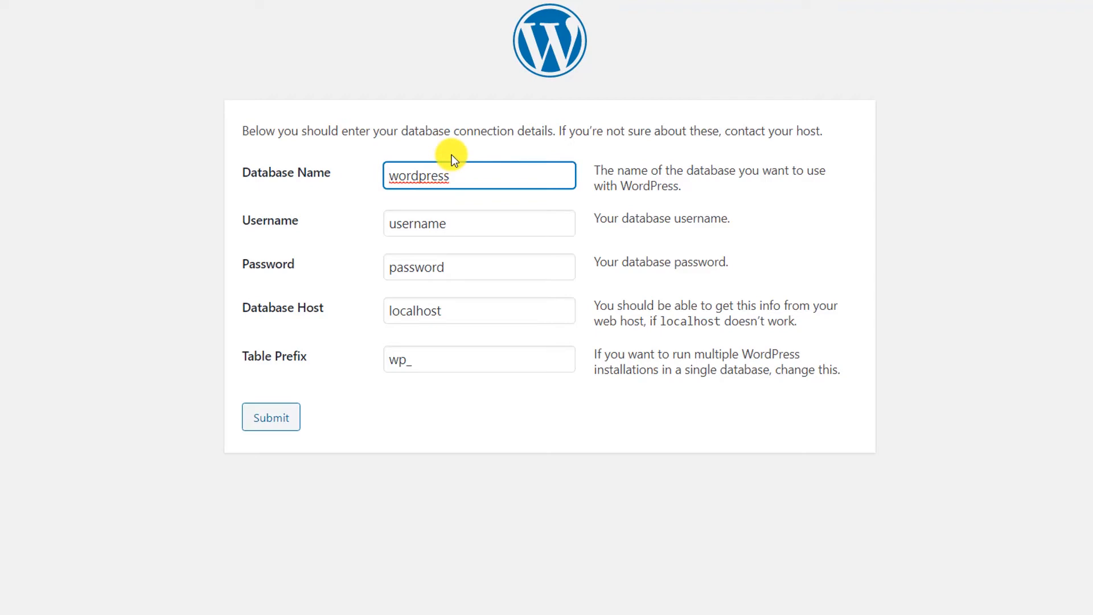
left_click(515, 15)
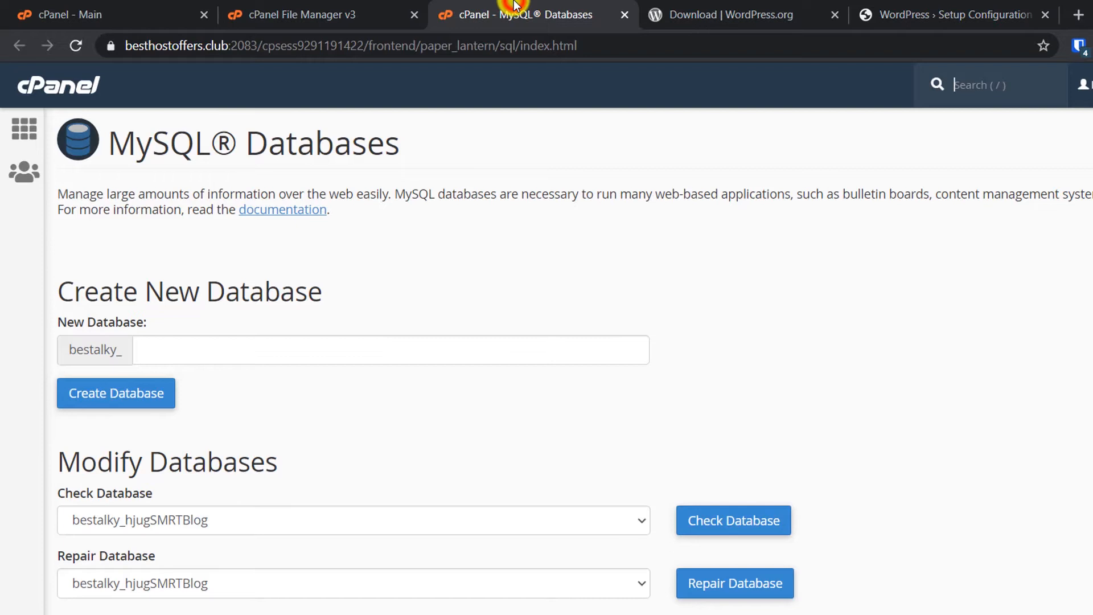
mouse_move(593, 157)
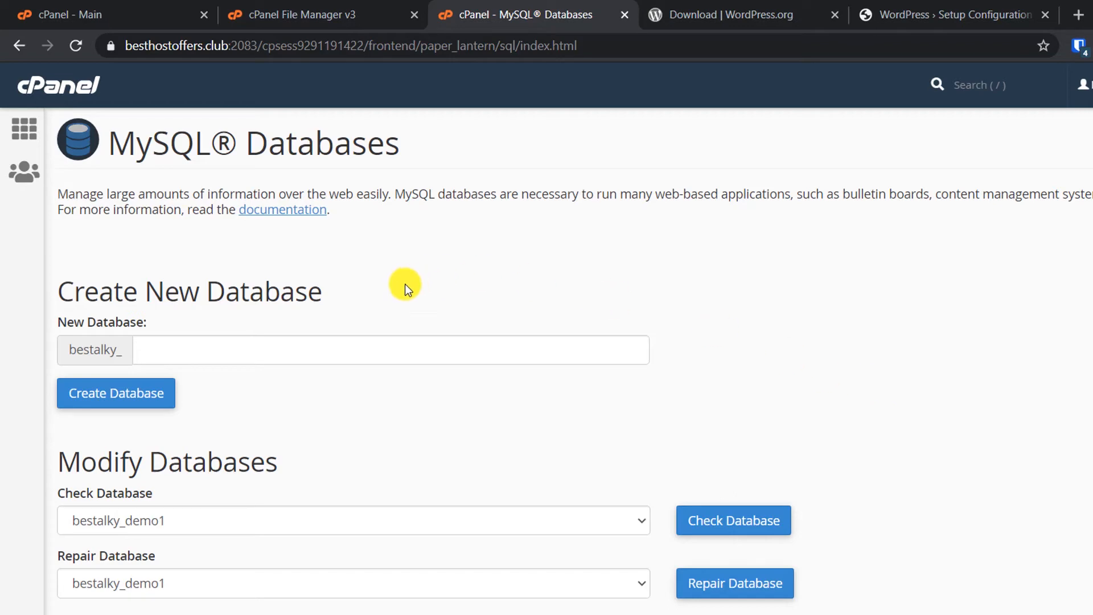
Enter demmo1 as the new database name and create bestalky_demmo1.
left_click(174, 349)
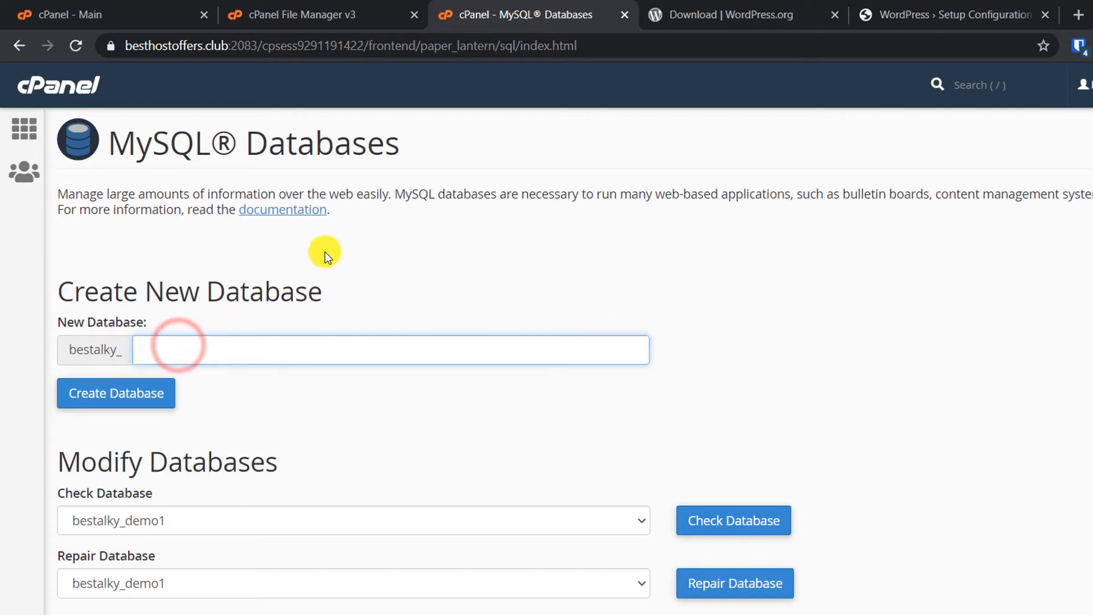
mouse_move(255, 367)
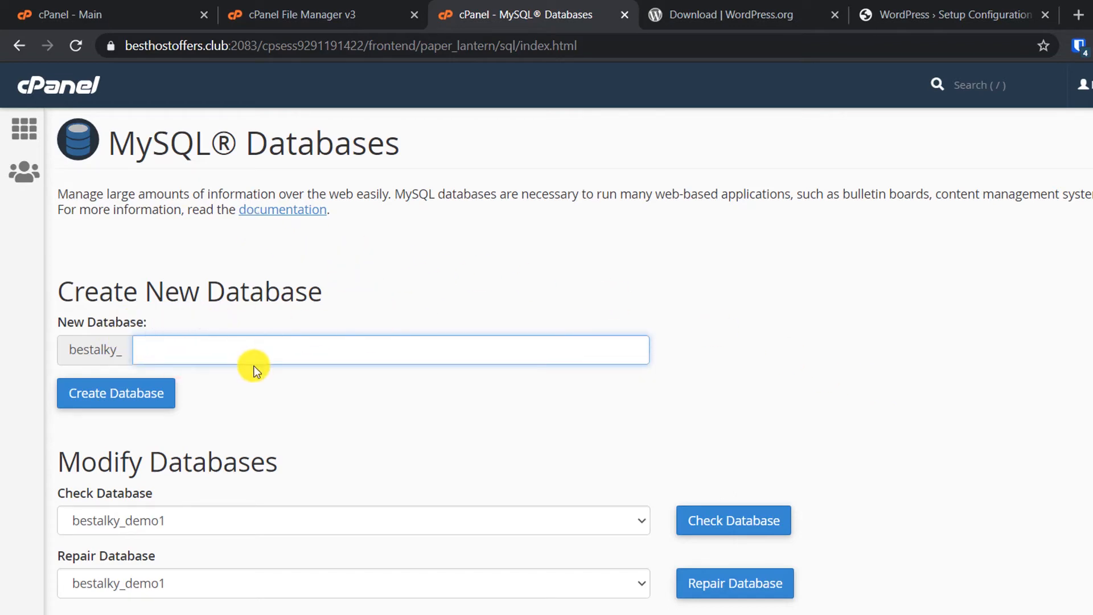
type("dem")
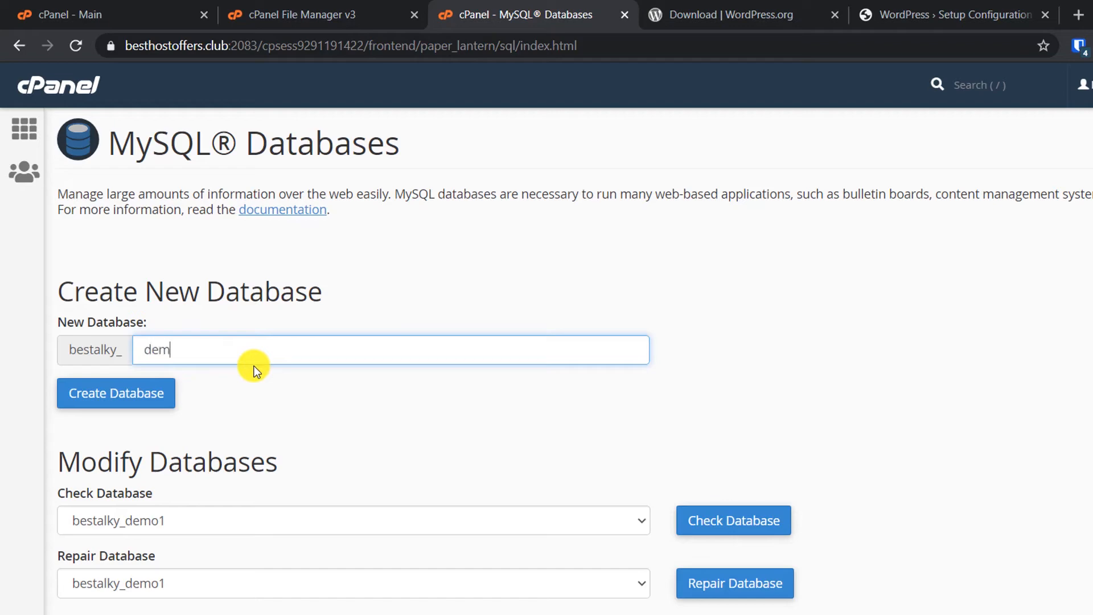
type("mo")
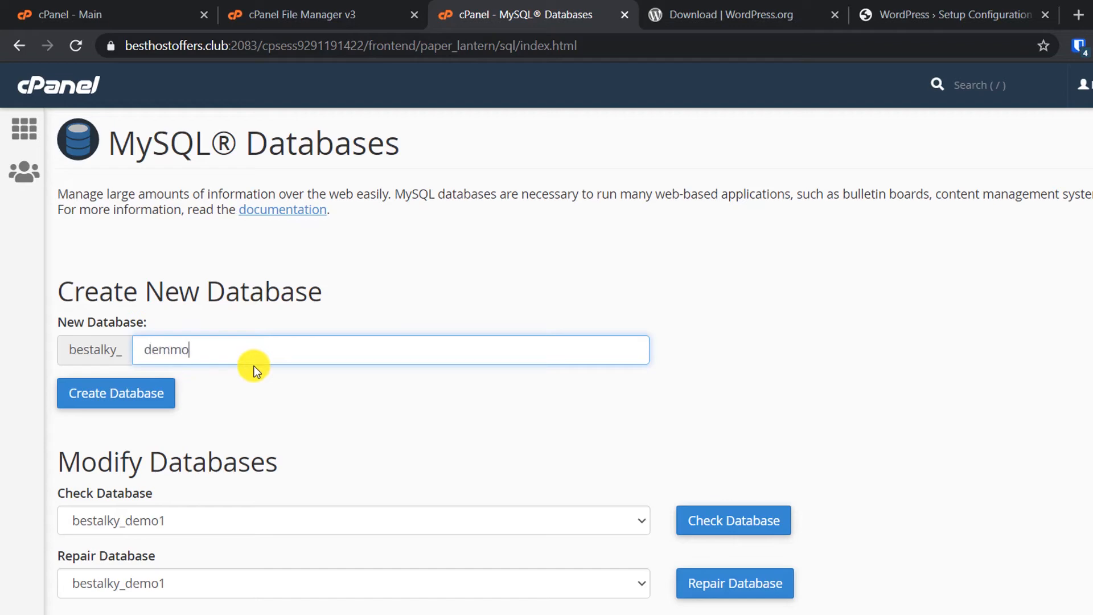
type("1")
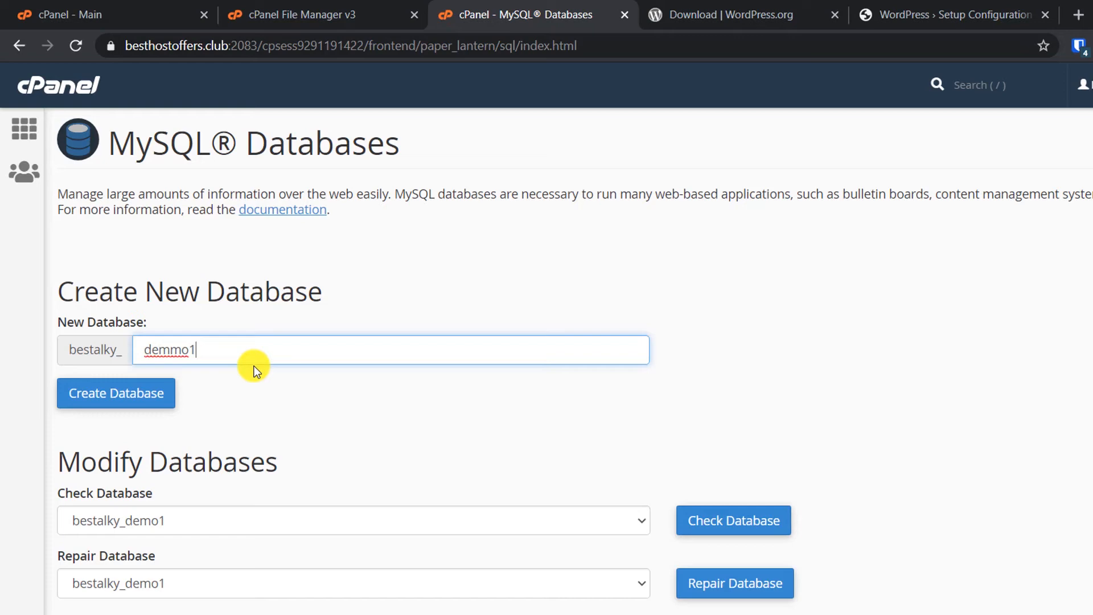
mouse_move(249, 382)
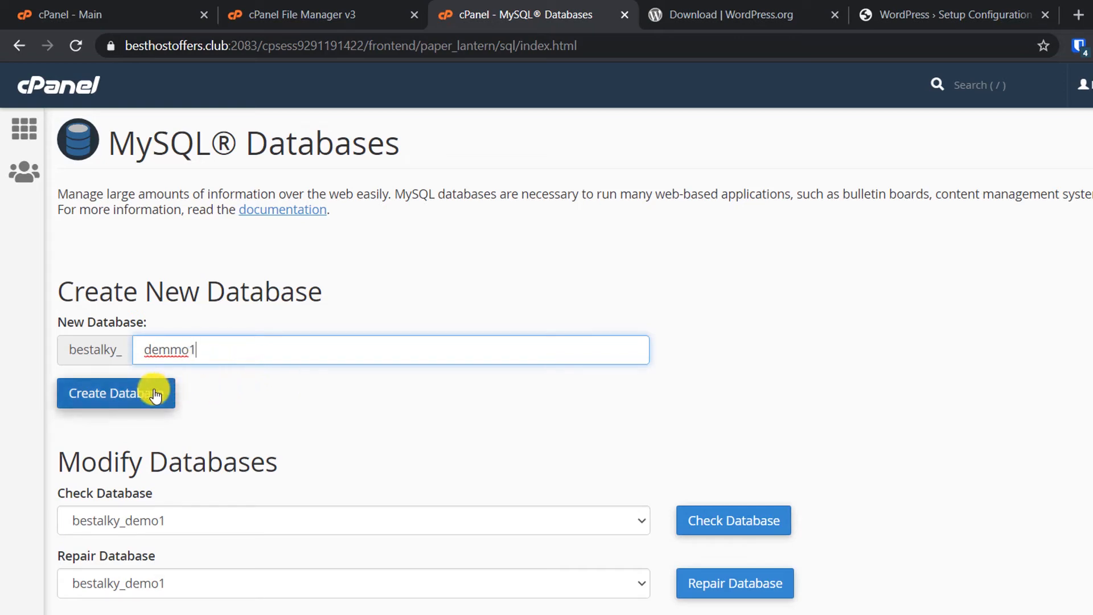
left_click(116, 392)
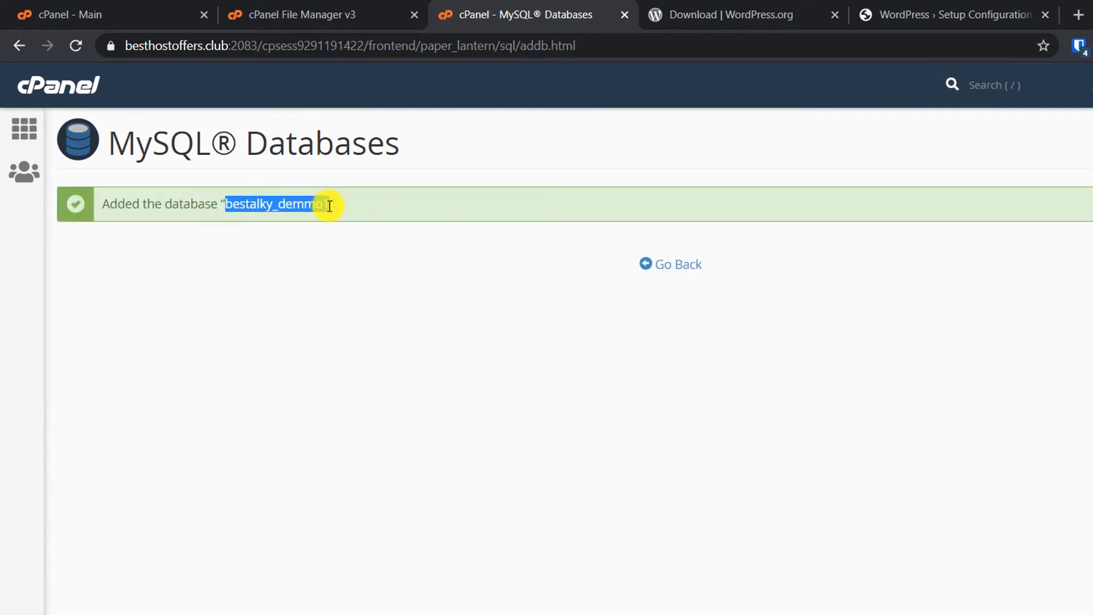
Enter bestalky_demmo1 as WordPress's Database Name, then go back to cPanel's current databases list.
left_click(948, 15)
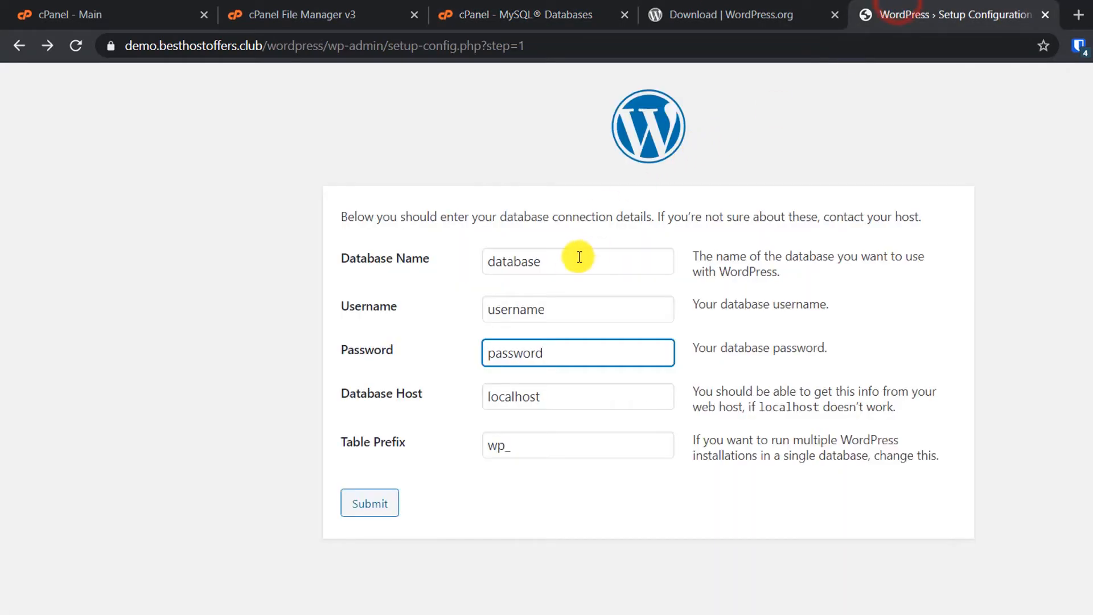
type("bestalky_demmo1")
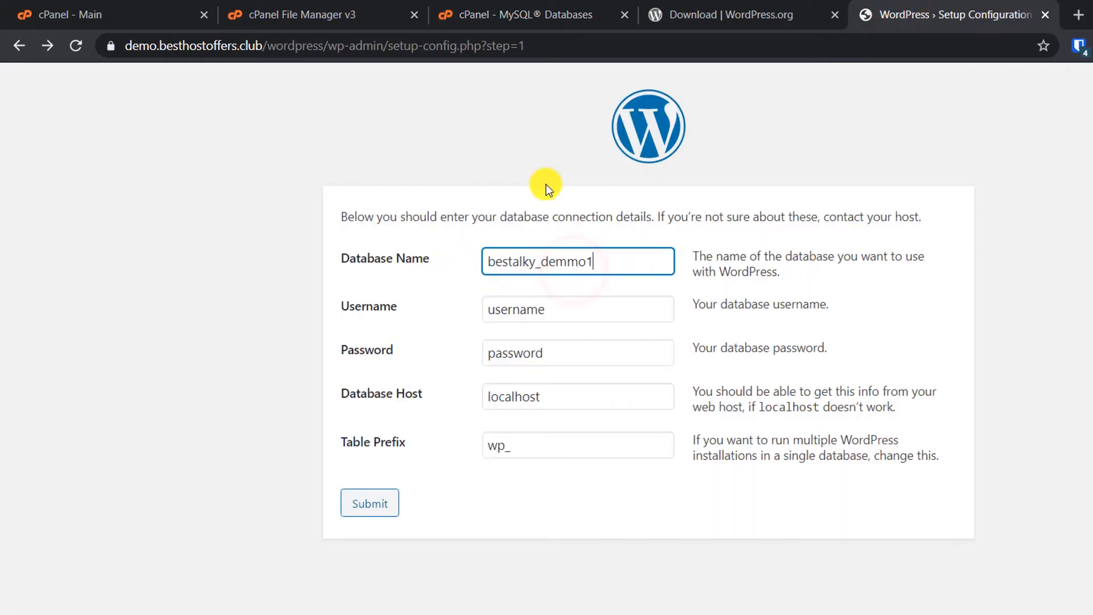
left_click(520, 15)
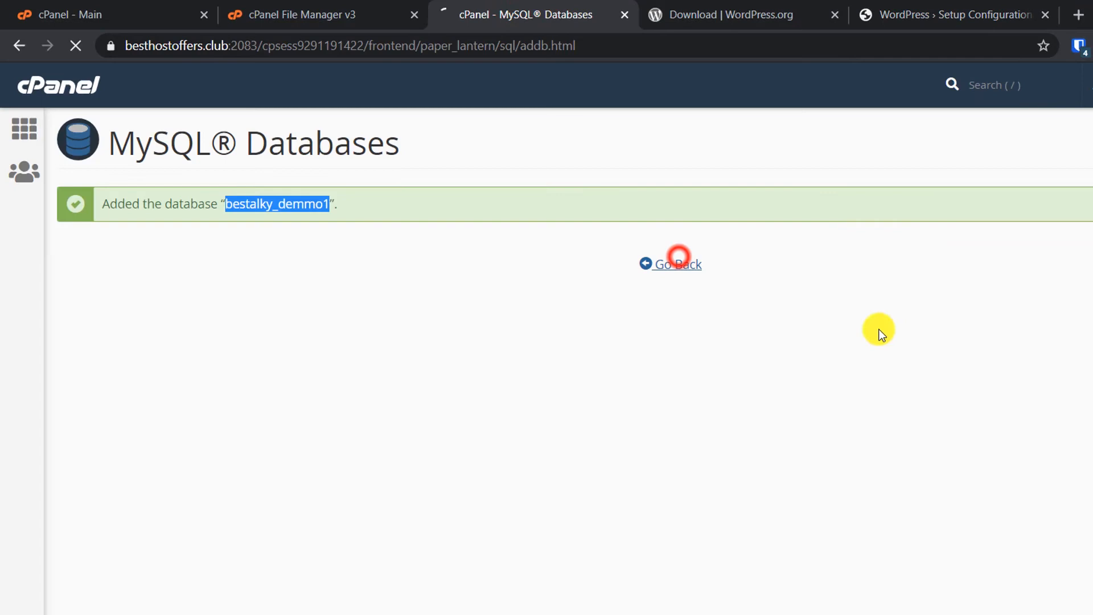
left_click(676, 264)
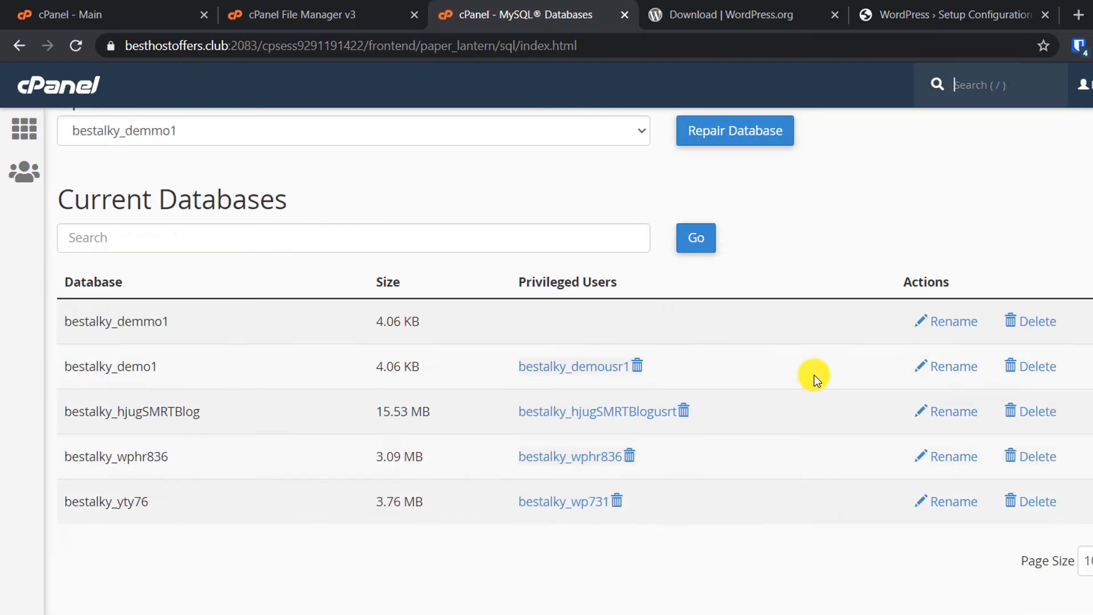
Create MySQL user bestalky_demmousr1 with a generated 18-character password.
scroll("down", 3)
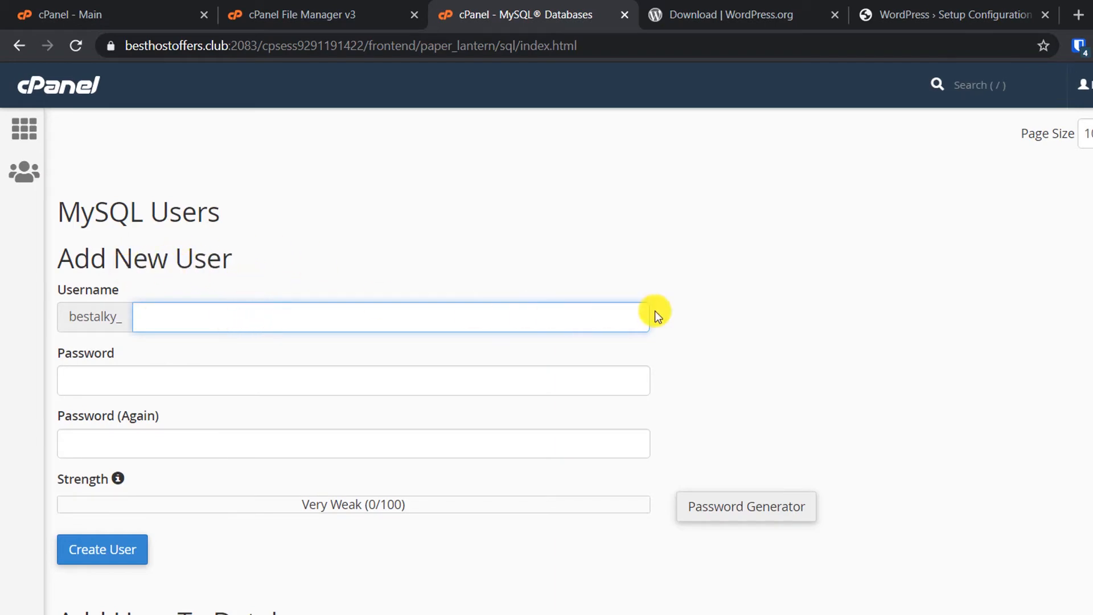
type("demmo")
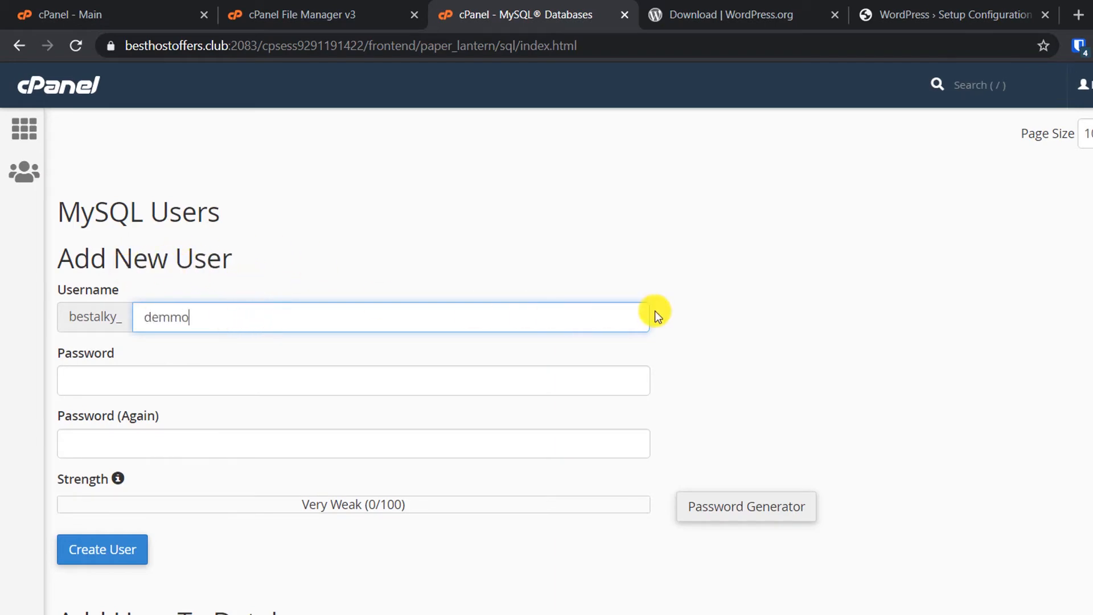
type("usr1")
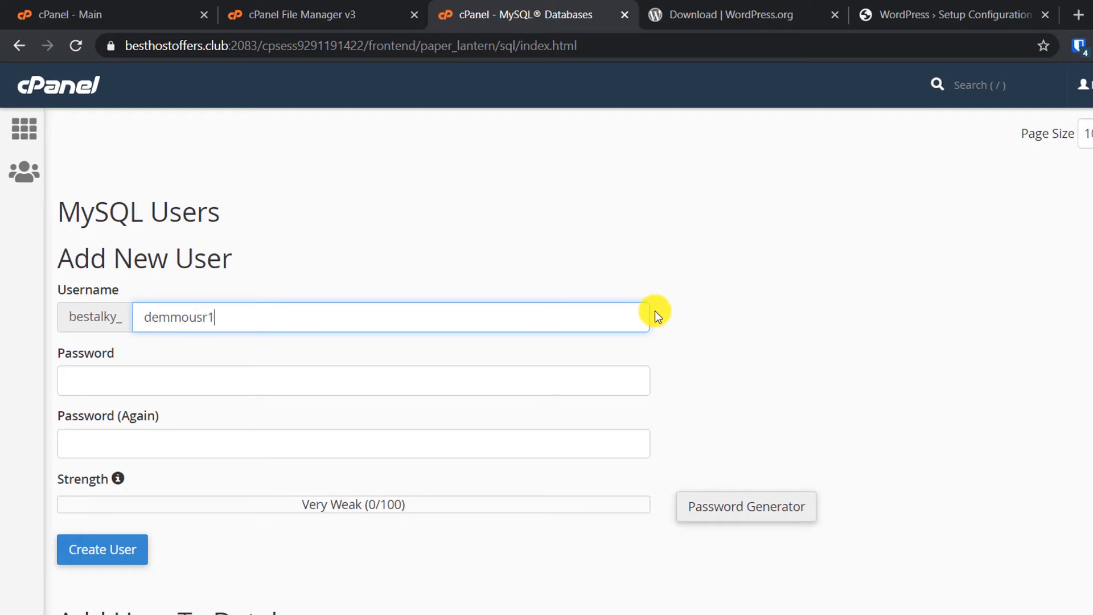
left_click(746, 506)
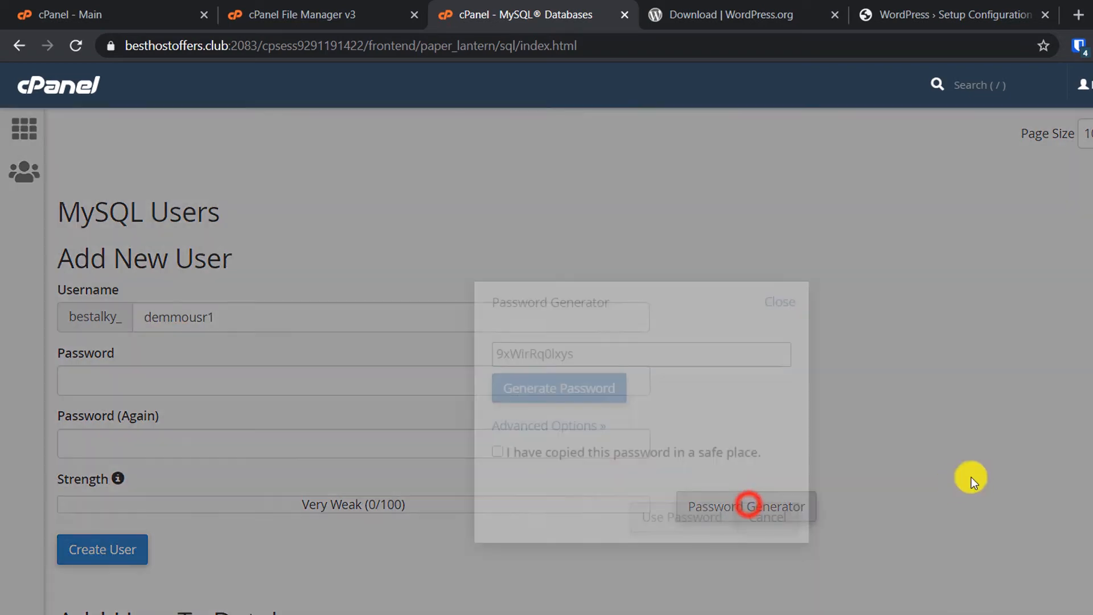
left_click(548, 425)
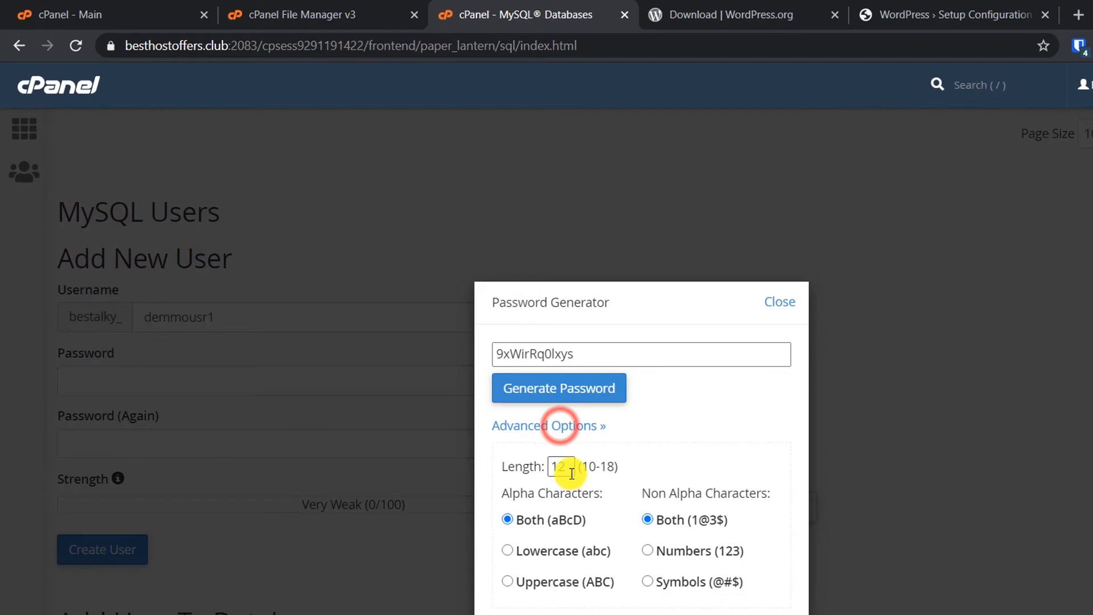
type("18")
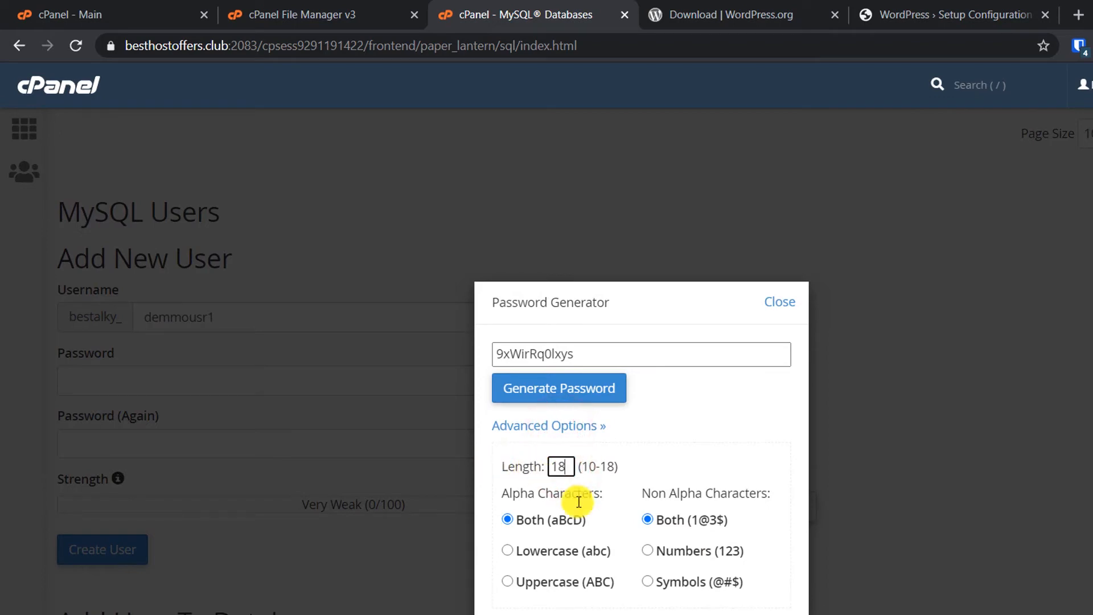
left_click(547, 425)
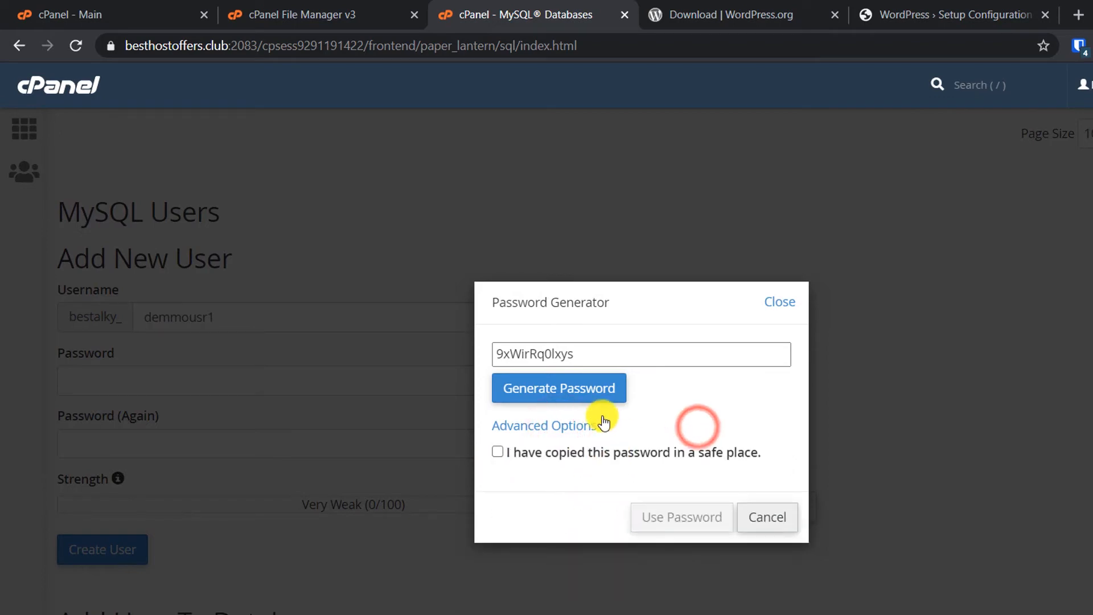
left_click(543, 425)
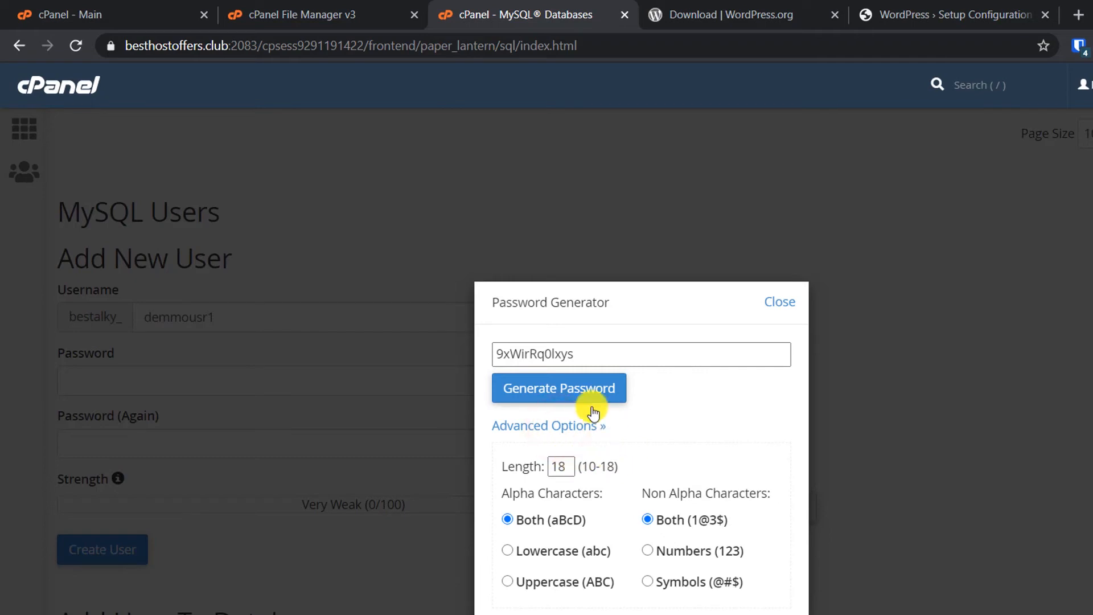
left_click(559, 388)
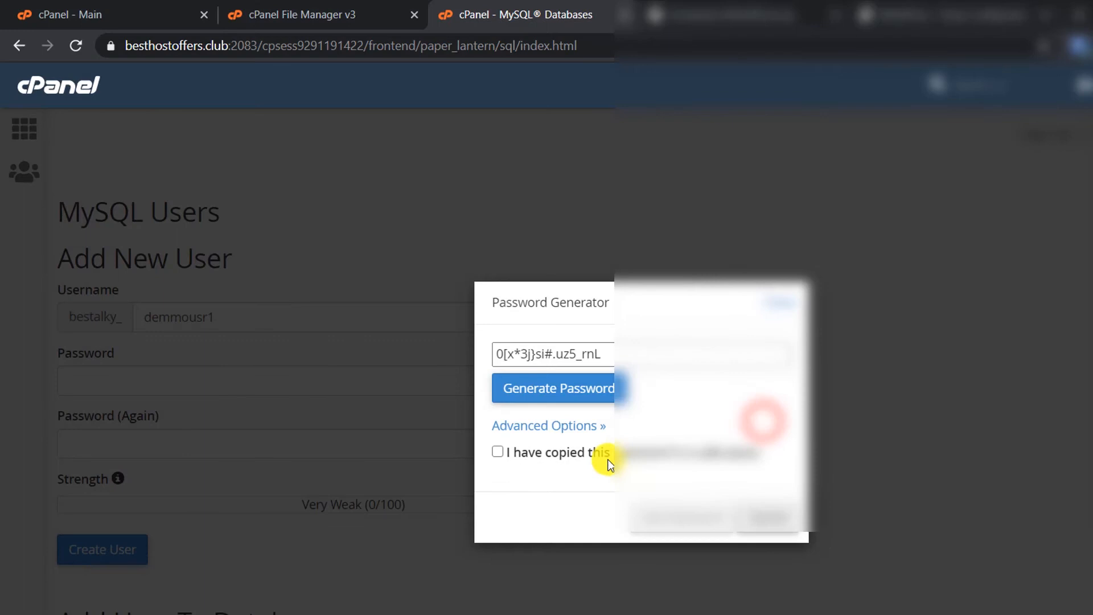
left_click(497, 451)
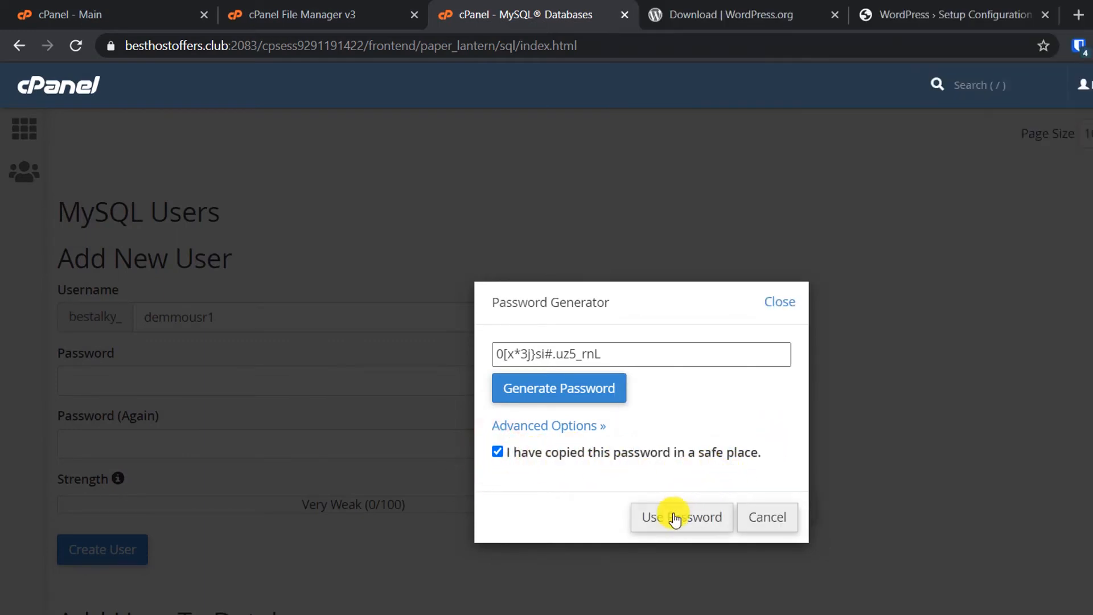
left_click(680, 517)
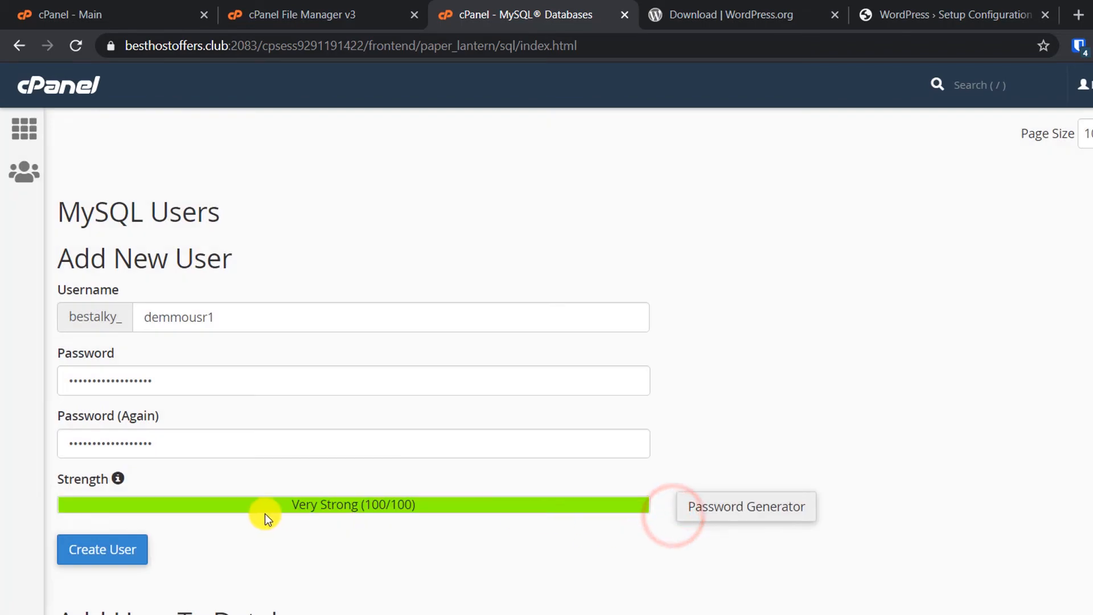
left_click(102, 549)
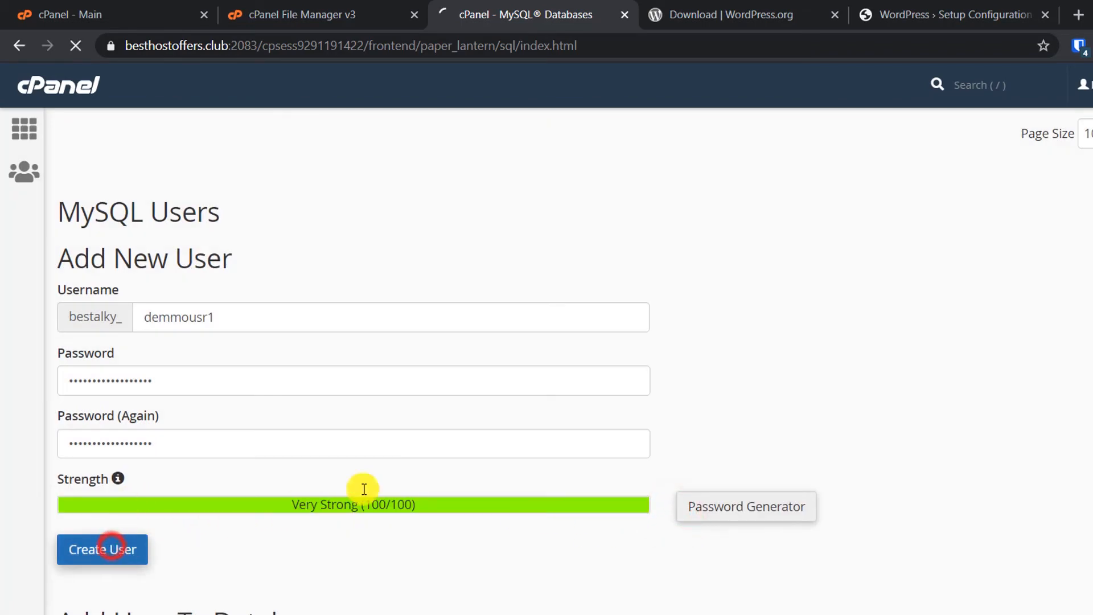
left_click(102, 550)
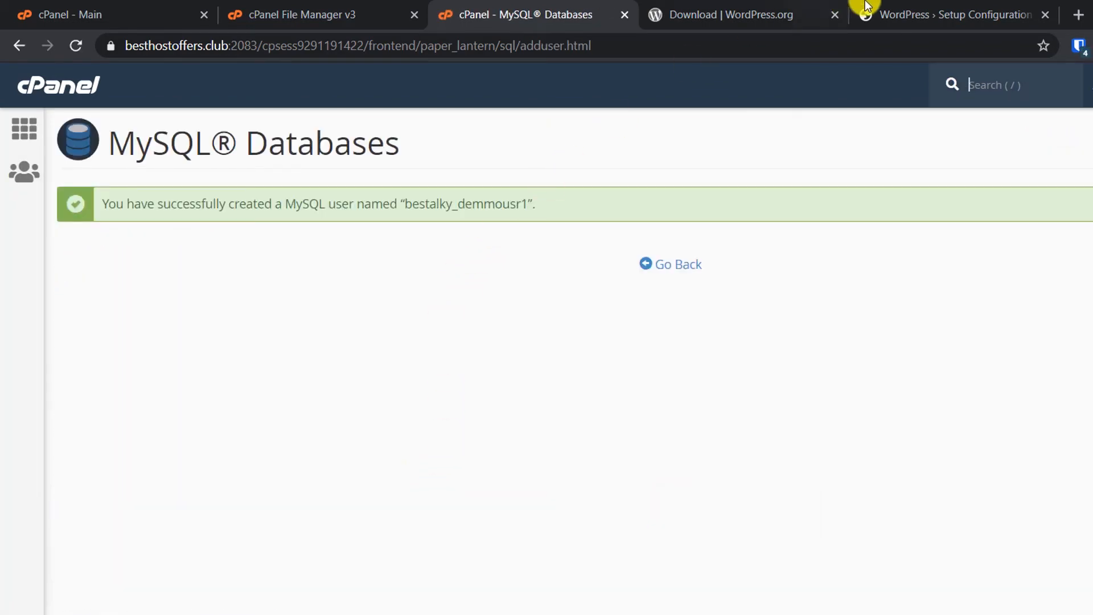
Paste the generated password into the WordPress setup form and return to MySQL Databases.
left_click(948, 13)
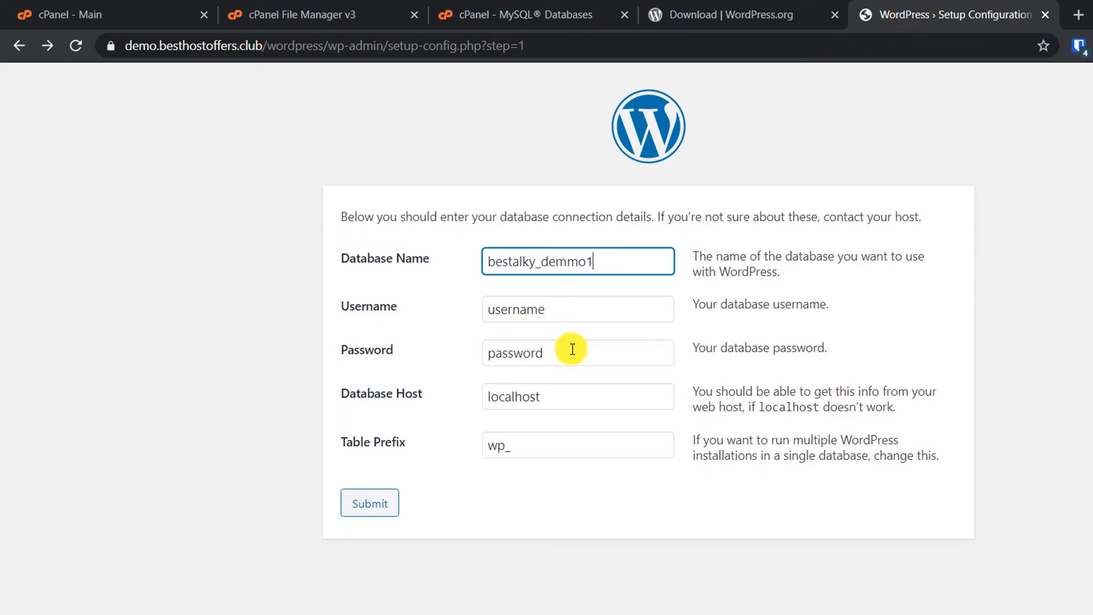
right_click(578, 352)
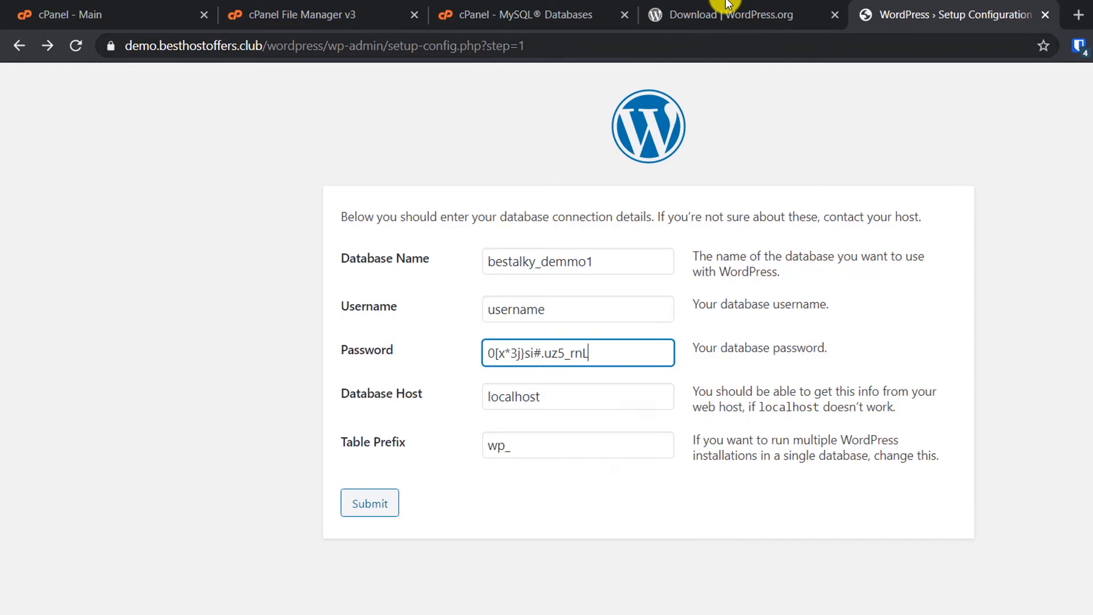
left_click(515, 14)
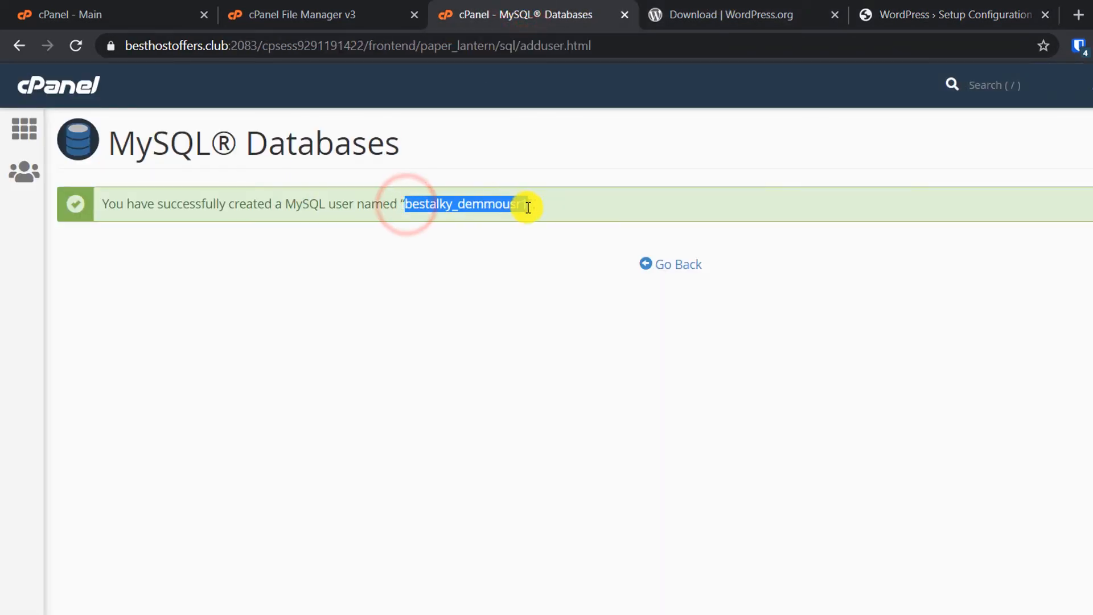
left_click(948, 14)
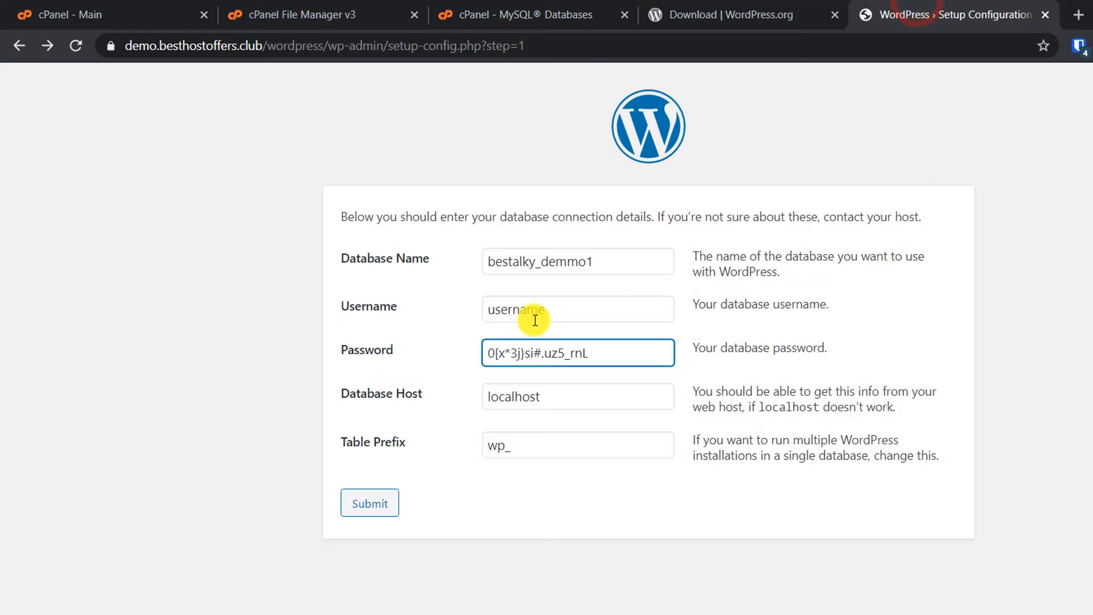
left_click(528, 15)
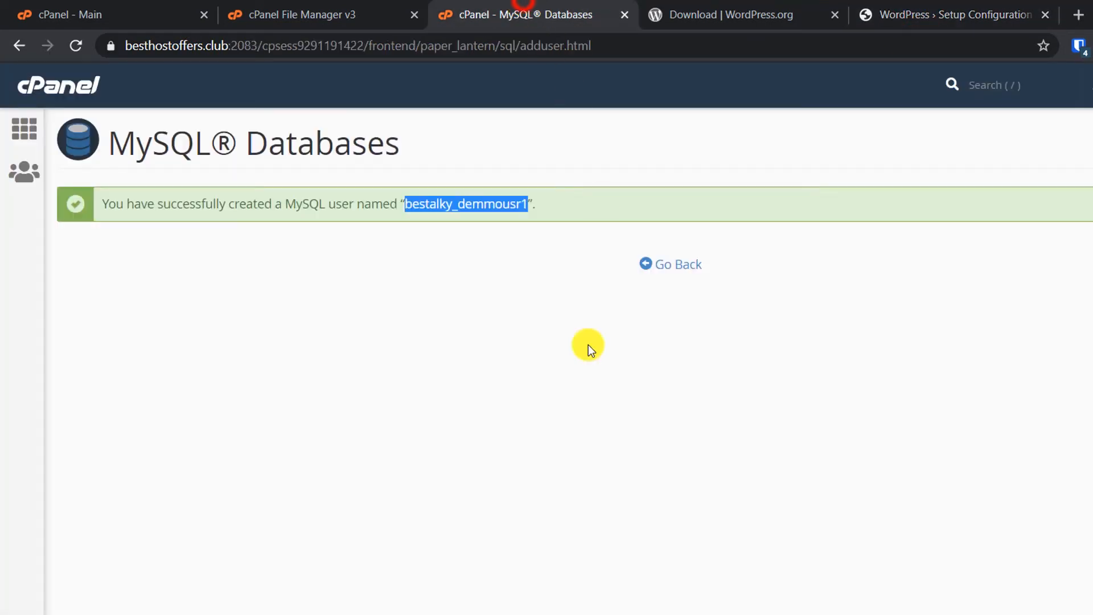
left_click(677, 263)
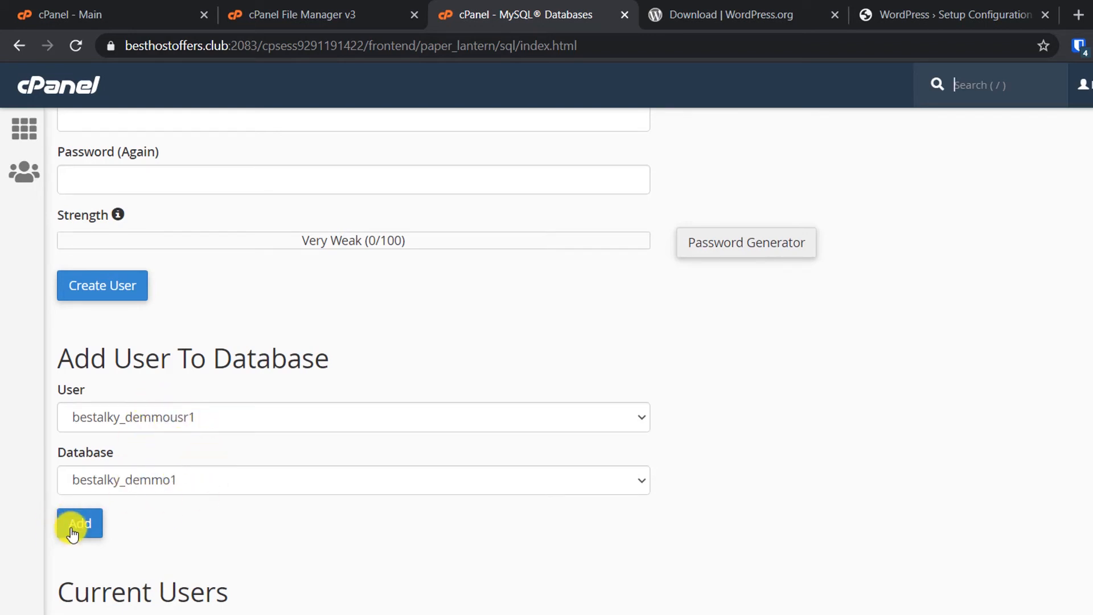
Grant bestalky_demmousr1 ALL PRIVILEGES on bestalky_demmo1, then go to the WordPress setup page.
left_click(80, 524)
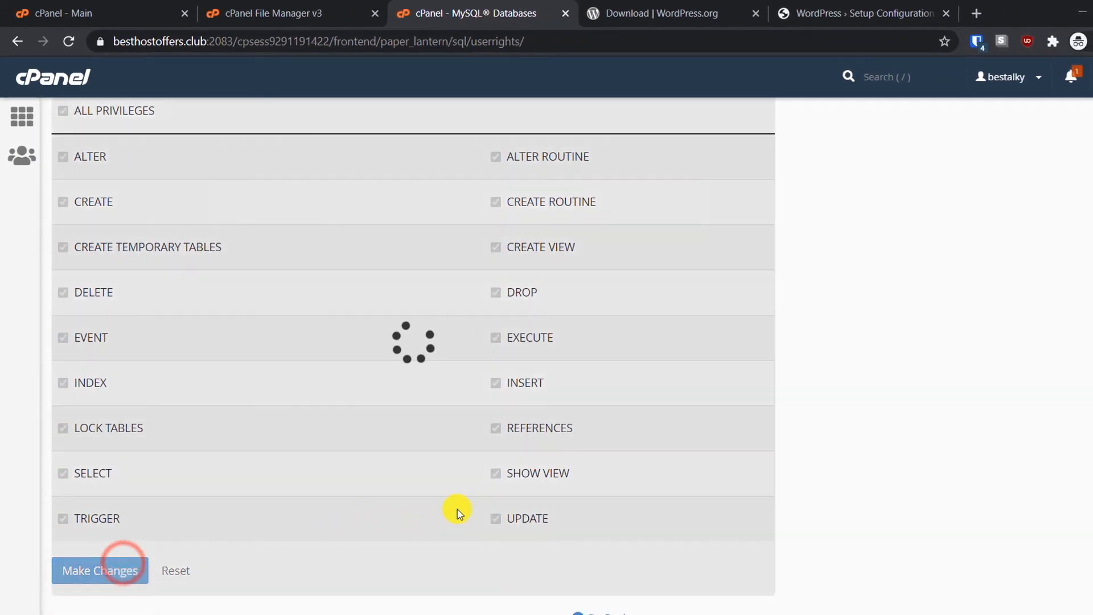
left_click(99, 569)
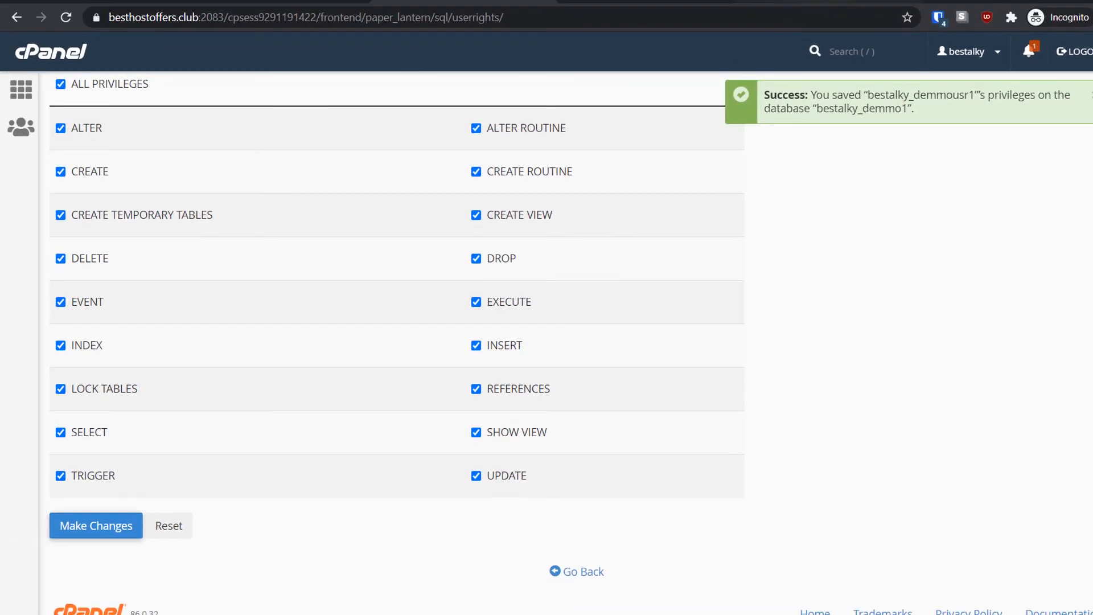
left_click(822, 13)
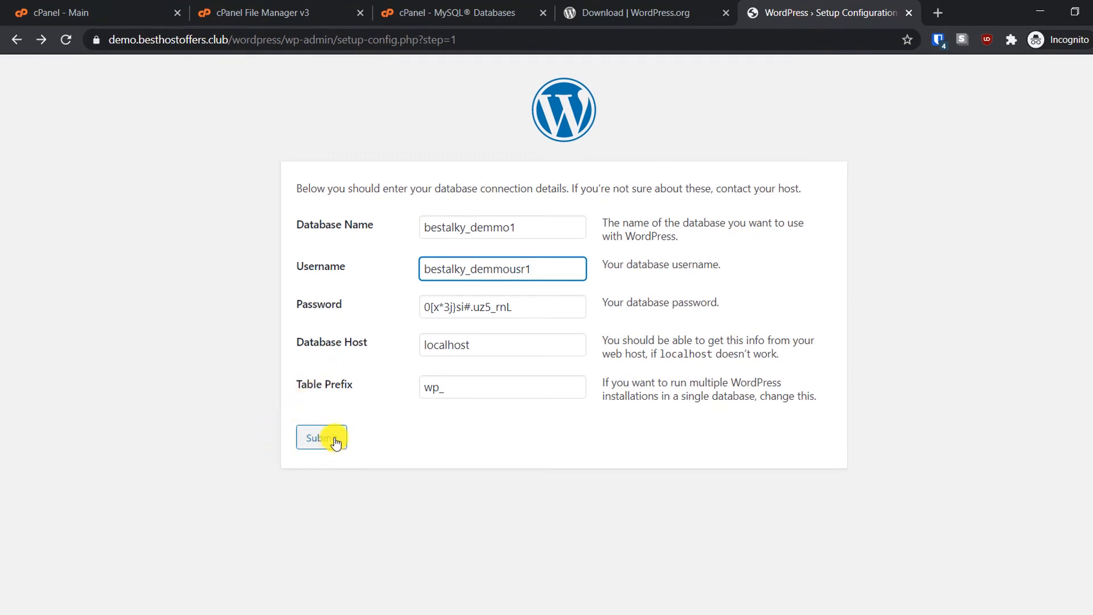
Submit WordPress's database connection details and run the installation.
left_click(321, 437)
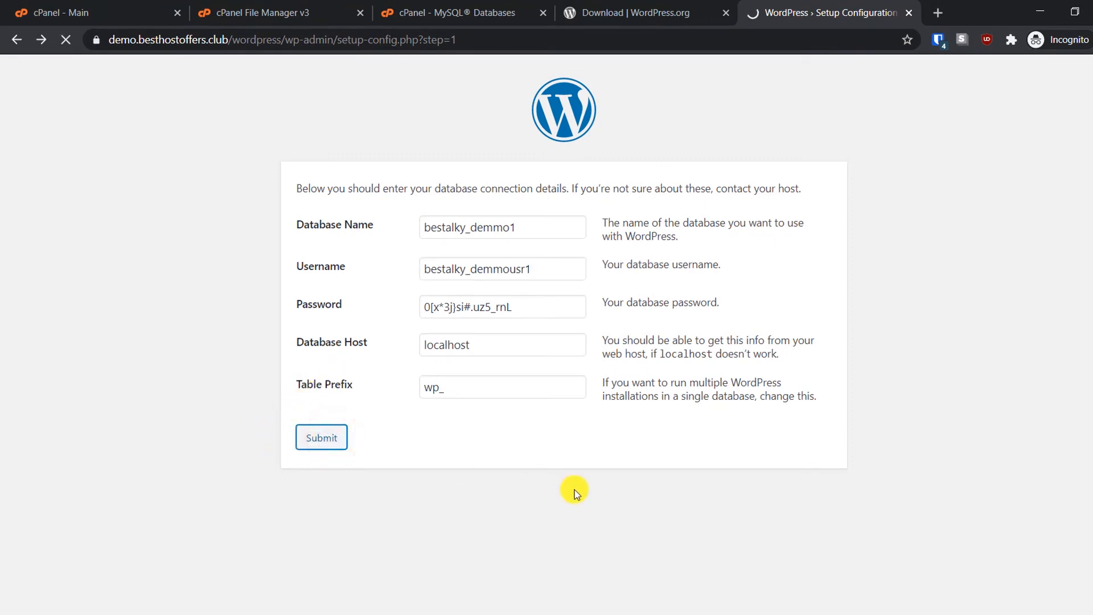
left_click(322, 437)
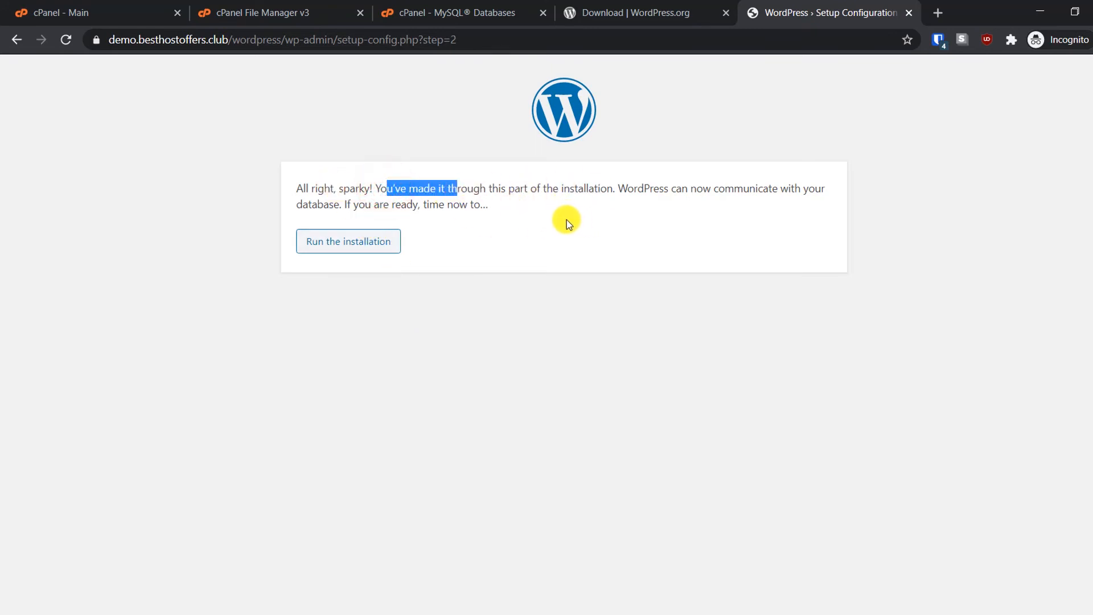
left_click(348, 242)
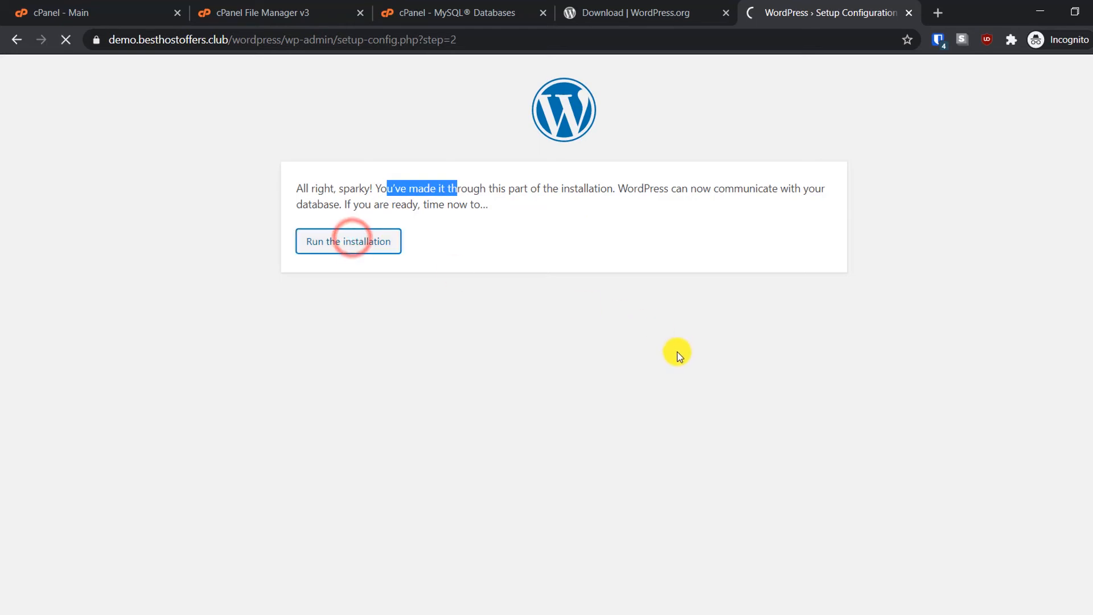
left_click(348, 242)
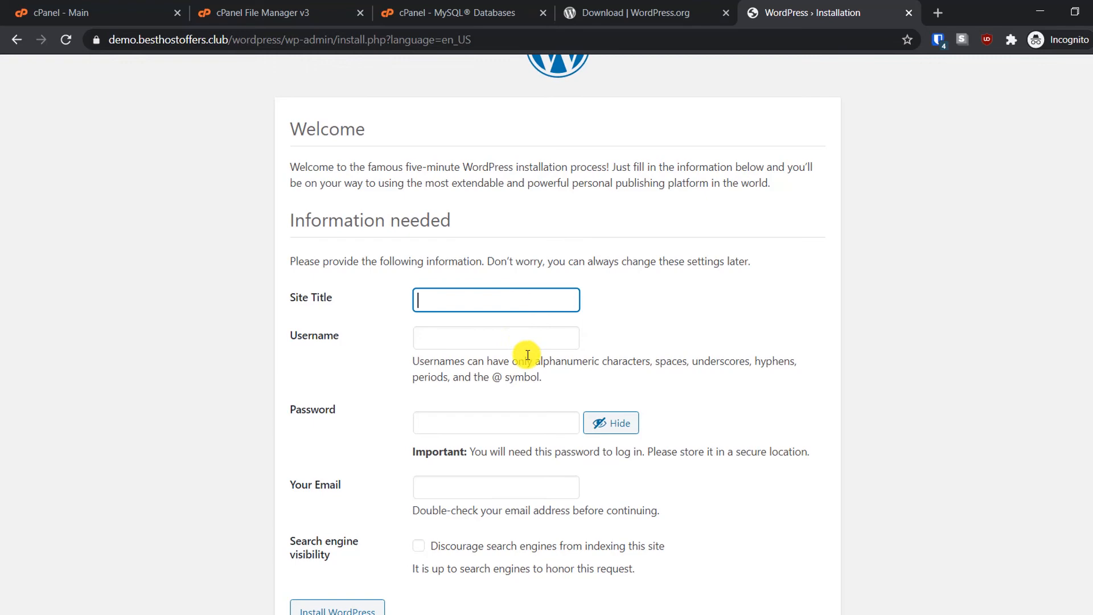
mouse_move(703, 333)
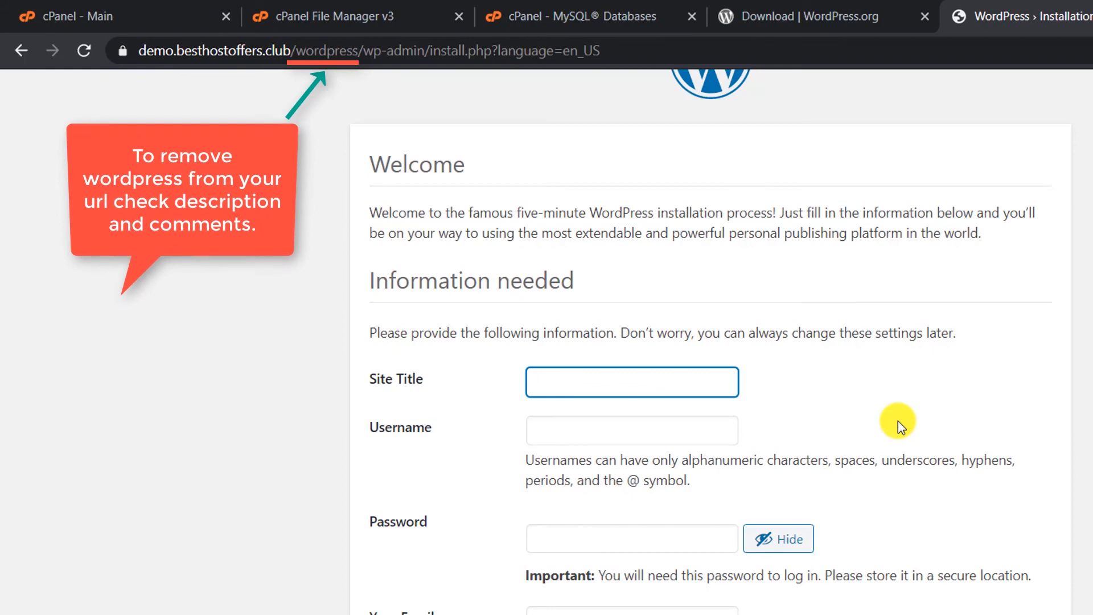
Enter site title 'My Demo Cpanel Website' and username admindemo.
type("My Demo Cpanel Websi")
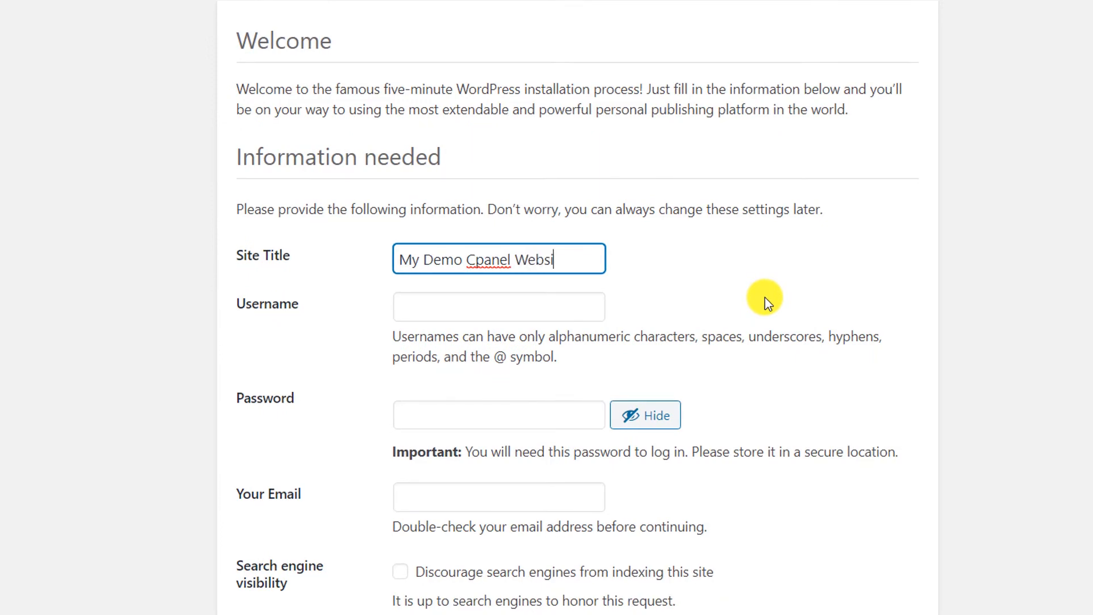
type("te")
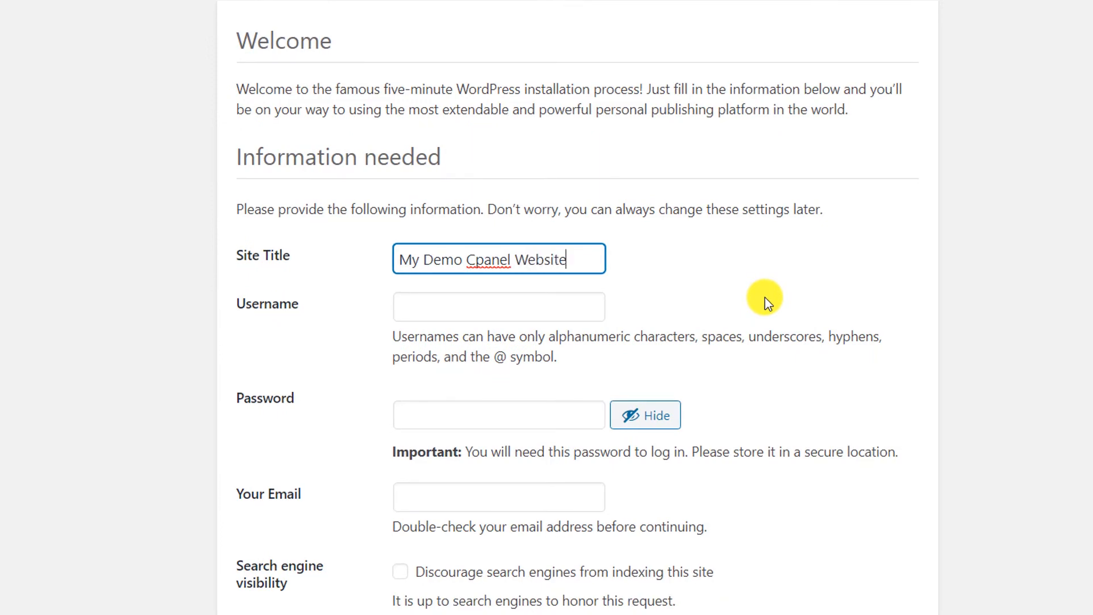
left_click(499, 307)
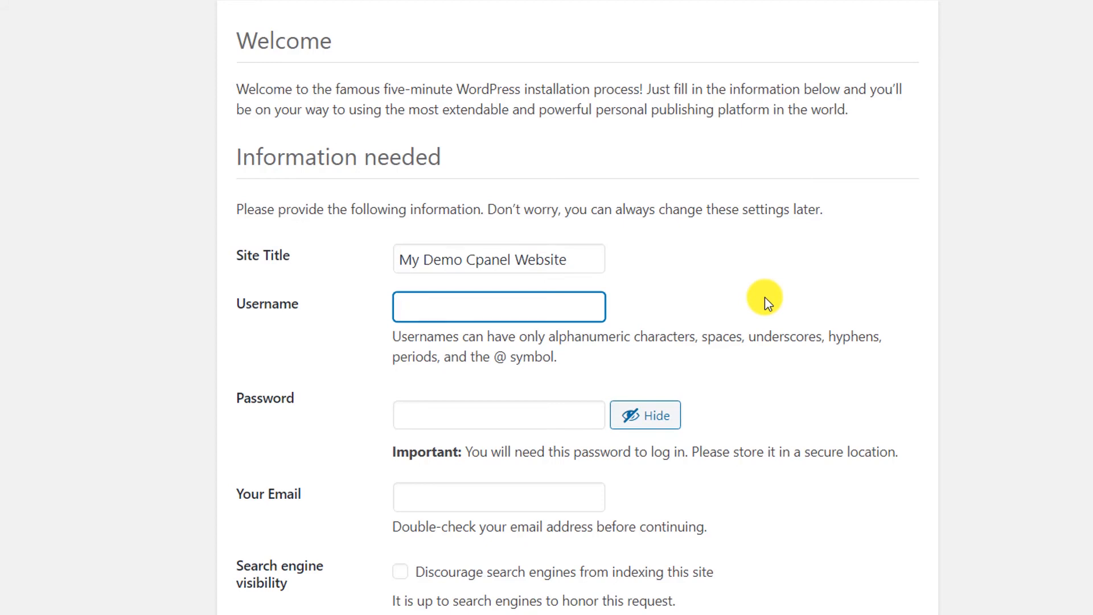
type("admin")
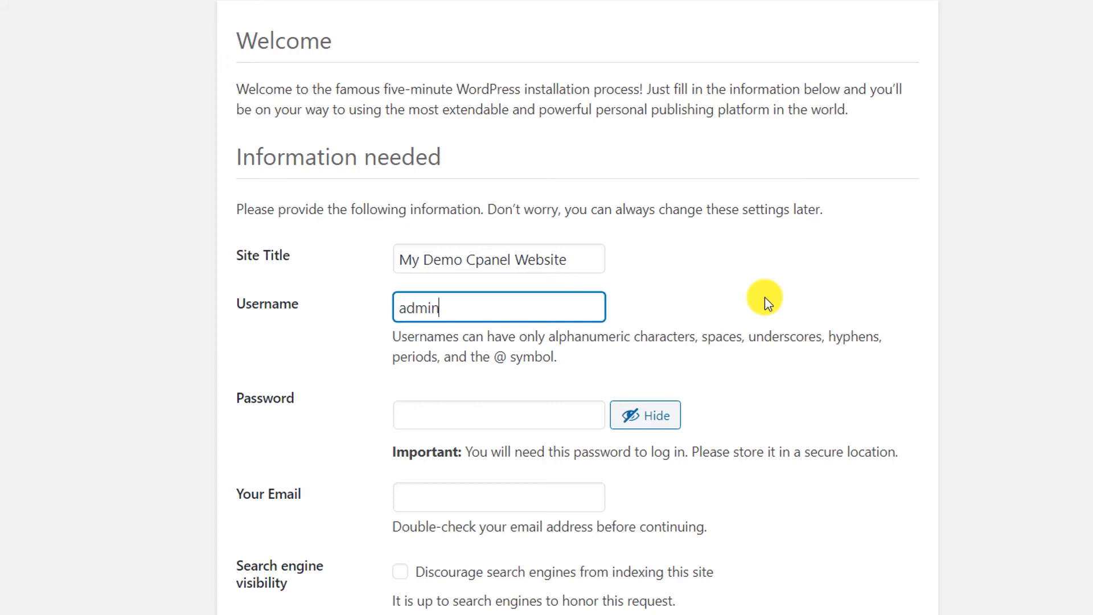
type("demo")
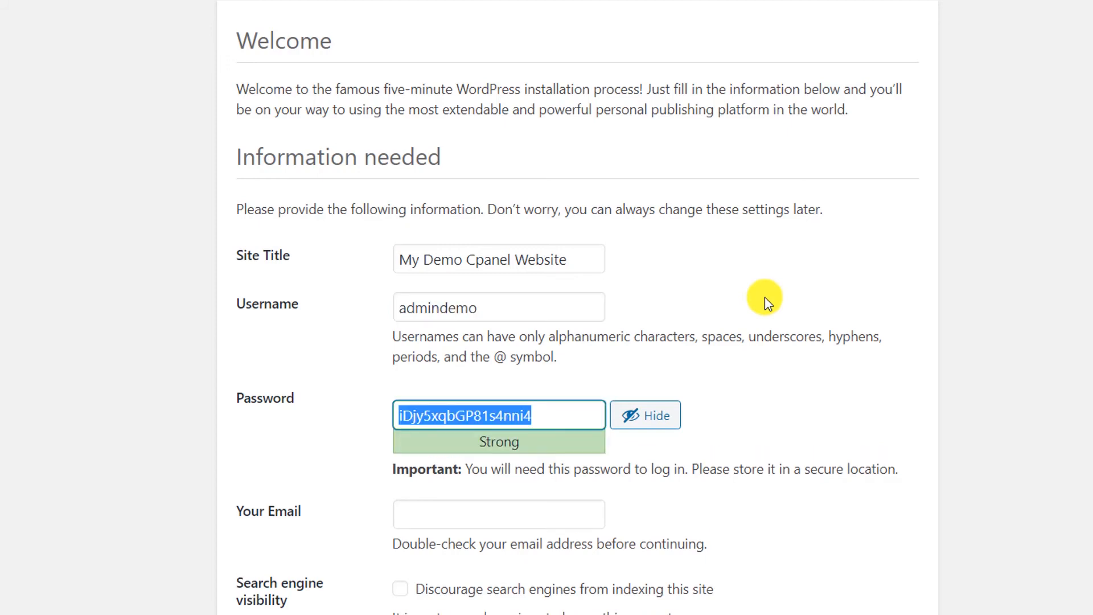
right_click(498, 415)
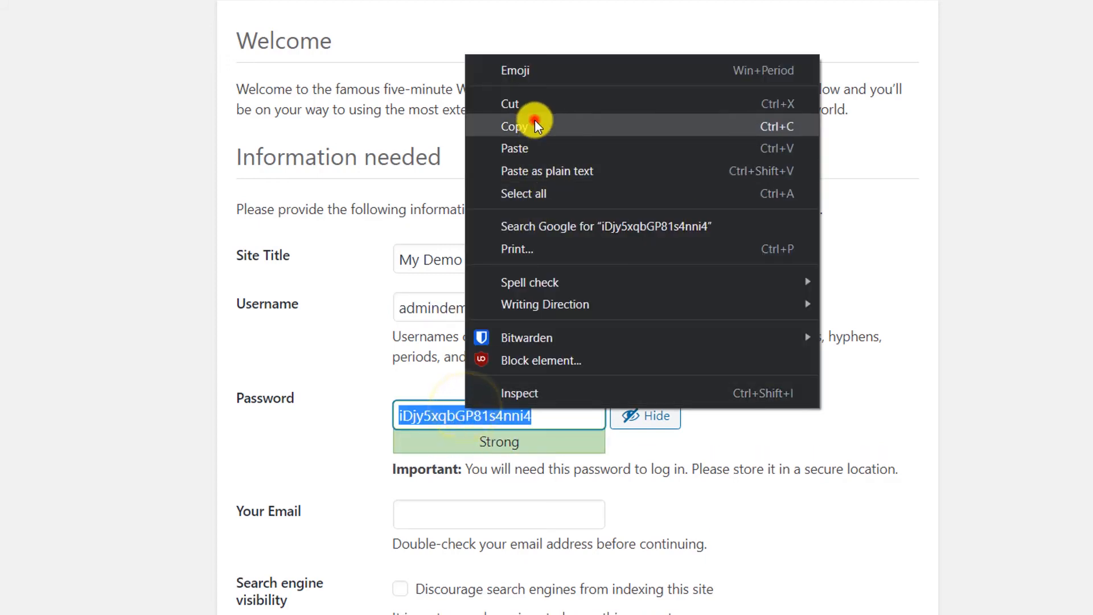
left_click(514, 126)
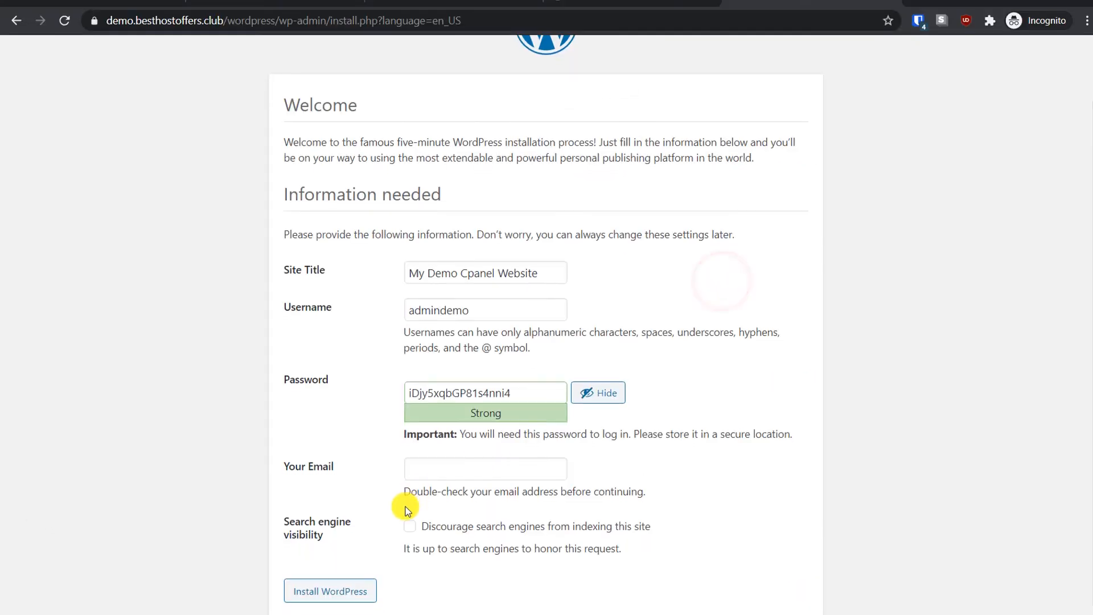
left_click(484, 469)
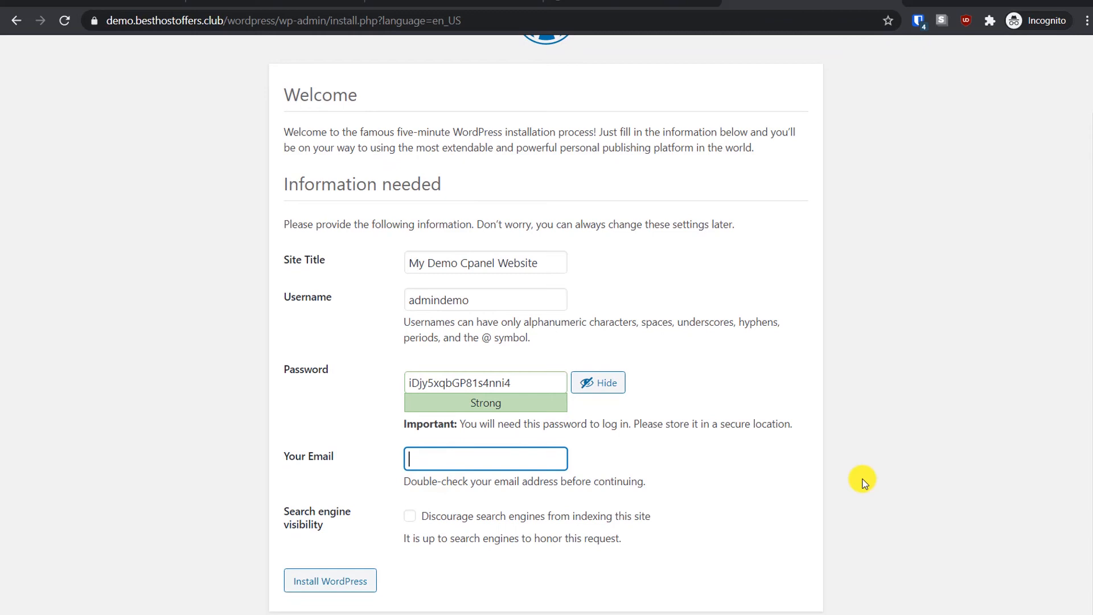
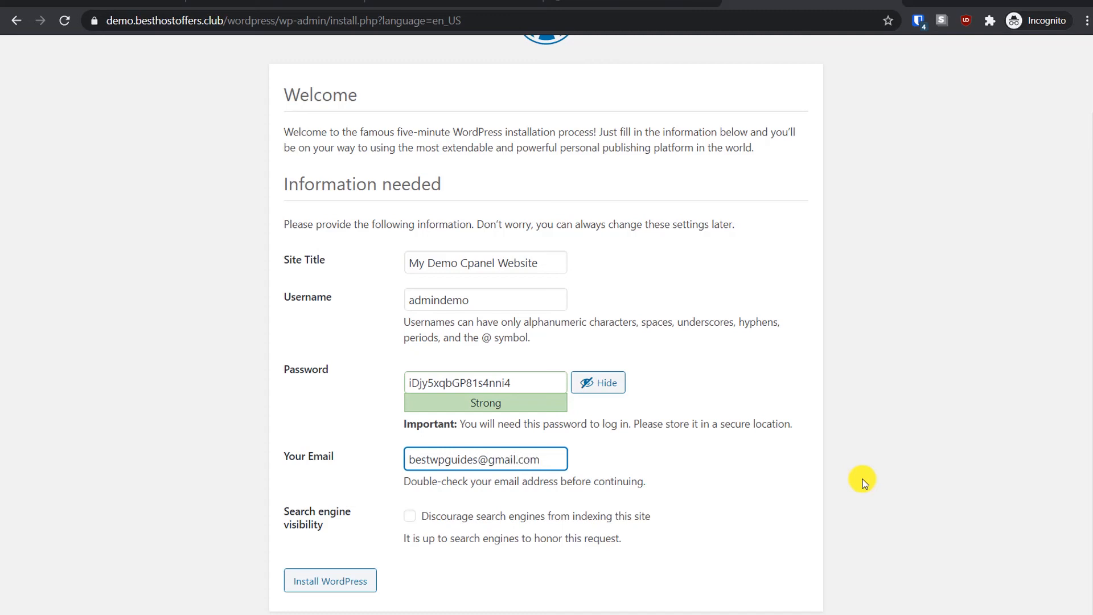
left_click(330, 581)
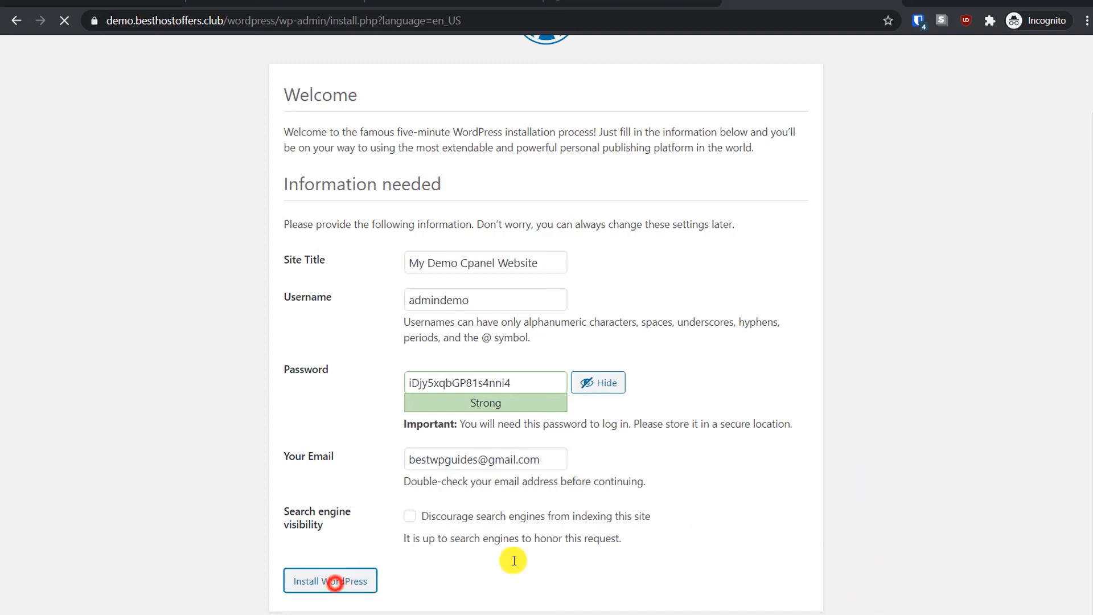
left_click(330, 580)
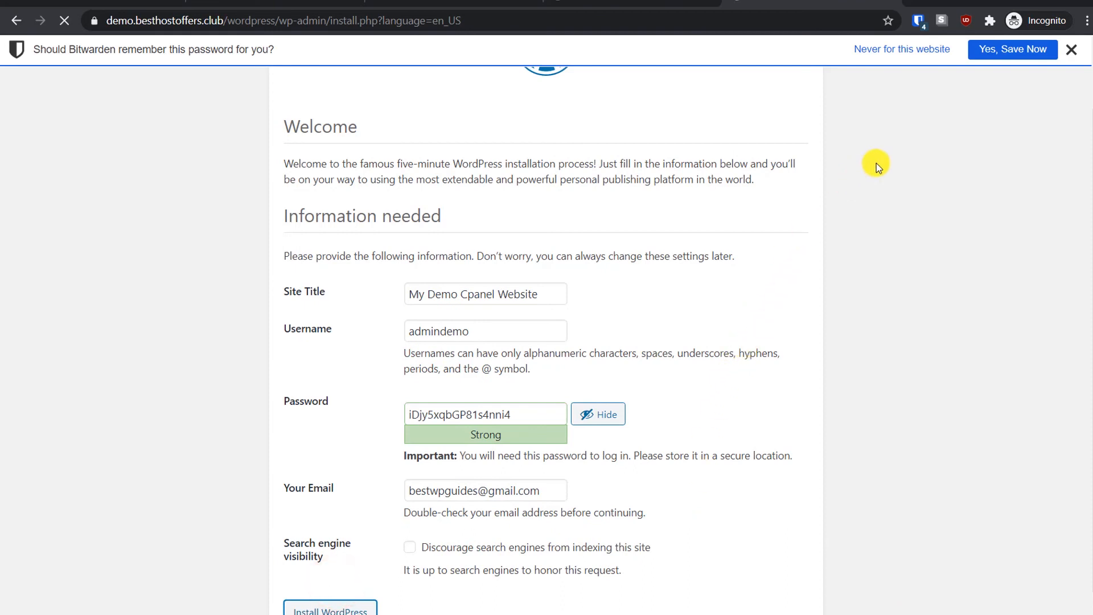
left_click(329, 609)
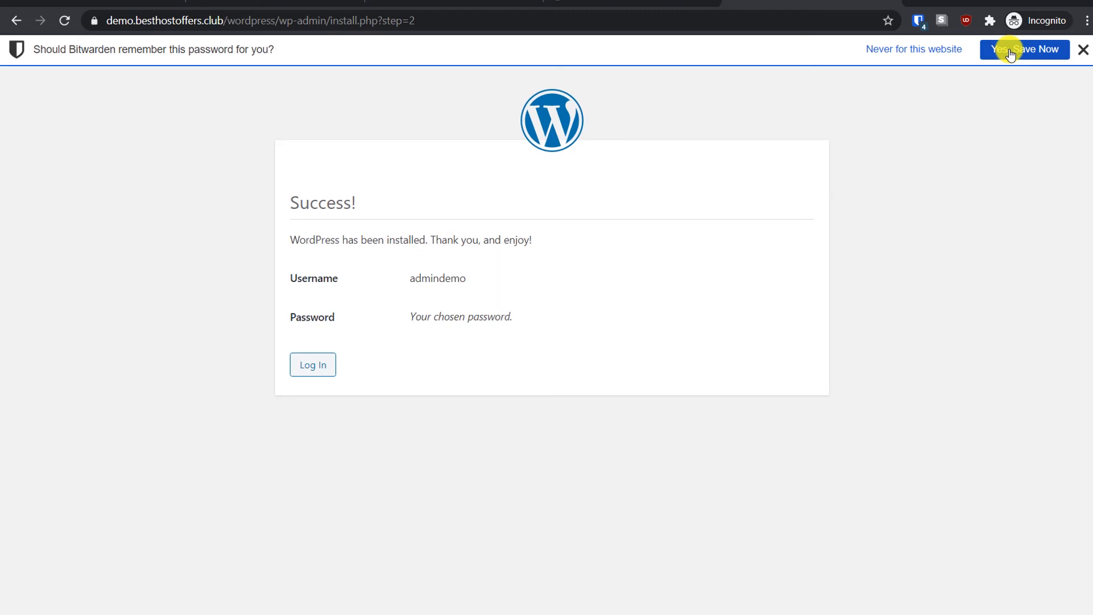
Log in to WordPress as admindemo with Remember Me checked.
left_click(312, 365)
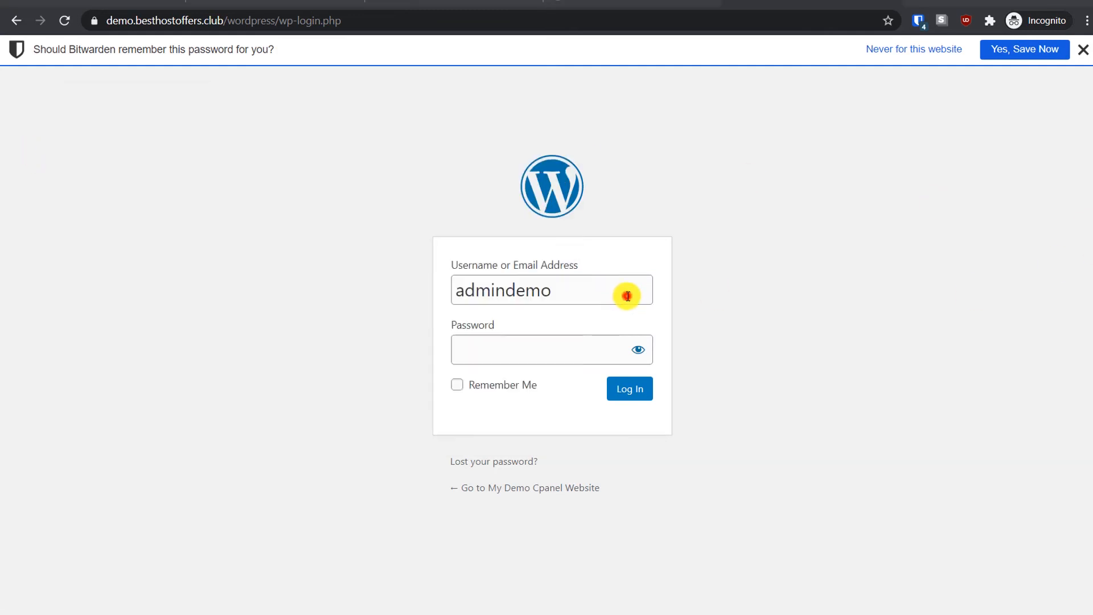
left_click(457, 384)
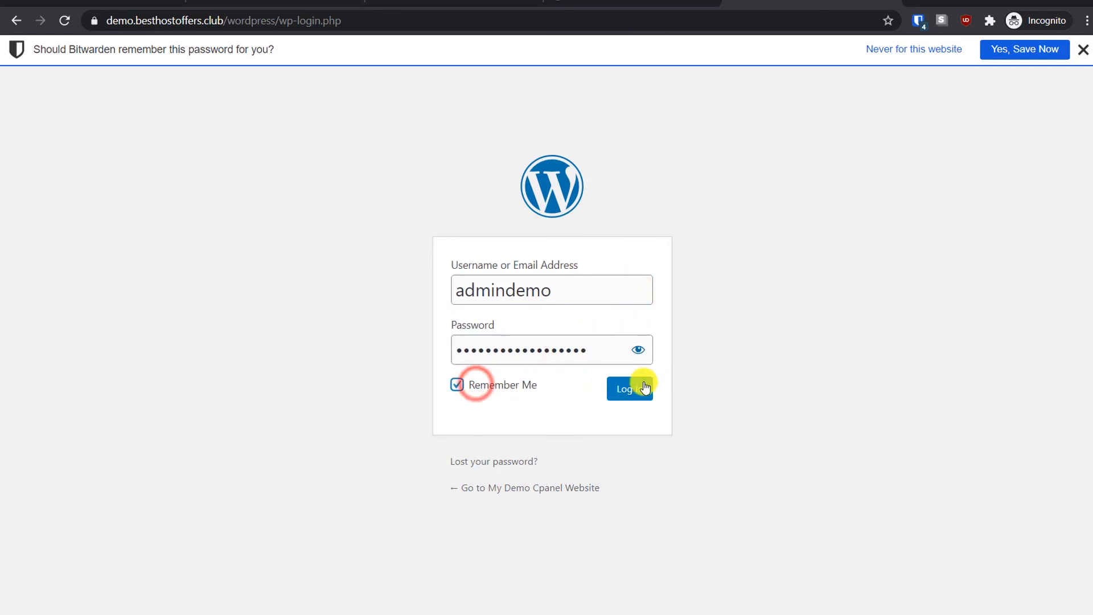
left_click(628, 389)
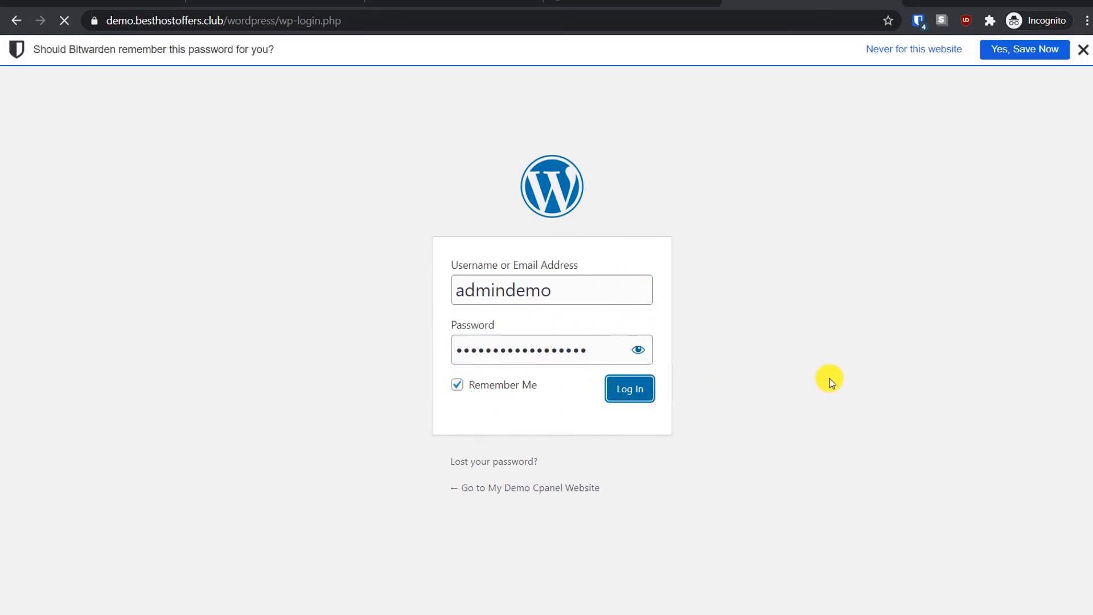
left_click(628, 388)
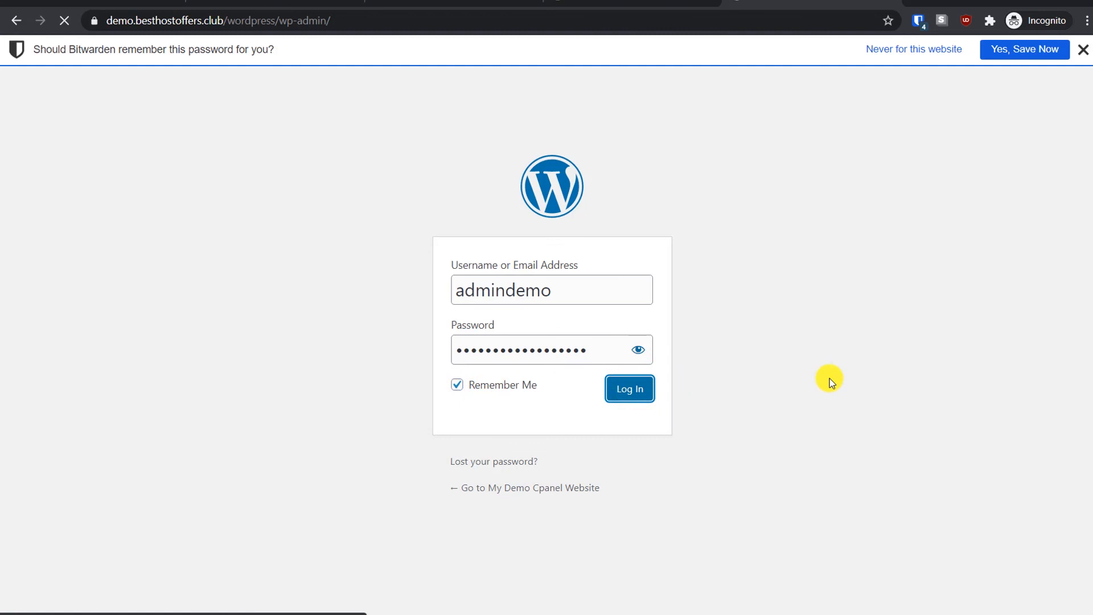
left_click(628, 388)
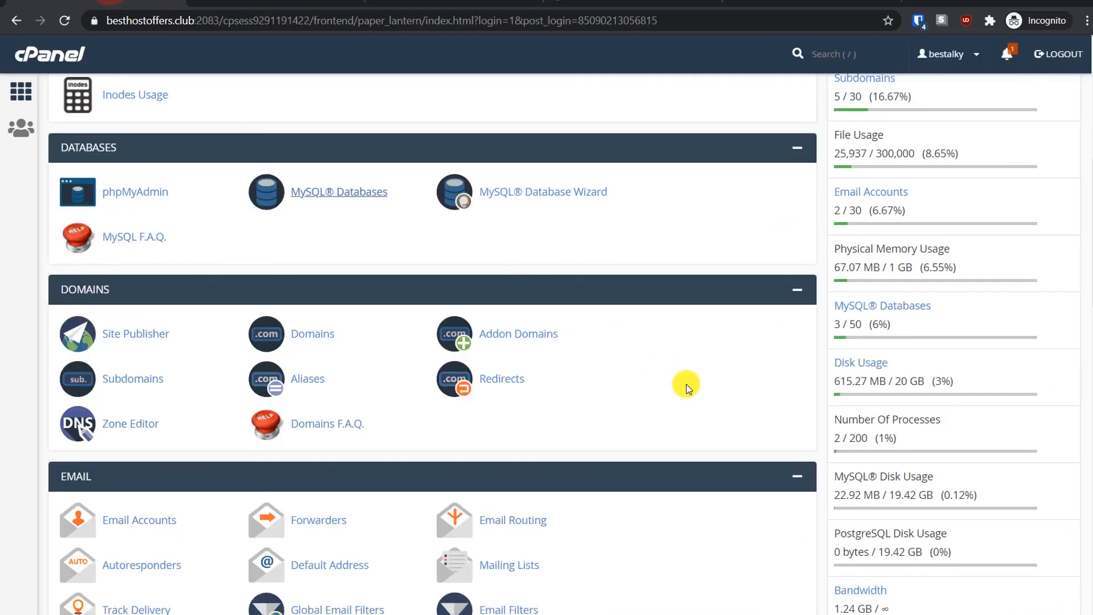
Scroll the cPanel home page down past Databases and Domains to the Email tools.
scroll("down", 3)
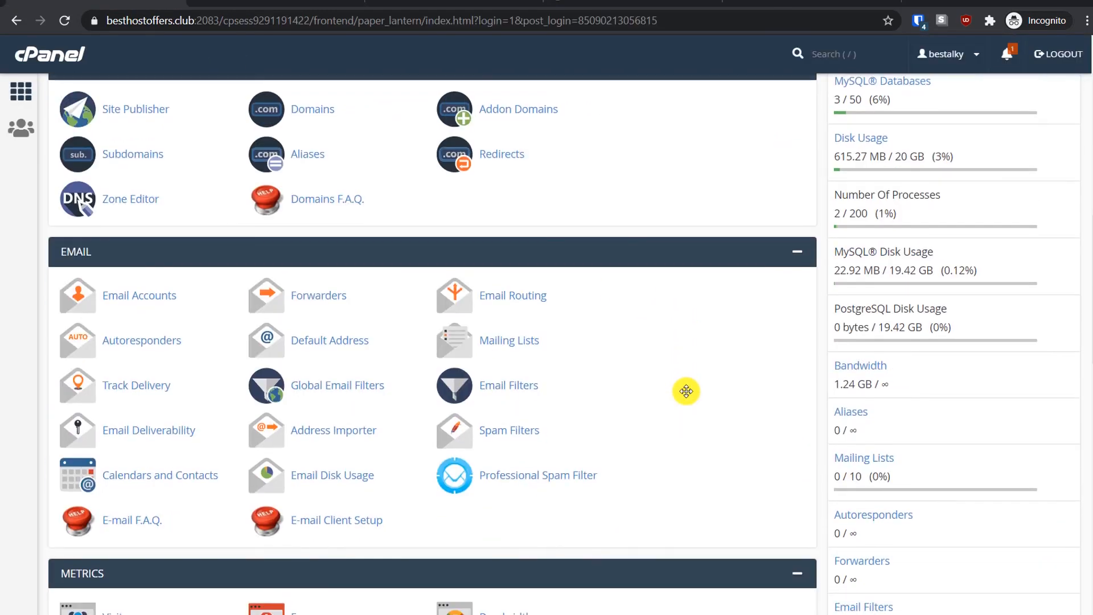
mouse_move(143, 295)
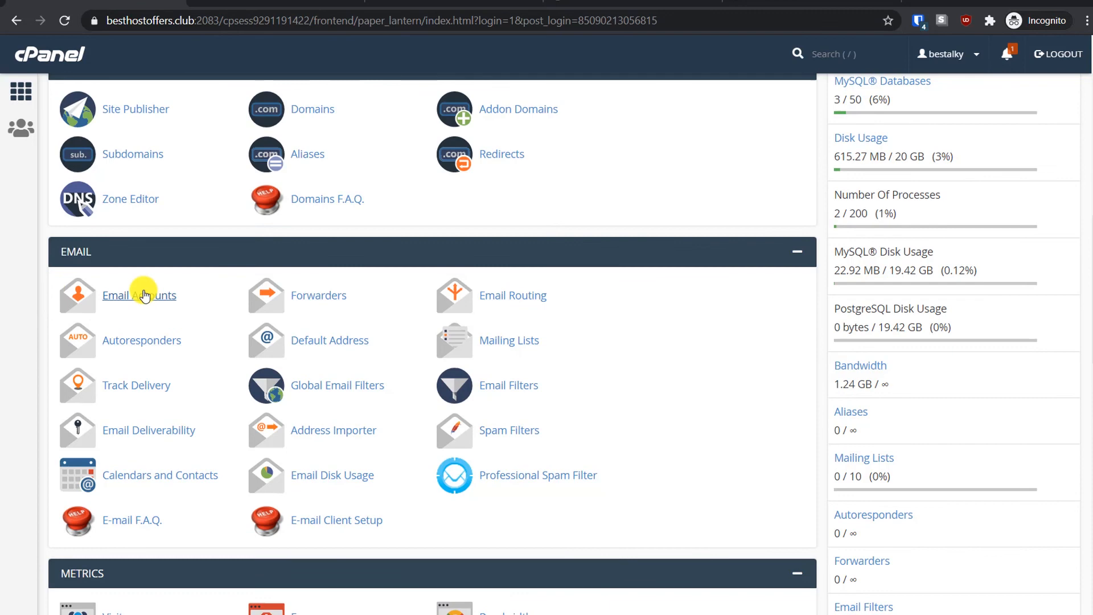
mouse_move(604, 339)
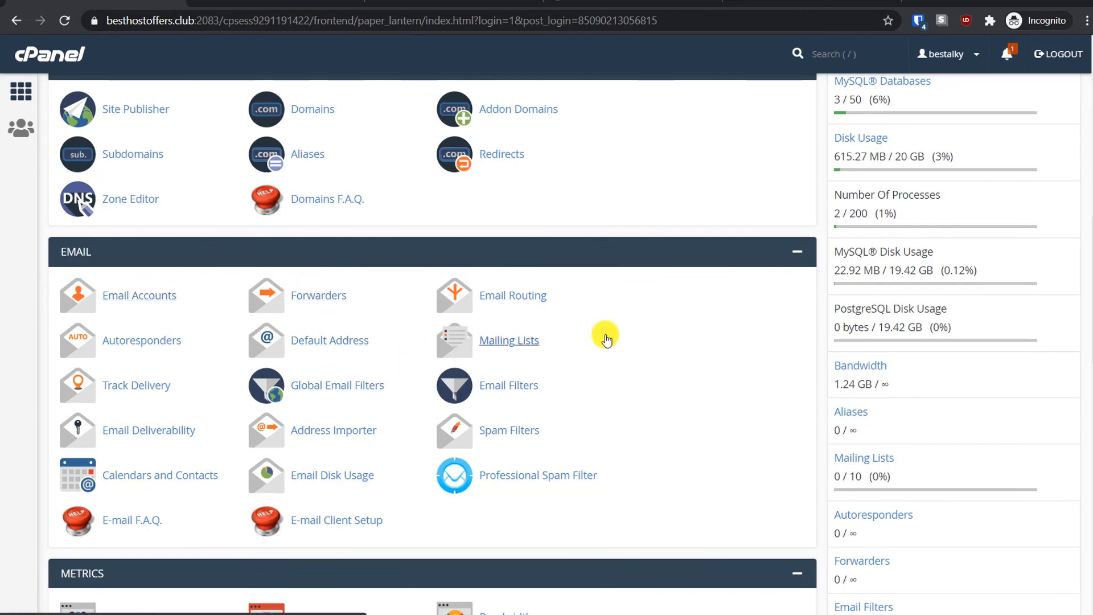